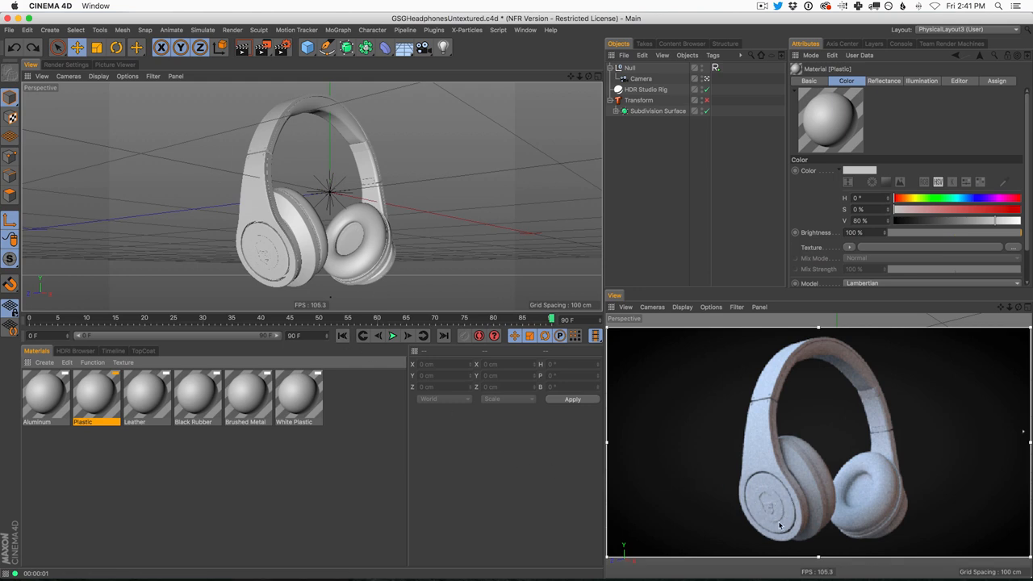
pyautogui.moveTo(639, 428)
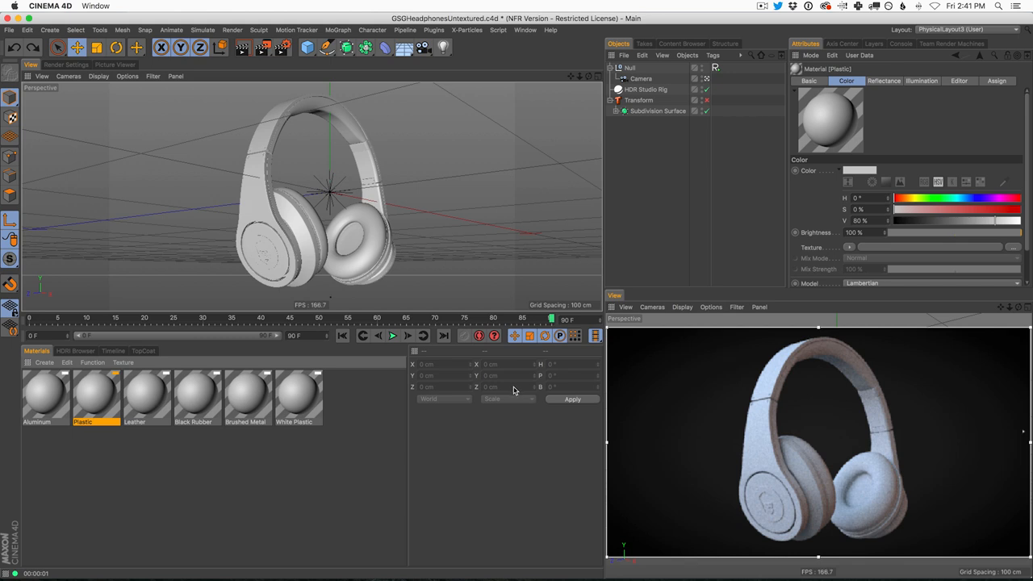
pyautogui.moveTo(854, 498)
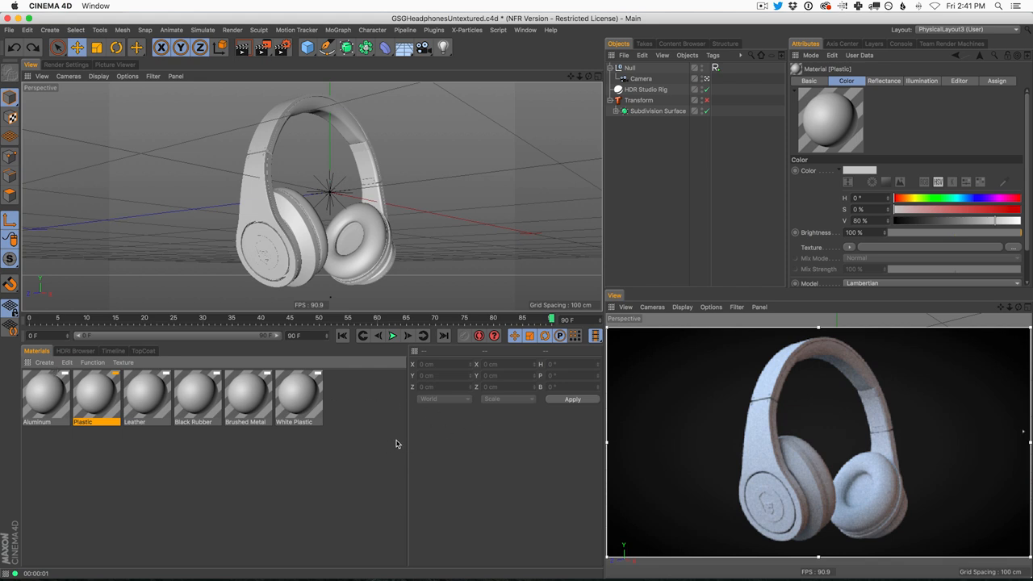
pyautogui.moveTo(783, 511)
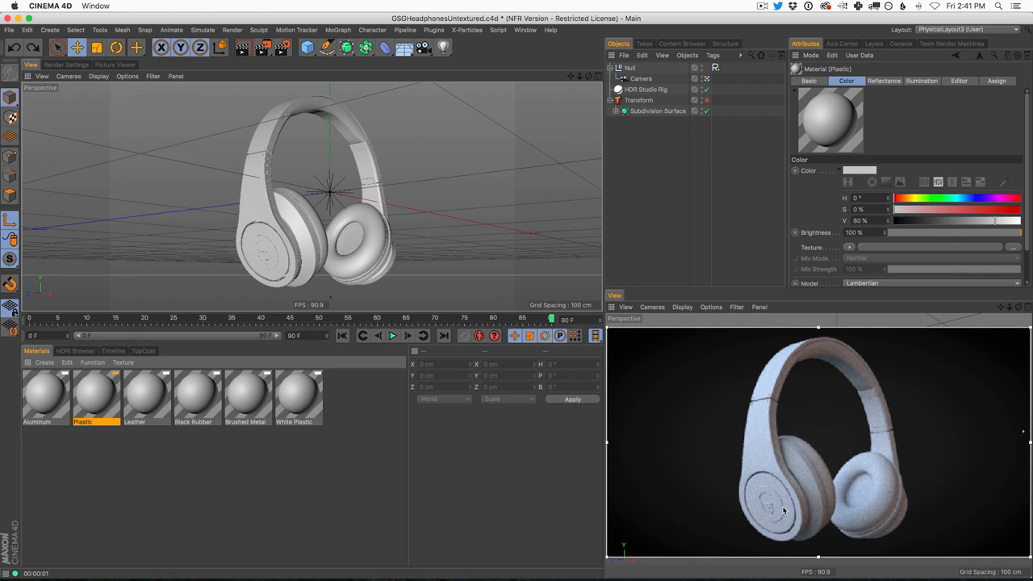
pyautogui.moveTo(465, 482)
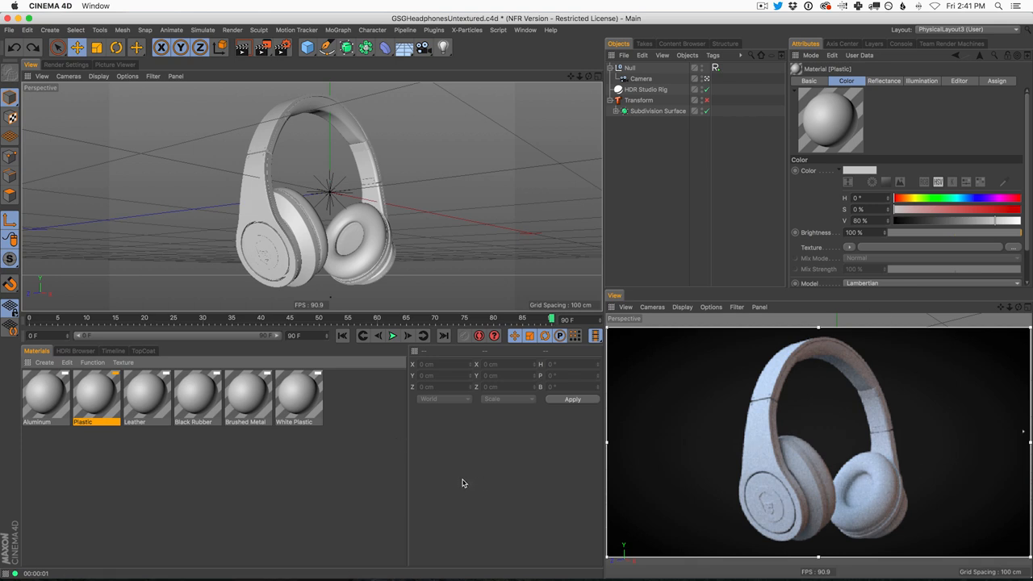
pyautogui.moveTo(239, 488)
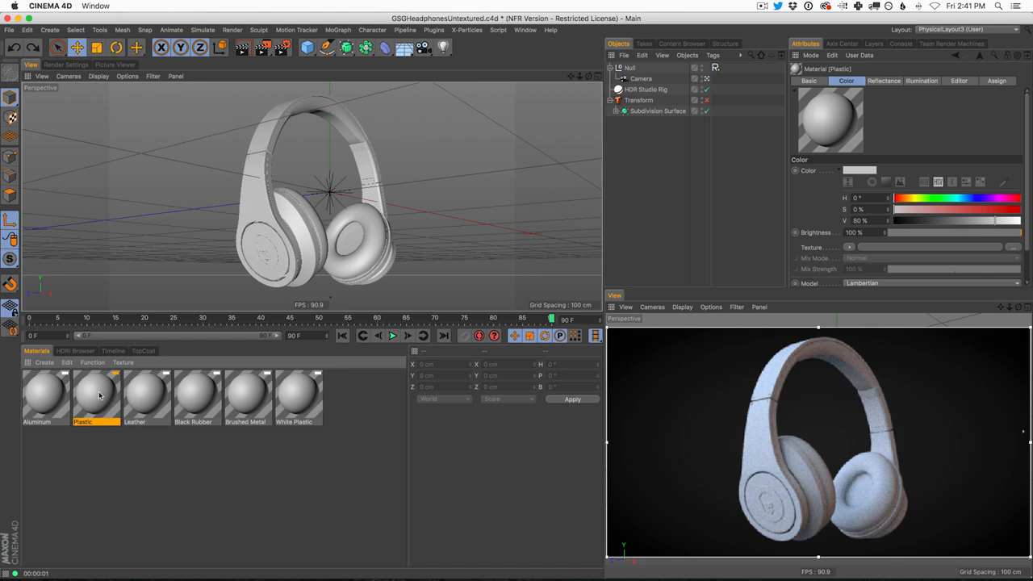
# Step: Remove the Default Specular layer from the Plastic material's Reflectance channel
pyautogui.doubleClick(97, 396)
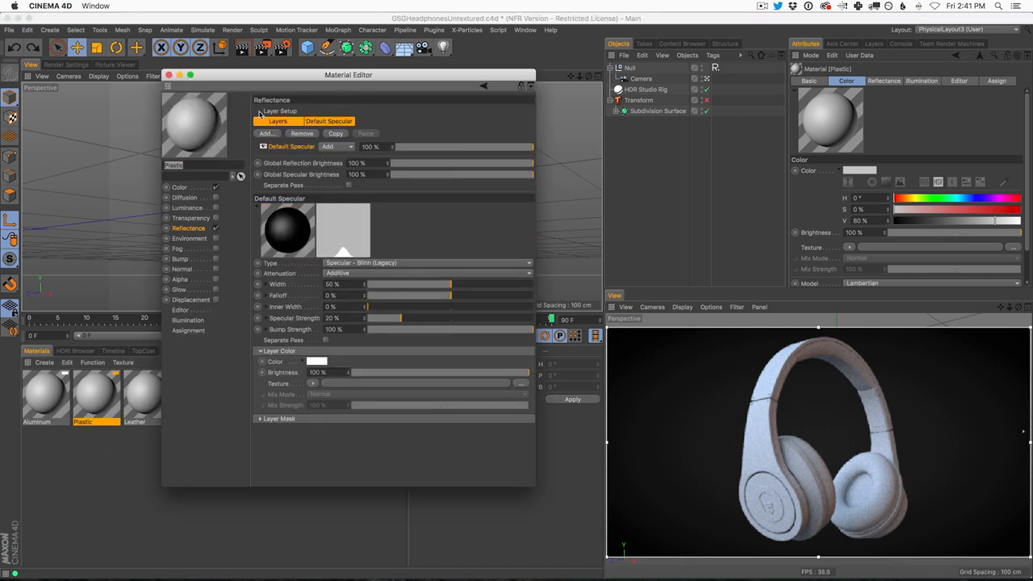
pyautogui.moveTo(348, 74); pyautogui.dragTo(368, 106)
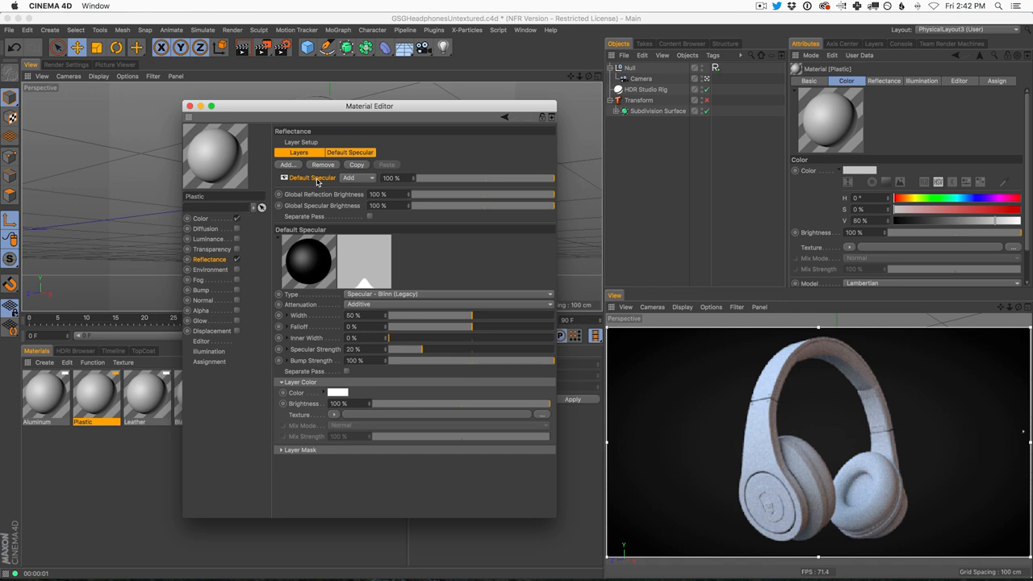
pyautogui.click(323, 165)
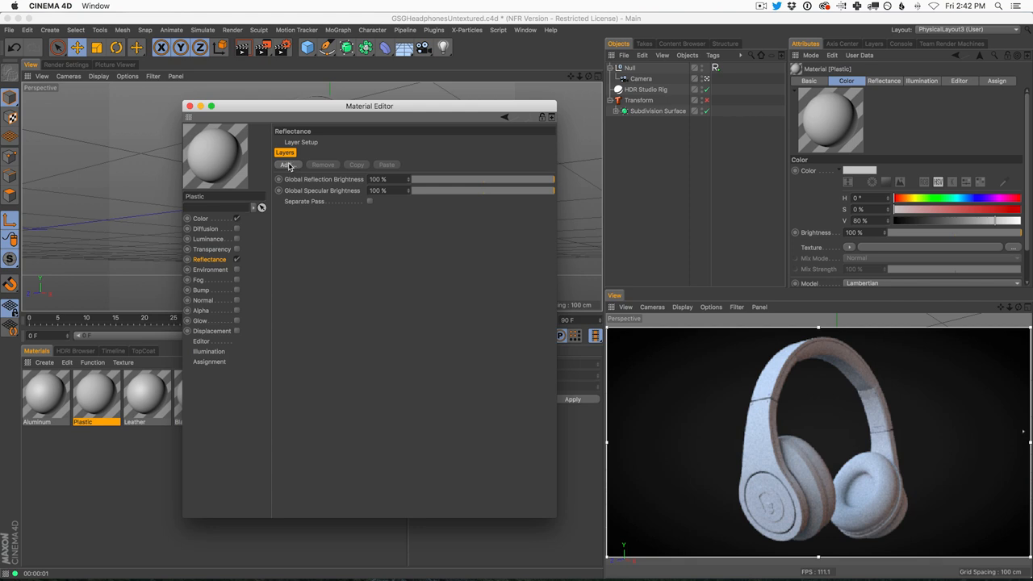
# Step: Add a Beckmann reflection layer to the Plastic material's Reflectance
pyautogui.click(287, 165)
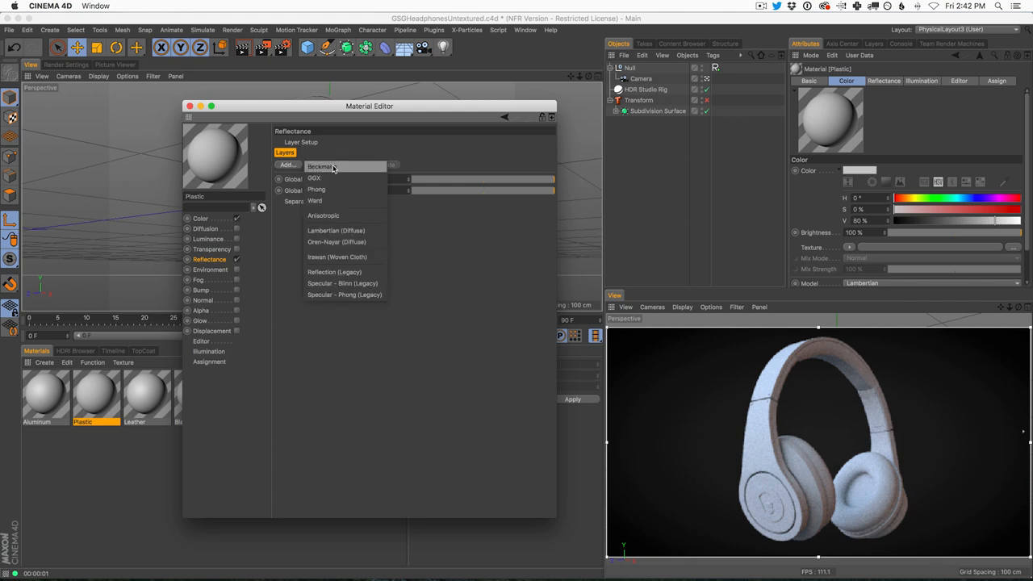
pyautogui.moveTo(358, 142)
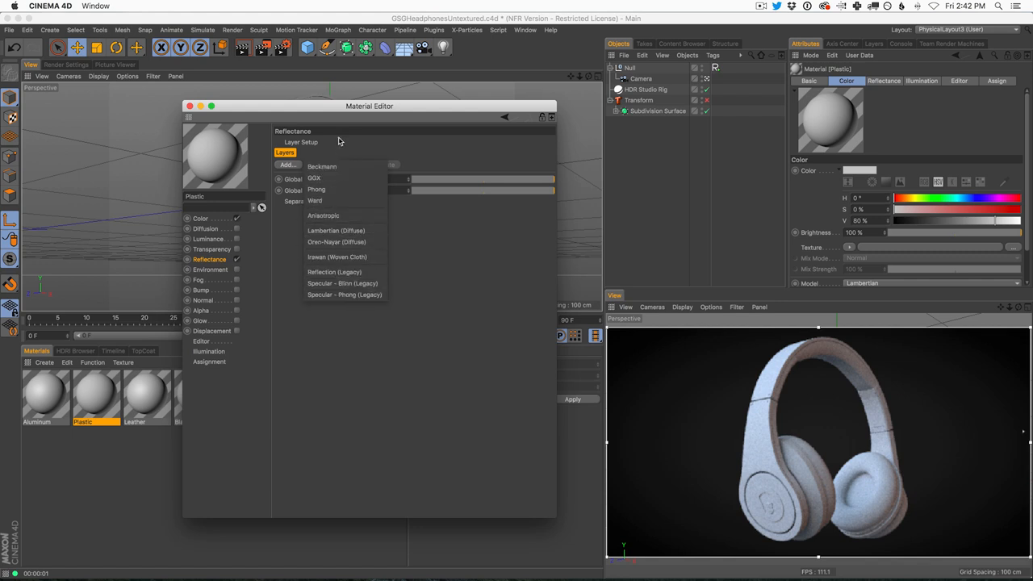
pyautogui.moveTo(329, 168)
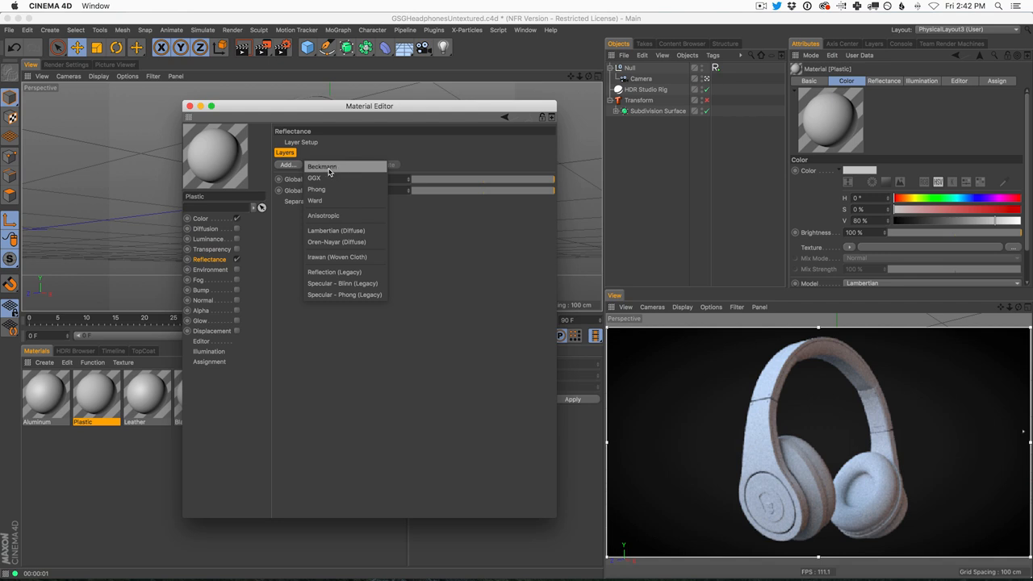
pyautogui.click(321, 166)
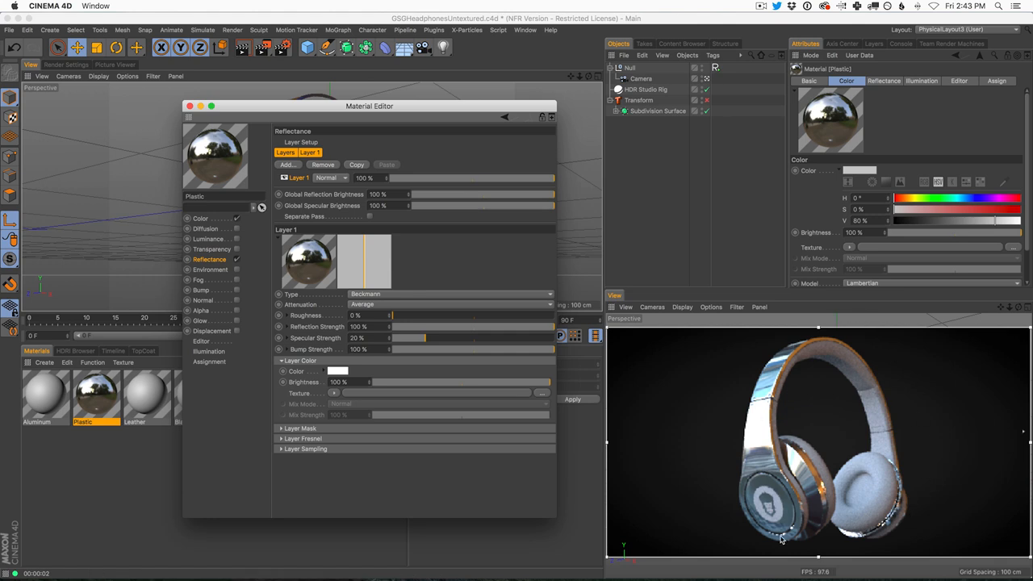
pyautogui.moveTo(514, 358)
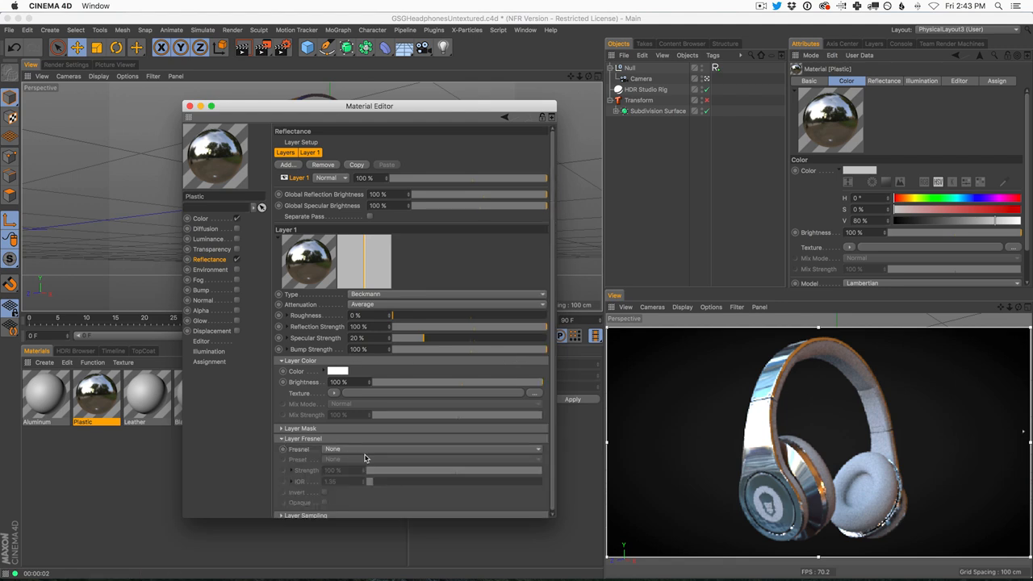
pyautogui.moveTo(371, 452)
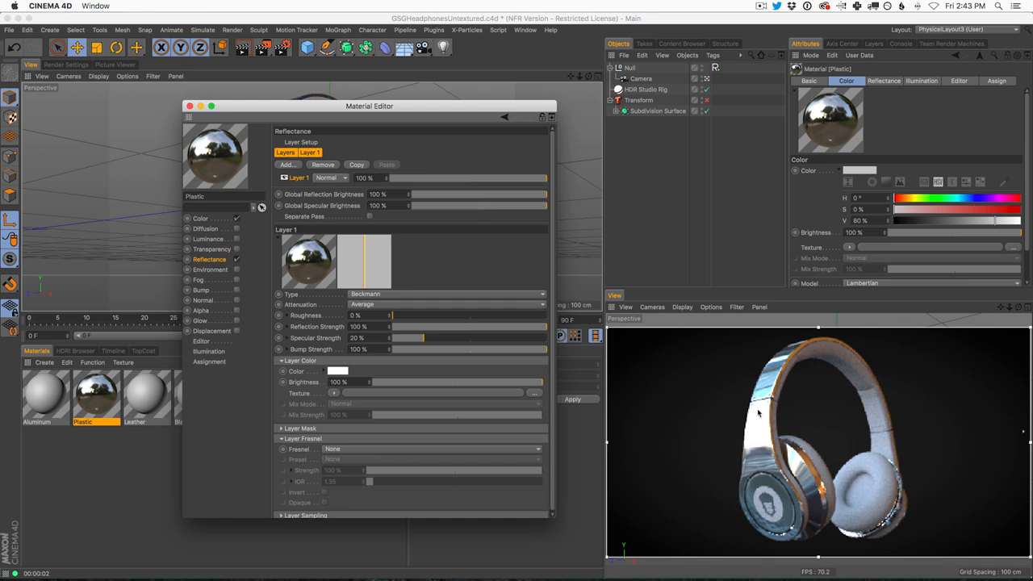
pyautogui.moveTo(726, 490)
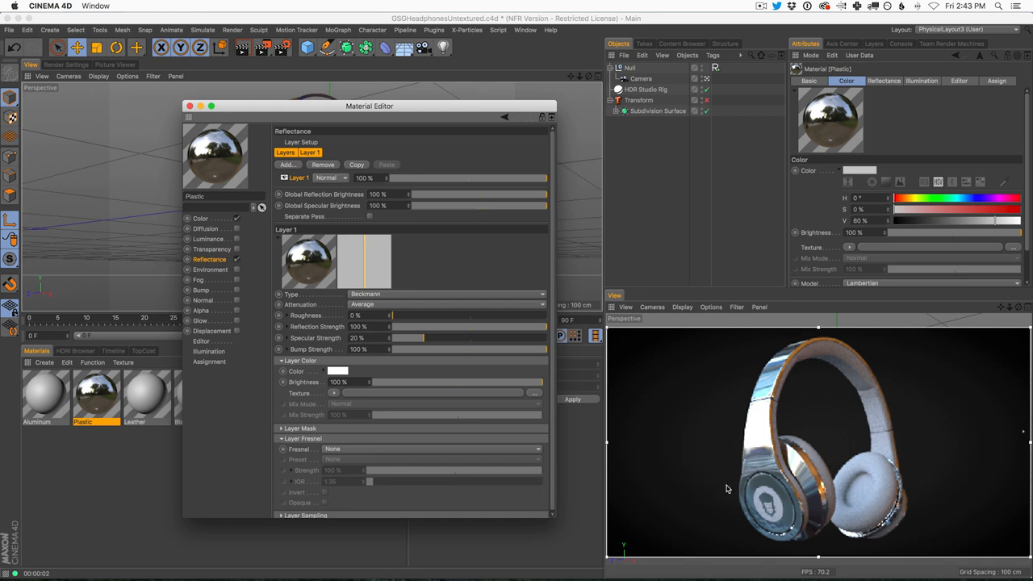
pyautogui.moveTo(781, 384)
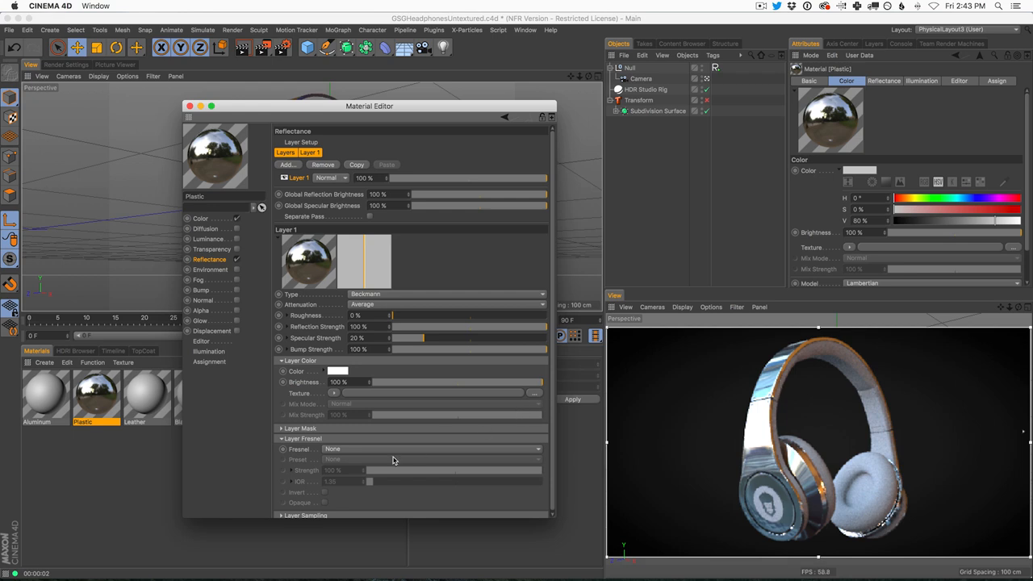
pyautogui.moveTo(326, 452)
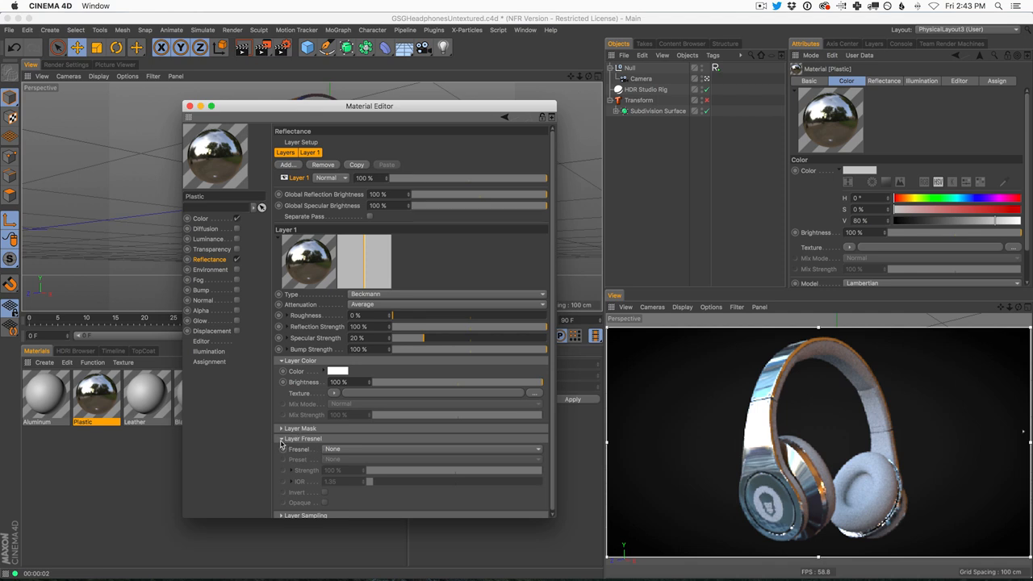
# Step: Set the Beckmann layer's Fresnel to Dielectric so the plastic renders glossy black
pyautogui.click(433, 449)
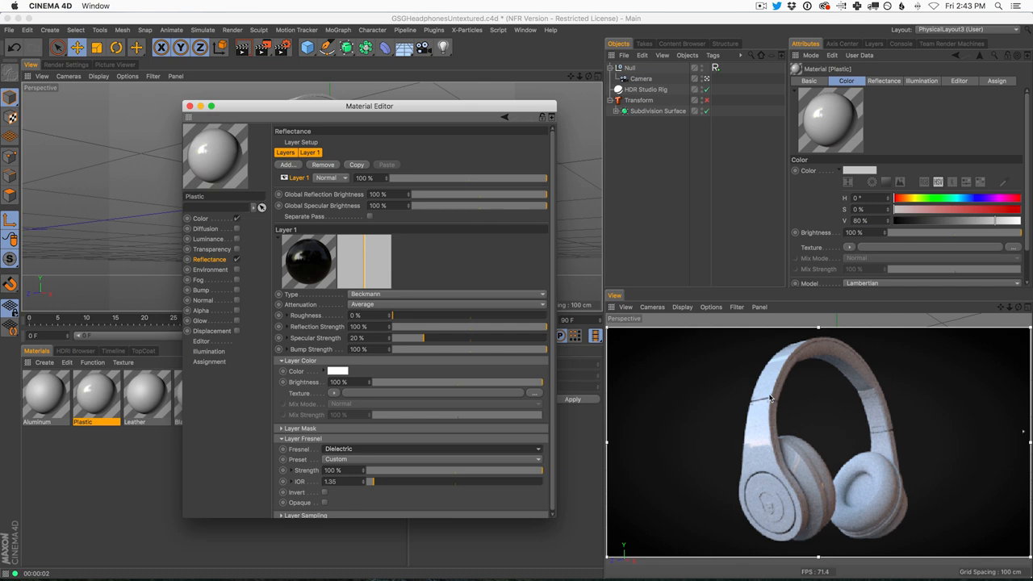
pyautogui.moveTo(782, 514)
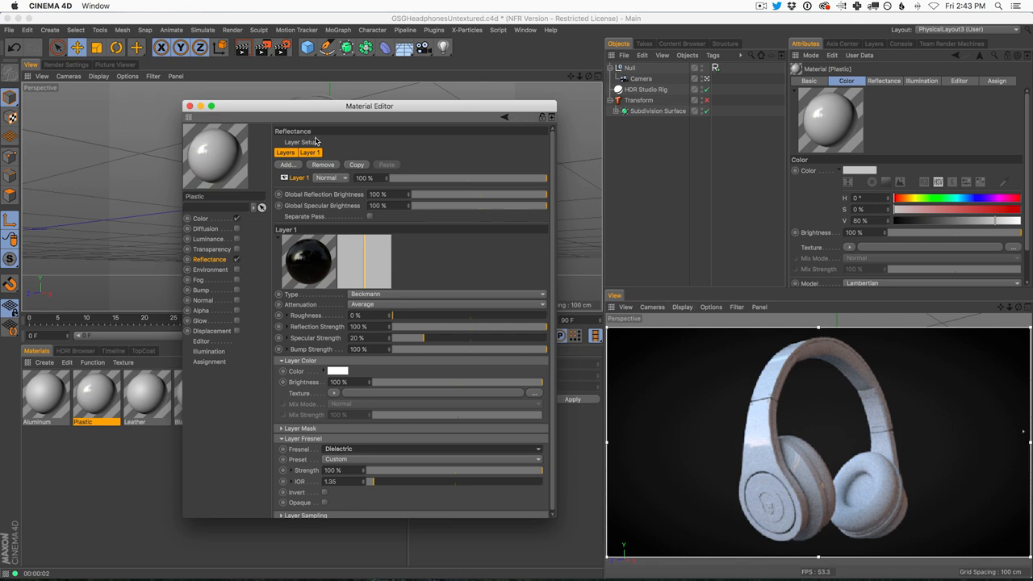
pyautogui.moveTo(758, 443)
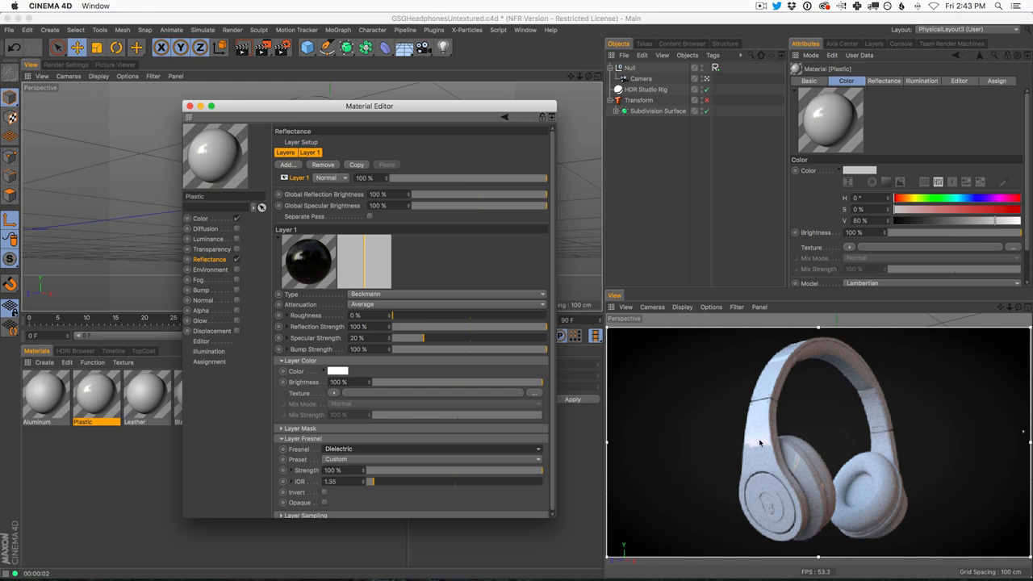
pyautogui.moveTo(794, 356)
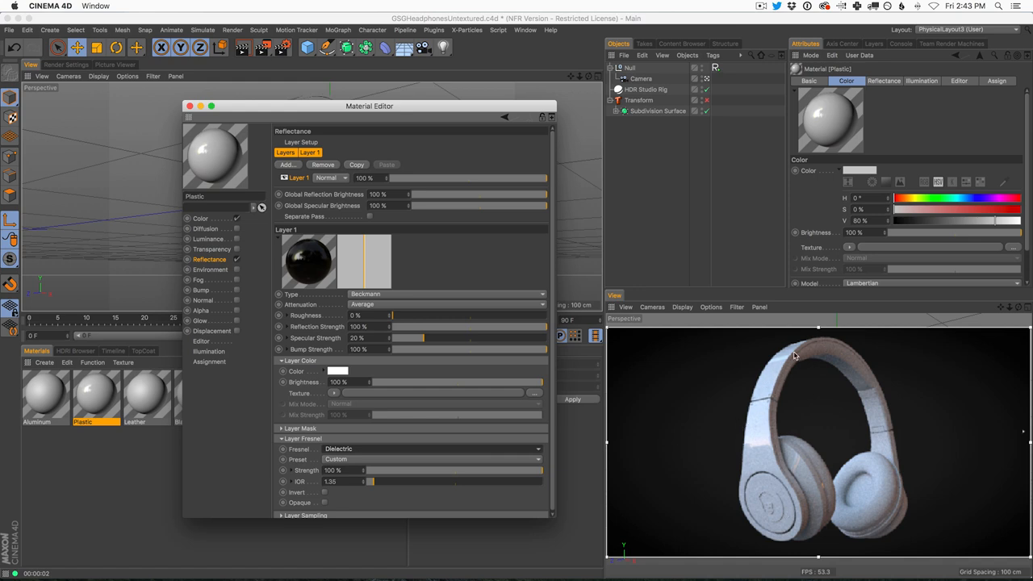
pyautogui.moveTo(777, 499)
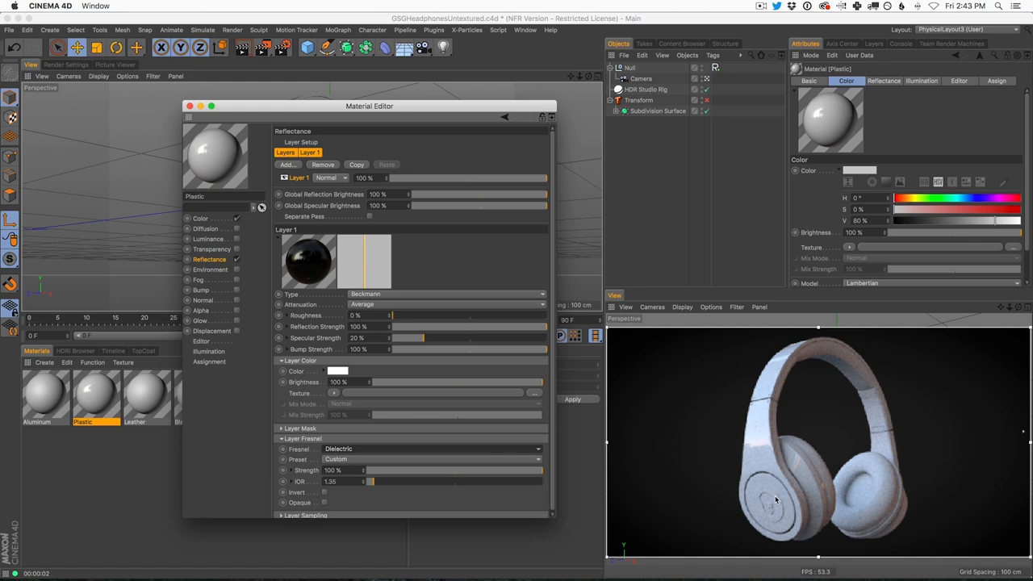
pyautogui.moveTo(772, 395)
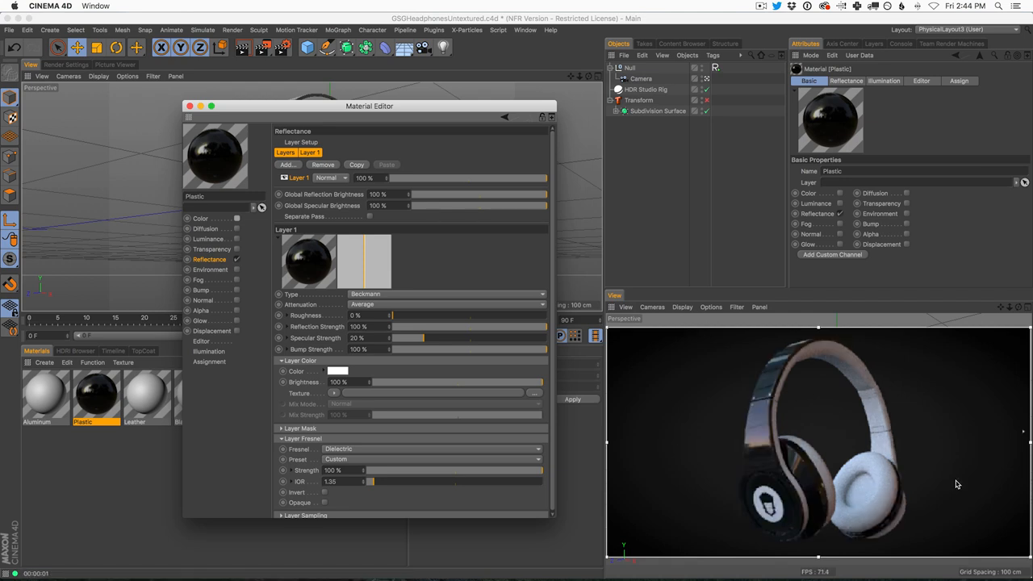
pyautogui.moveTo(912, 522)
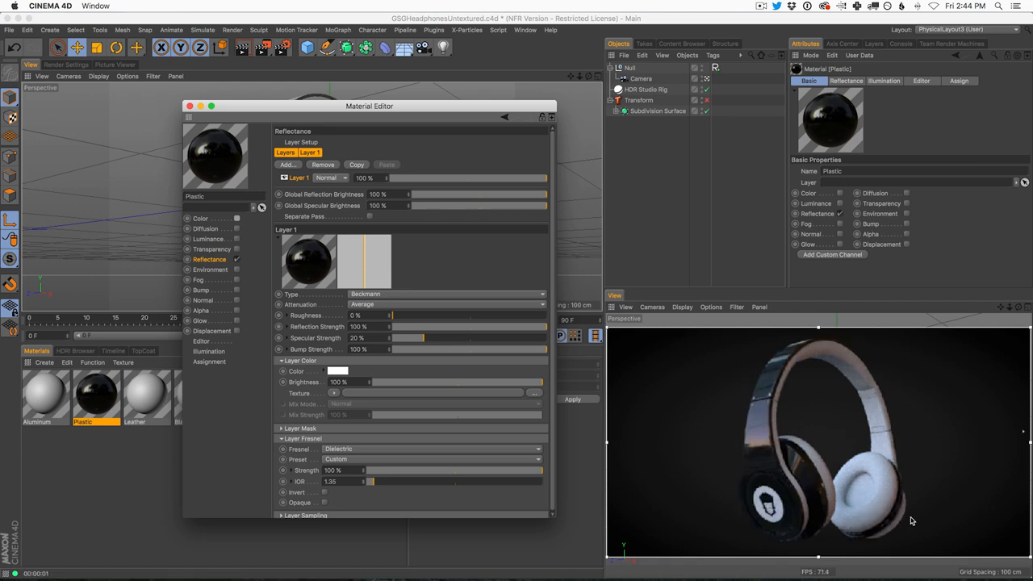
pyautogui.moveTo(905, 432)
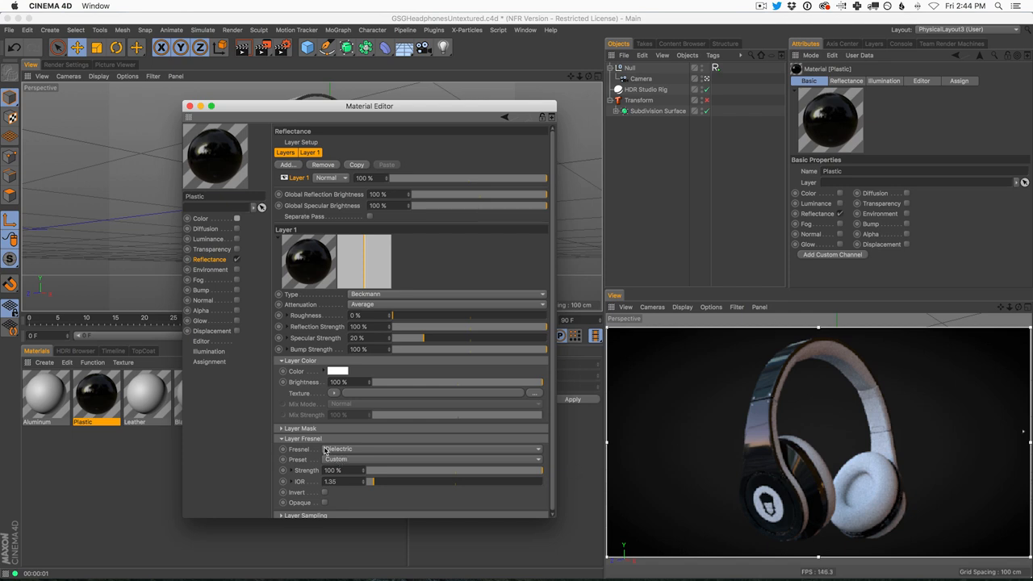
pyautogui.moveTo(323, 441)
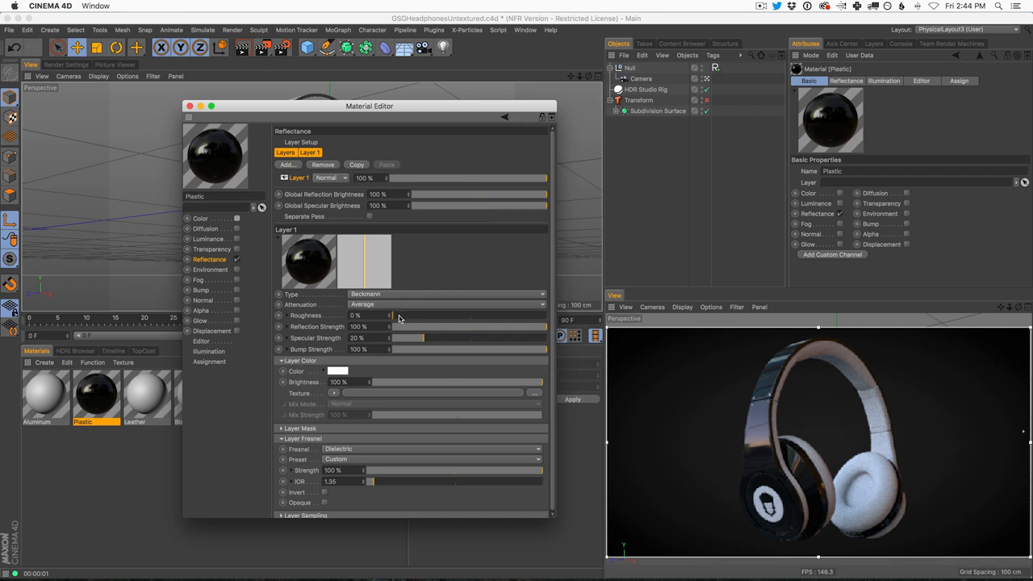
# Step: Raise Layer 1's reflection roughness to 16% for a softer sheen
pyautogui.moveTo(391, 315); pyautogui.dragTo(402, 314)
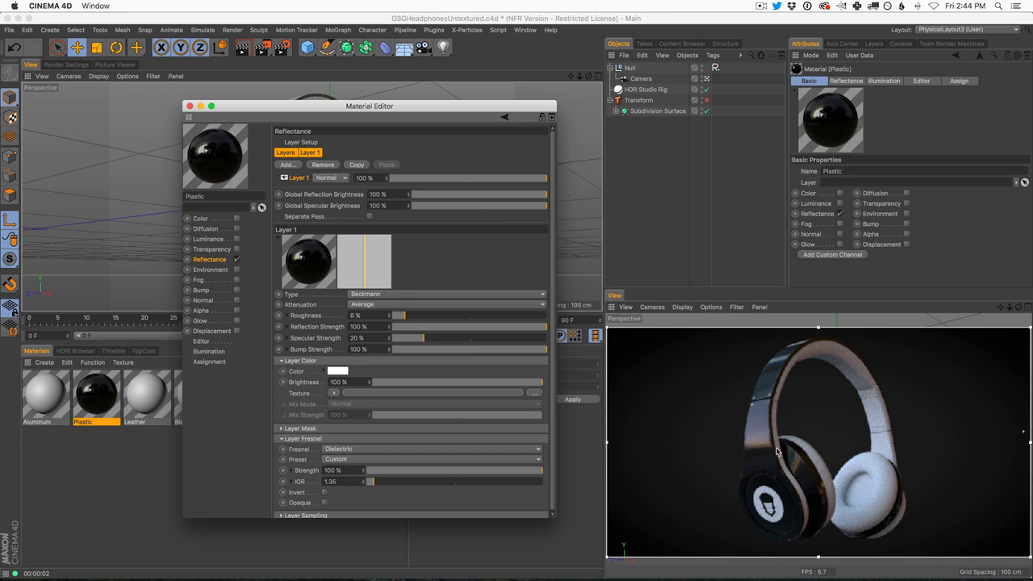
pyautogui.moveTo(752, 458)
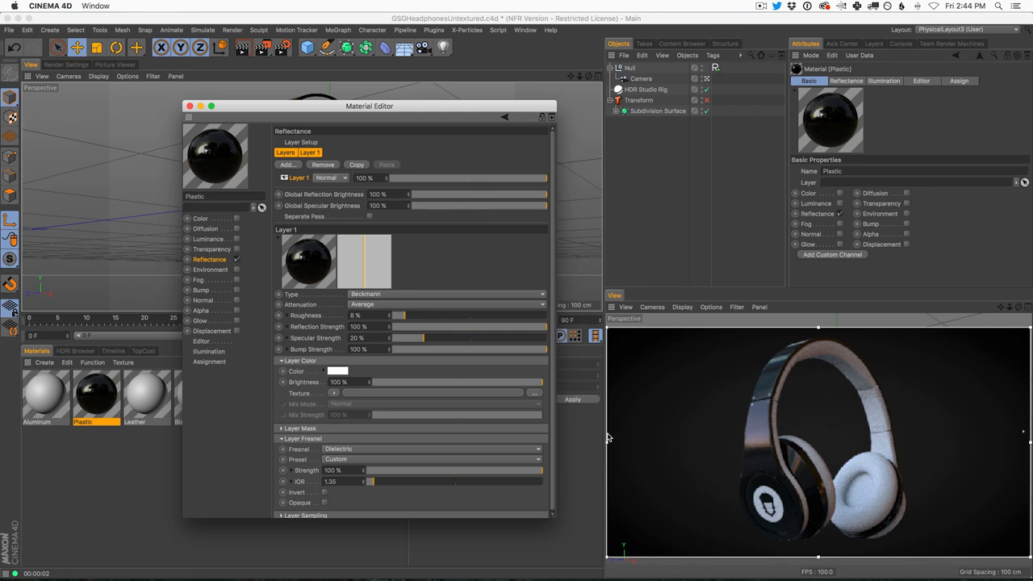
pyautogui.moveTo(397, 314); pyautogui.dragTo(428, 315)
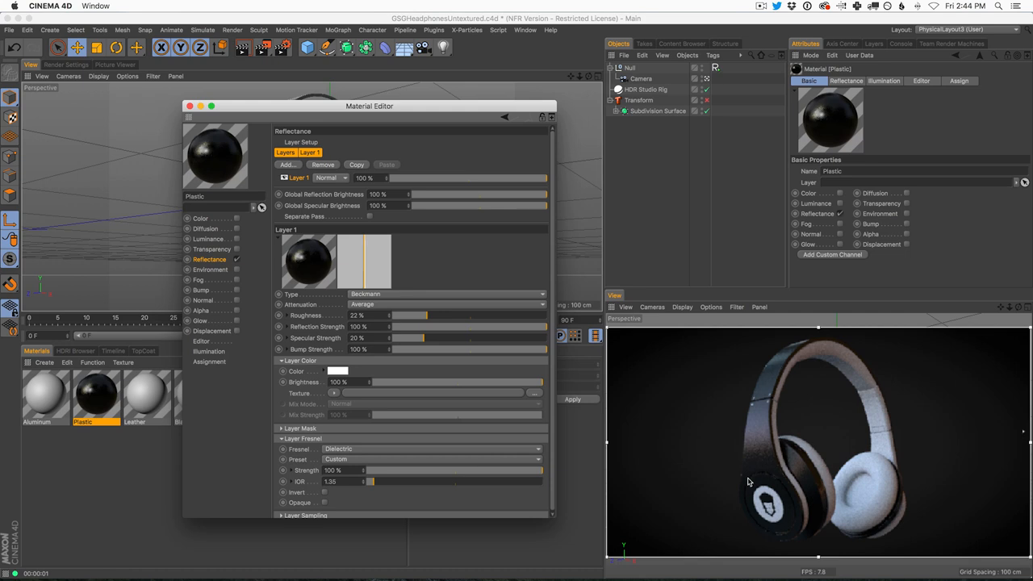
pyautogui.moveTo(801, 510)
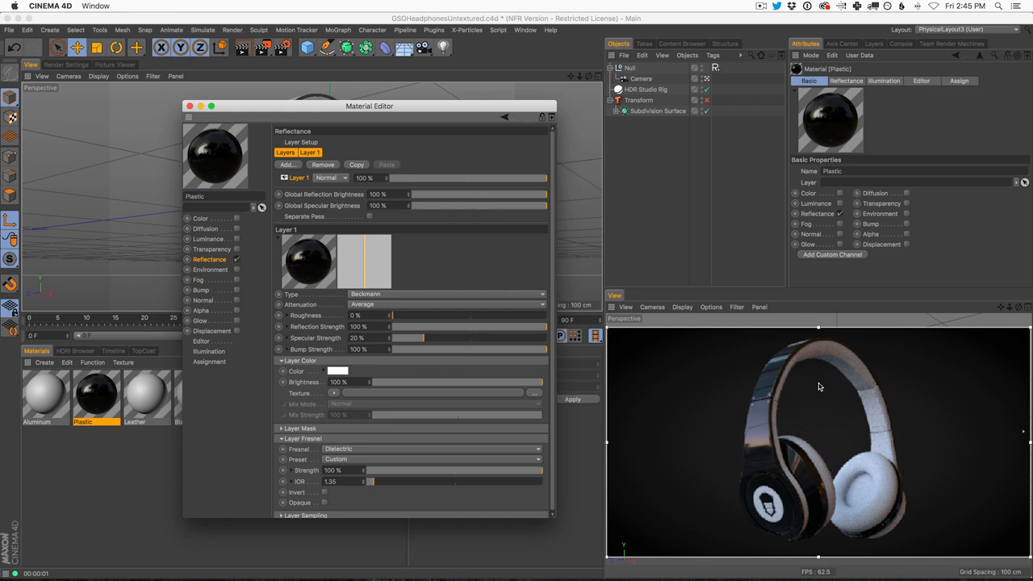
pyautogui.moveTo(778, 488)
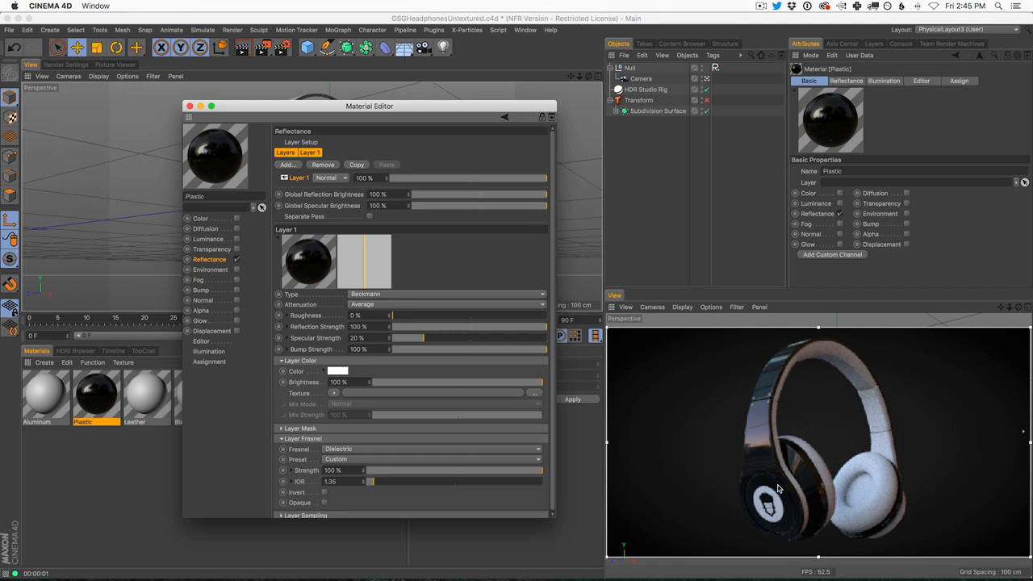
pyautogui.moveTo(764, 528)
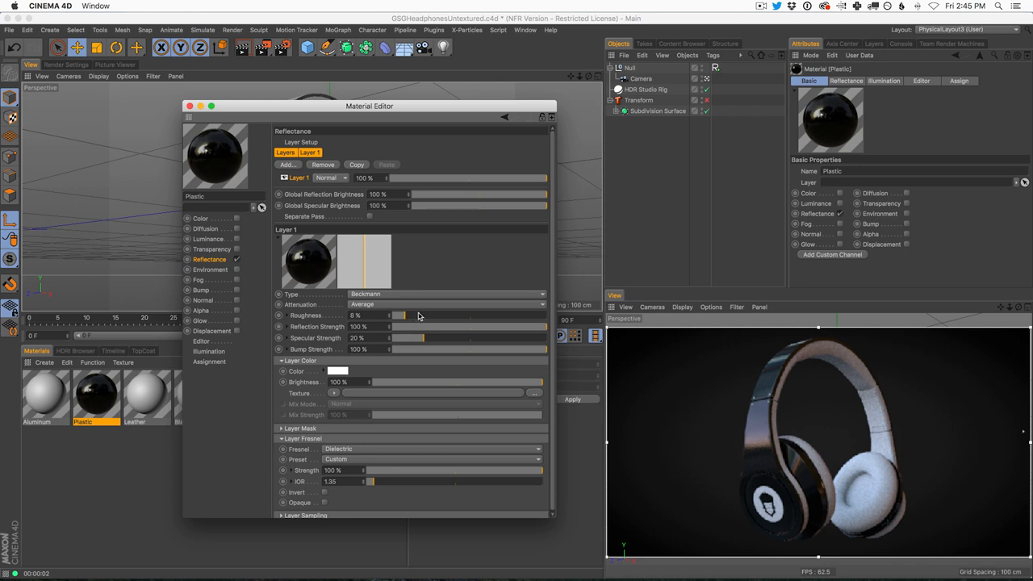
pyautogui.moveTo(398, 315); pyautogui.dragTo(420, 315)
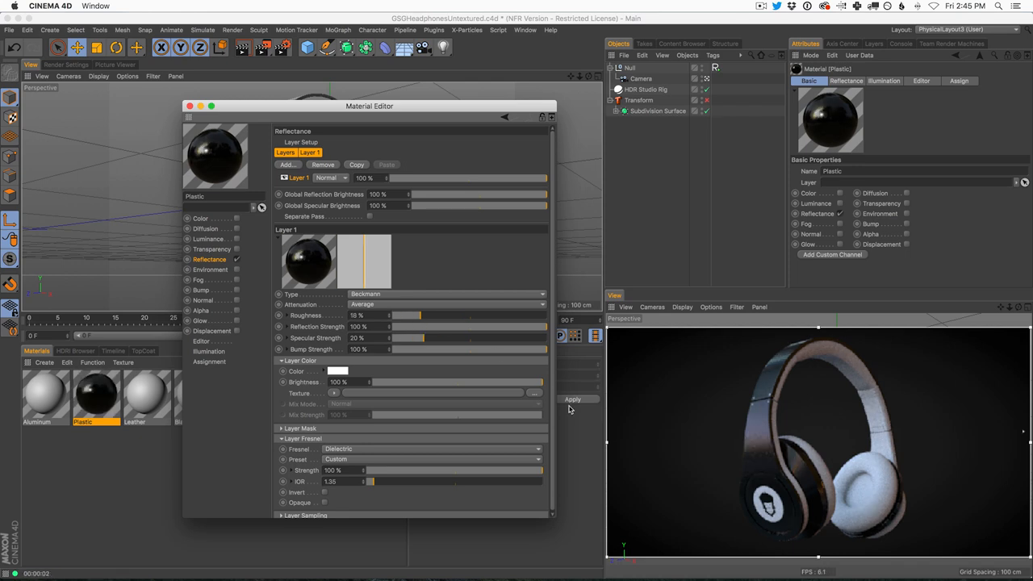
pyautogui.moveTo(810, 455)
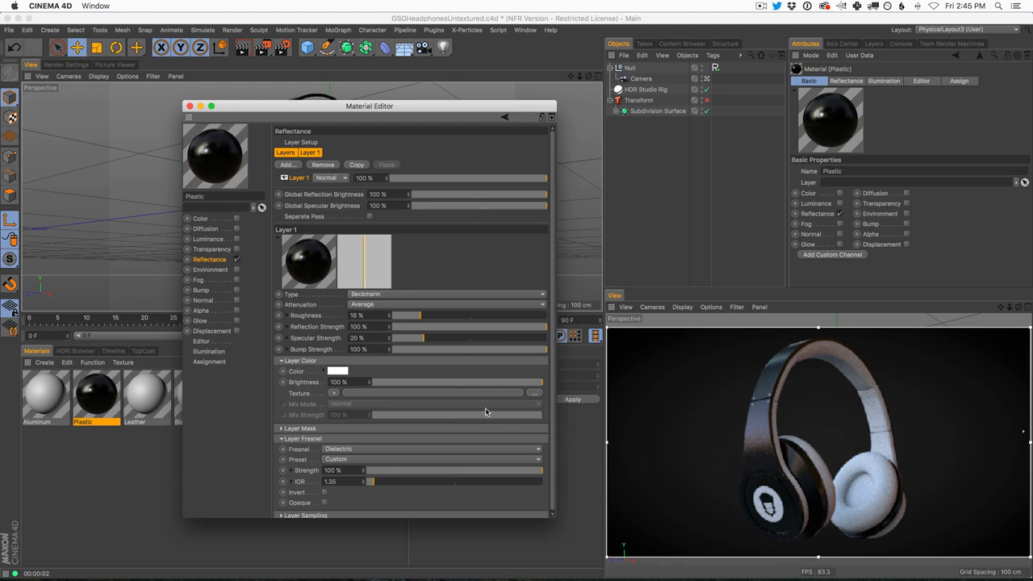
pyautogui.moveTo(442, 386)
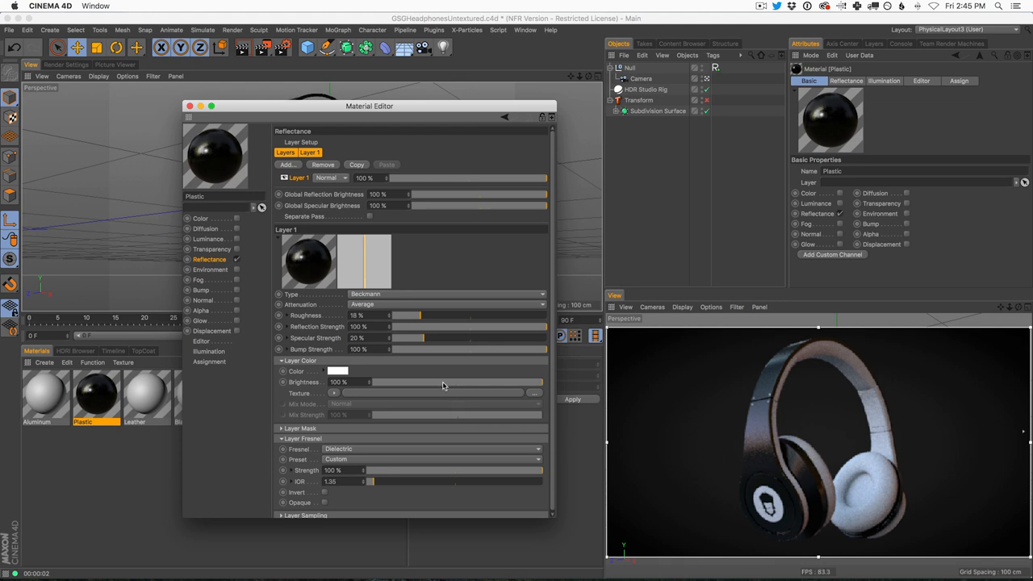
pyautogui.moveTo(416, 348)
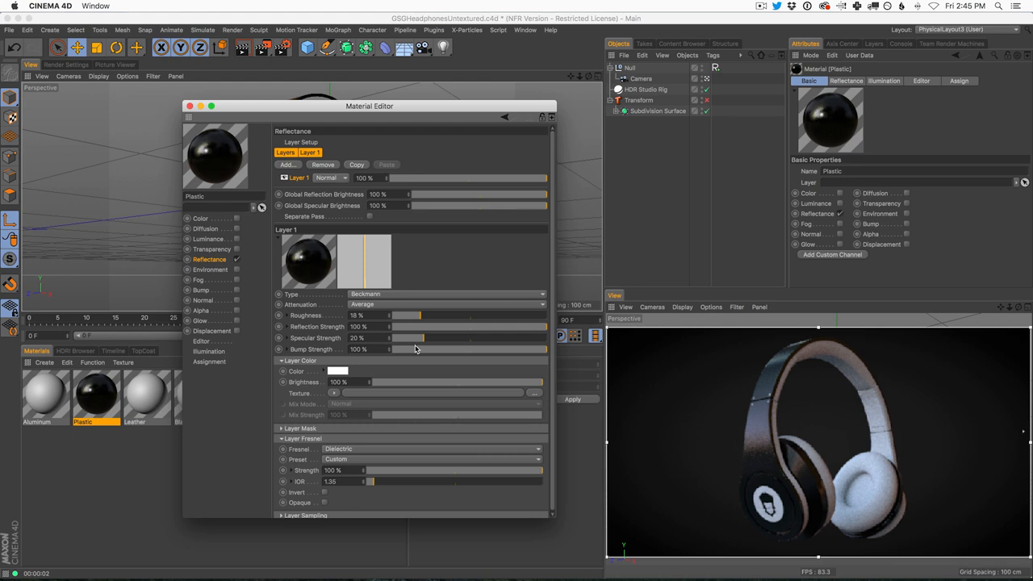
pyautogui.moveTo(417, 355)
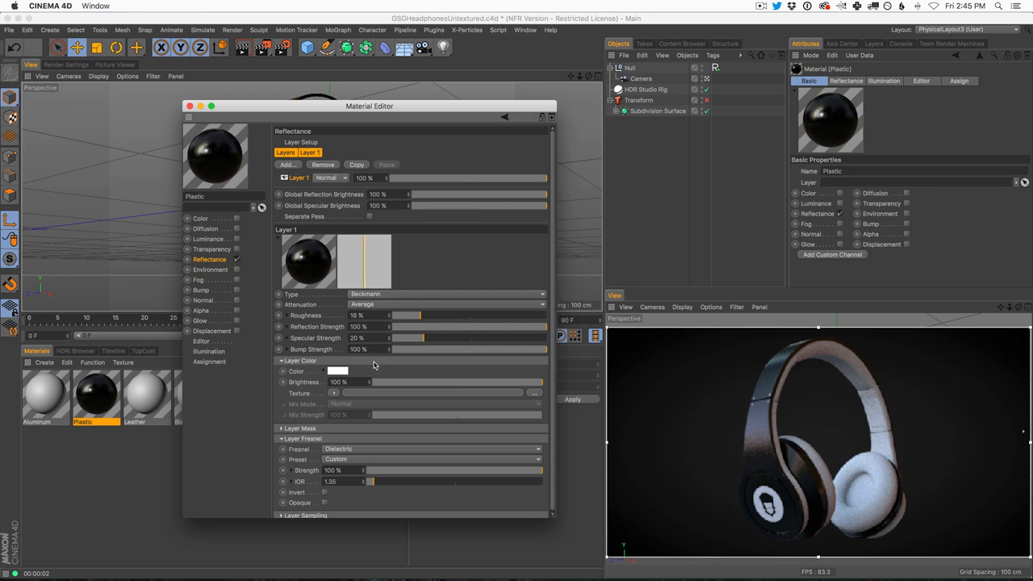
pyautogui.moveTo(781, 453)
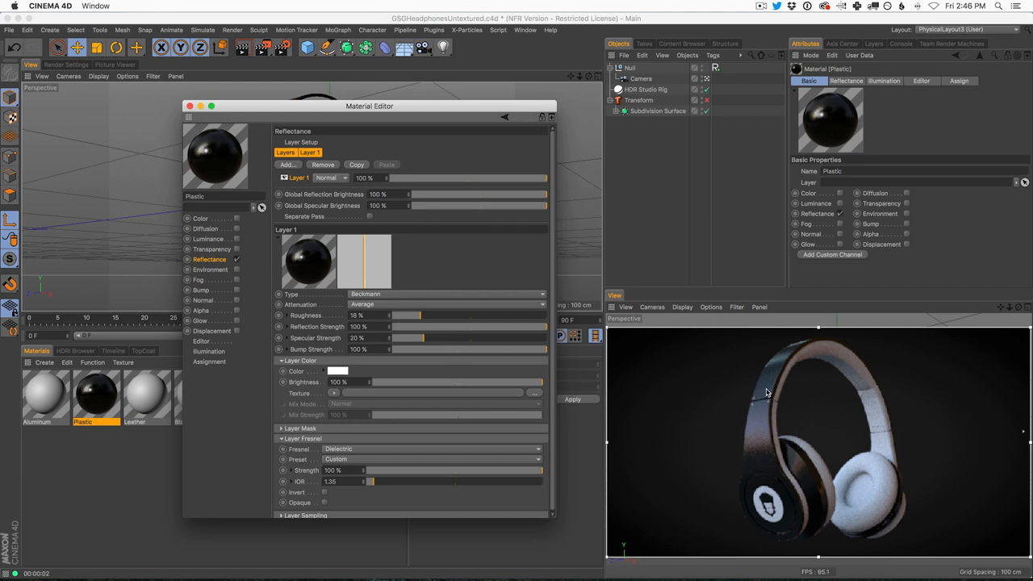
pyautogui.moveTo(788, 517)
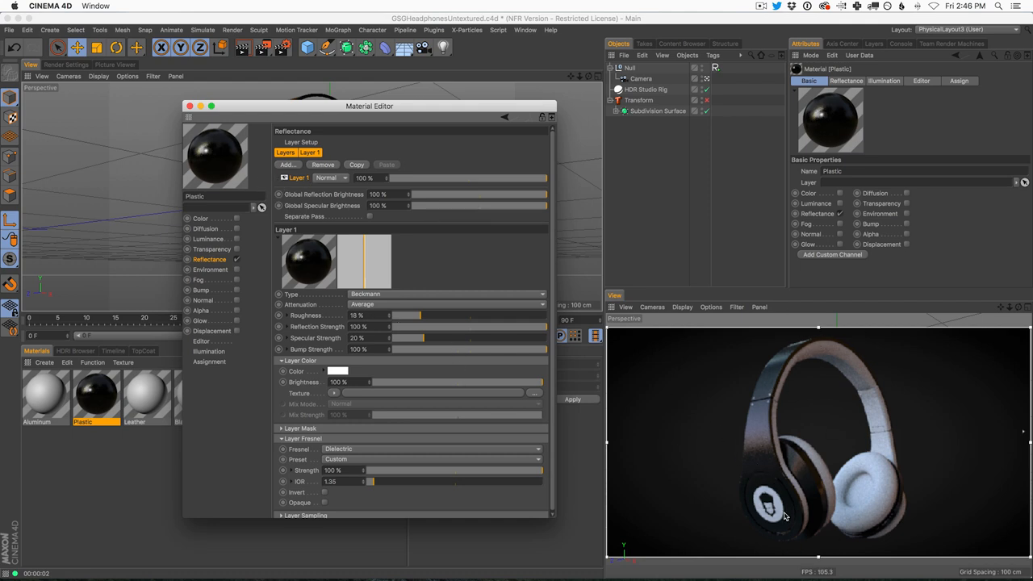
pyautogui.moveTo(769, 423)
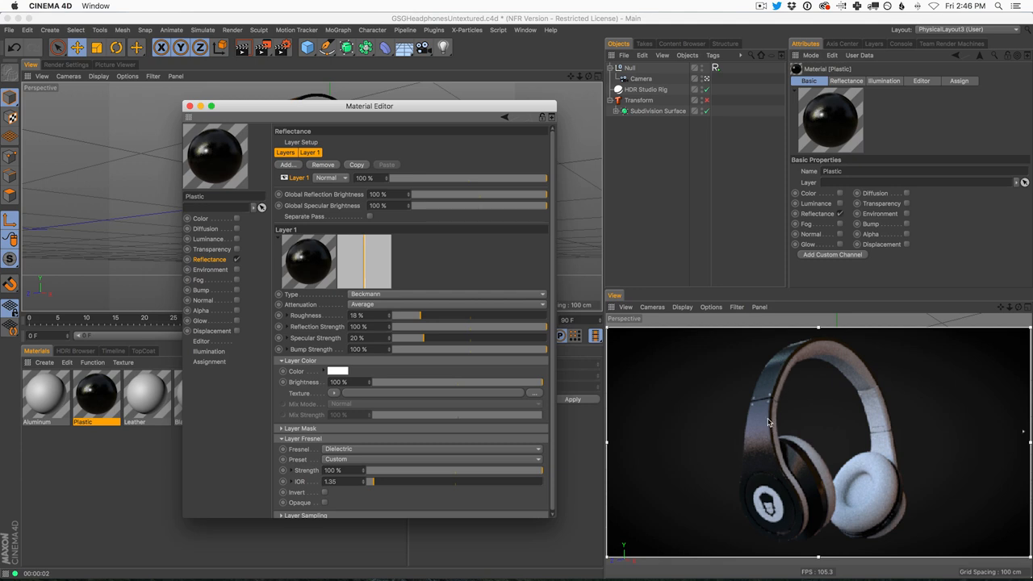
pyautogui.moveTo(788, 365)
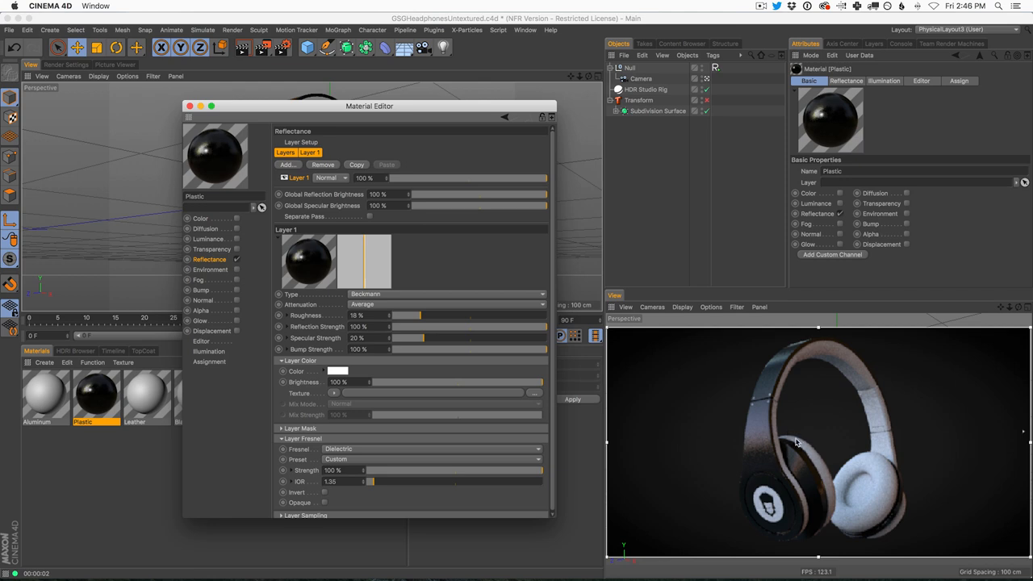
pyautogui.moveTo(763, 392)
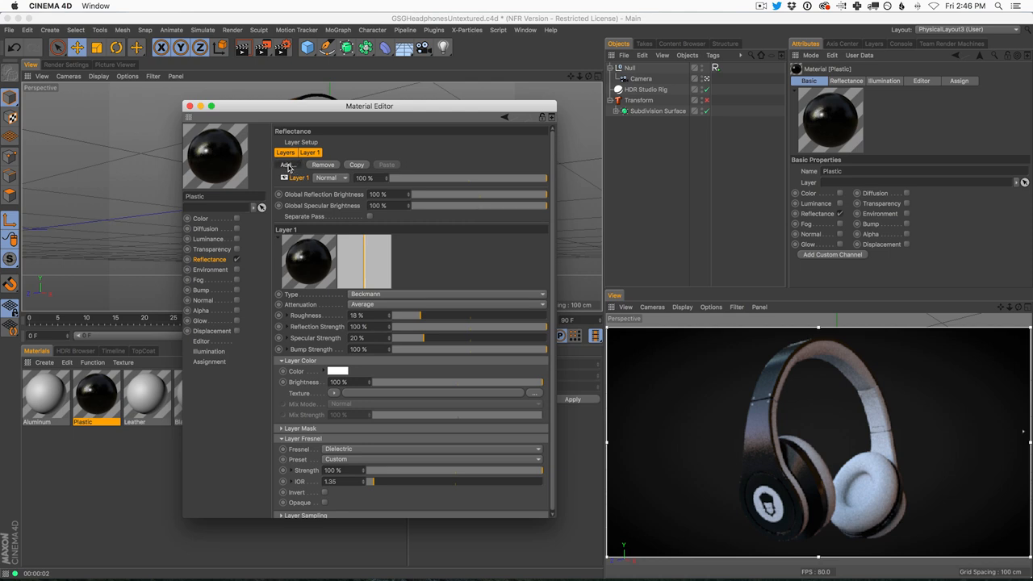
# Step: Add a second Beckmann layer with Dielectric Fresnel and ~3% roughness, toggling it to compare
pyautogui.click(287, 165)
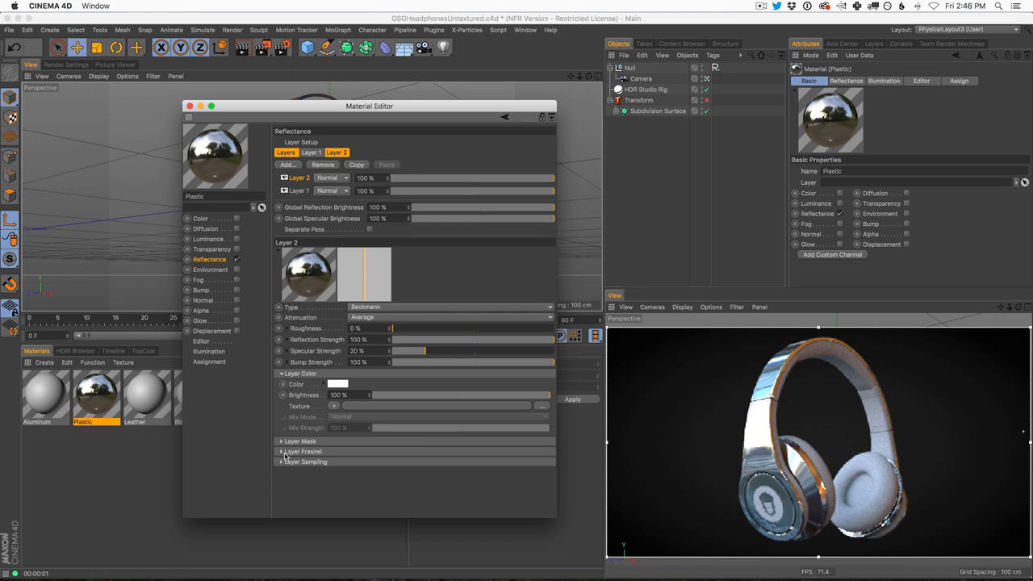
pyautogui.click(303, 452)
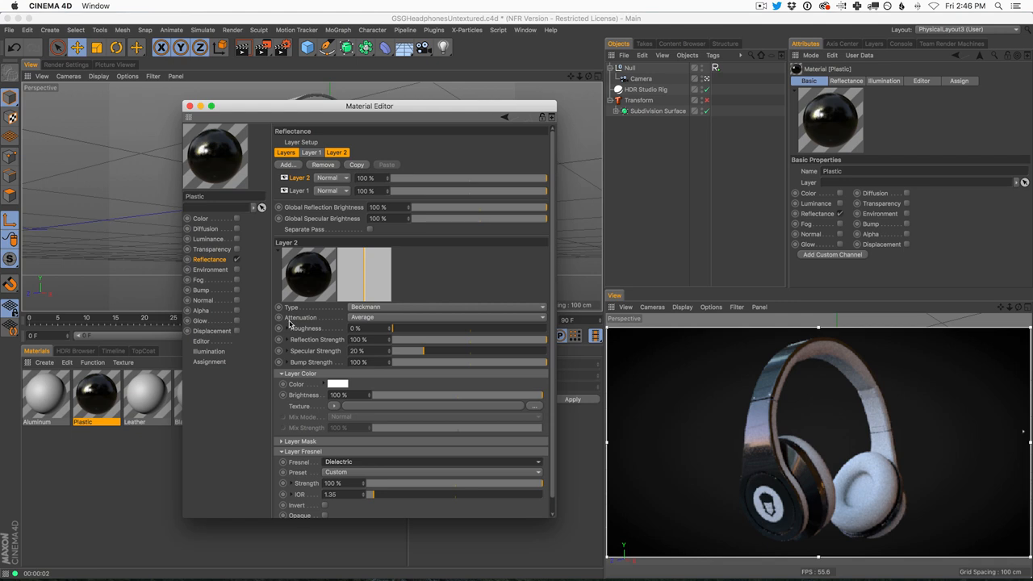
pyautogui.moveTo(398, 331)
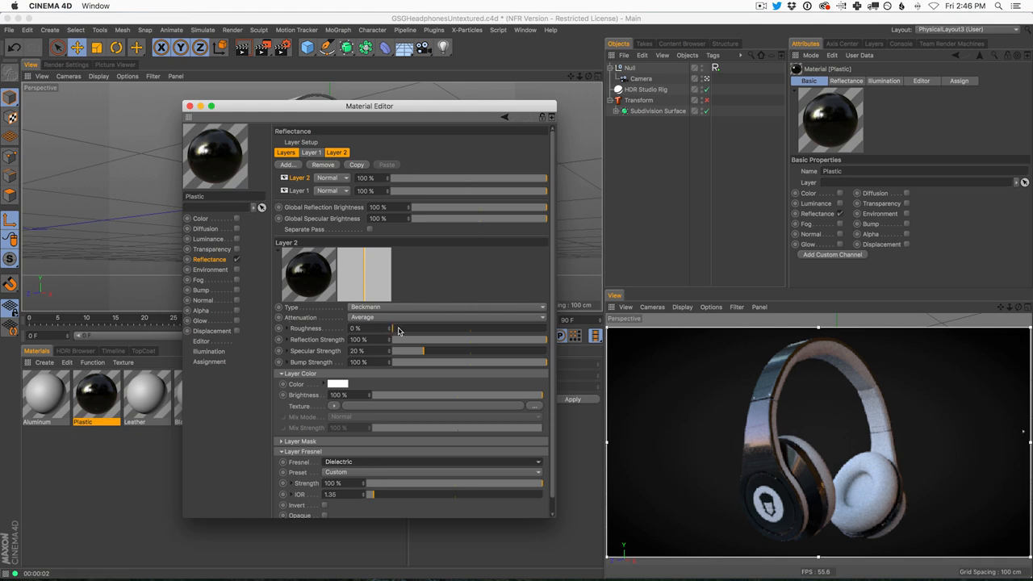
pyautogui.moveTo(391, 329); pyautogui.dragTo(397, 329)
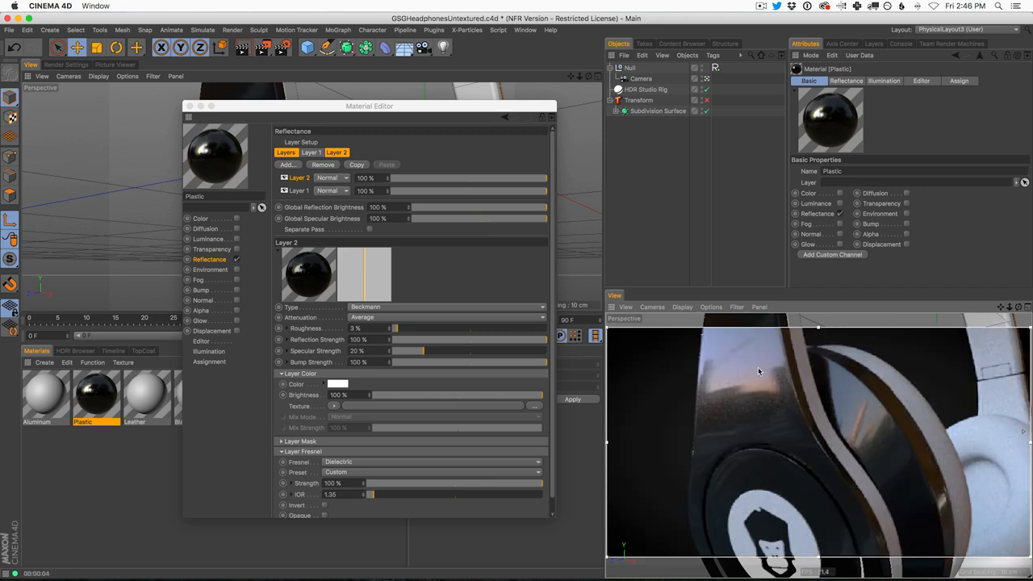
pyautogui.moveTo(684, 428)
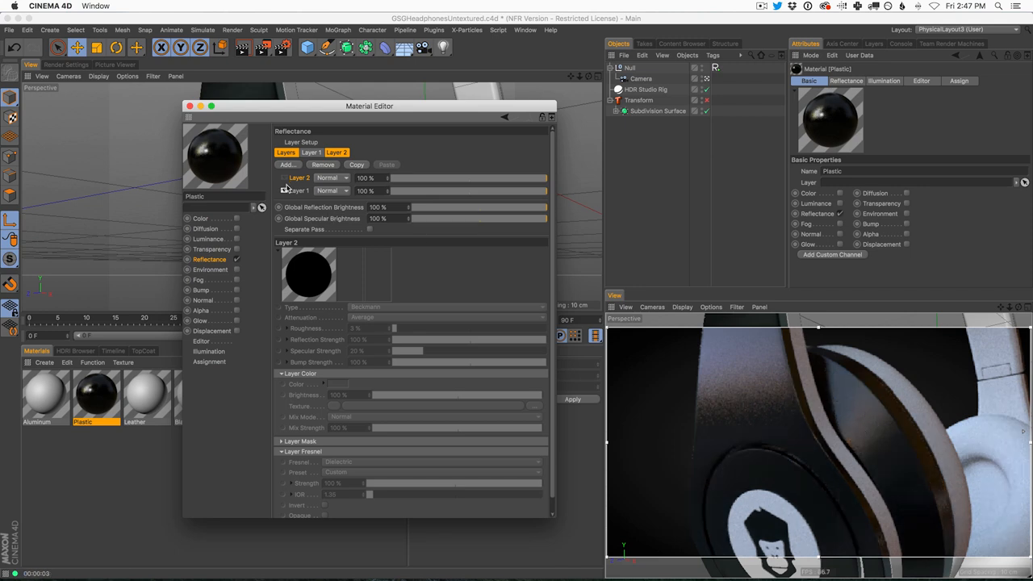
pyautogui.click(284, 178)
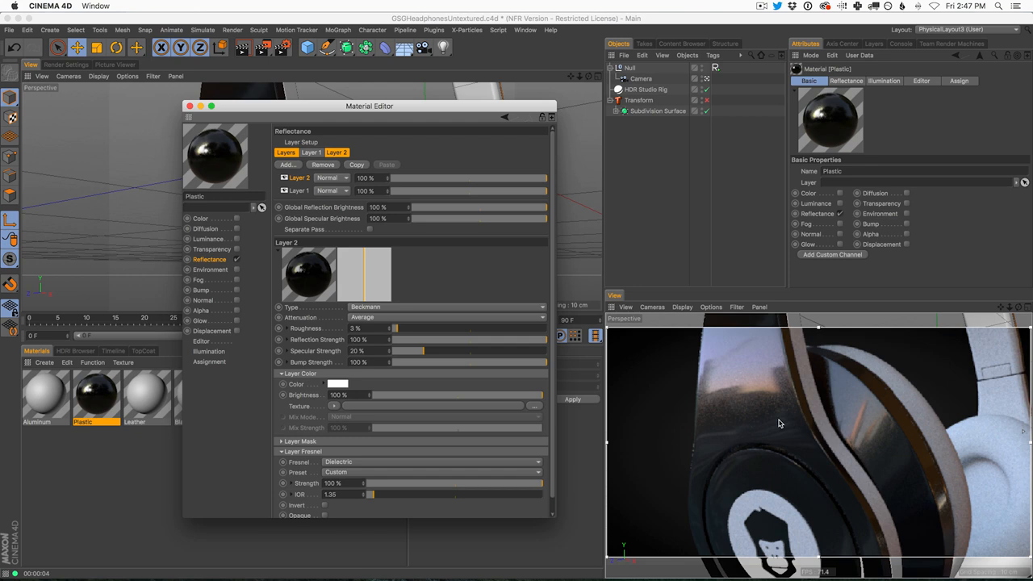
pyautogui.moveTo(768, 428)
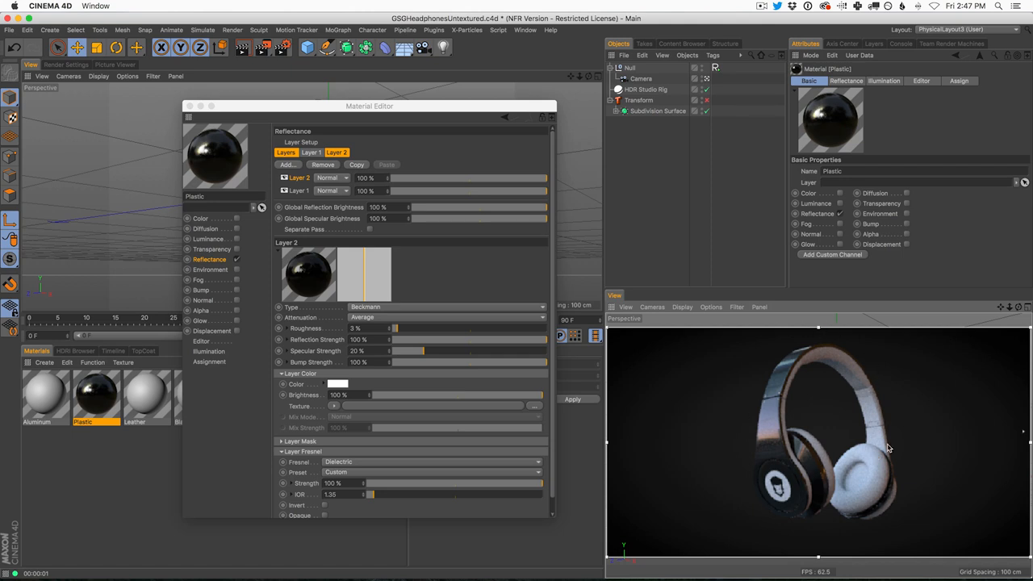
pyautogui.moveTo(792, 459)
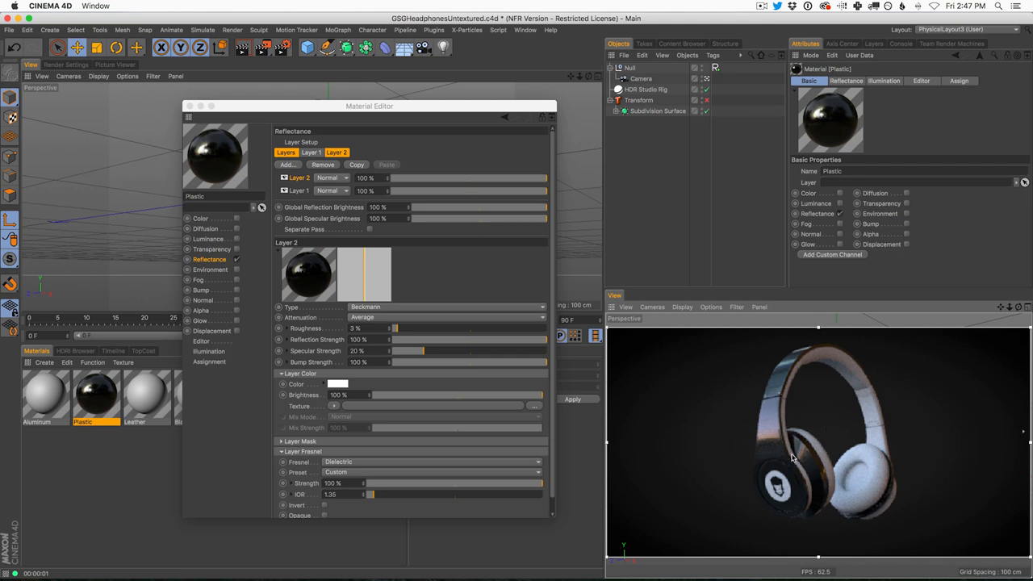
pyautogui.moveTo(460, 291)
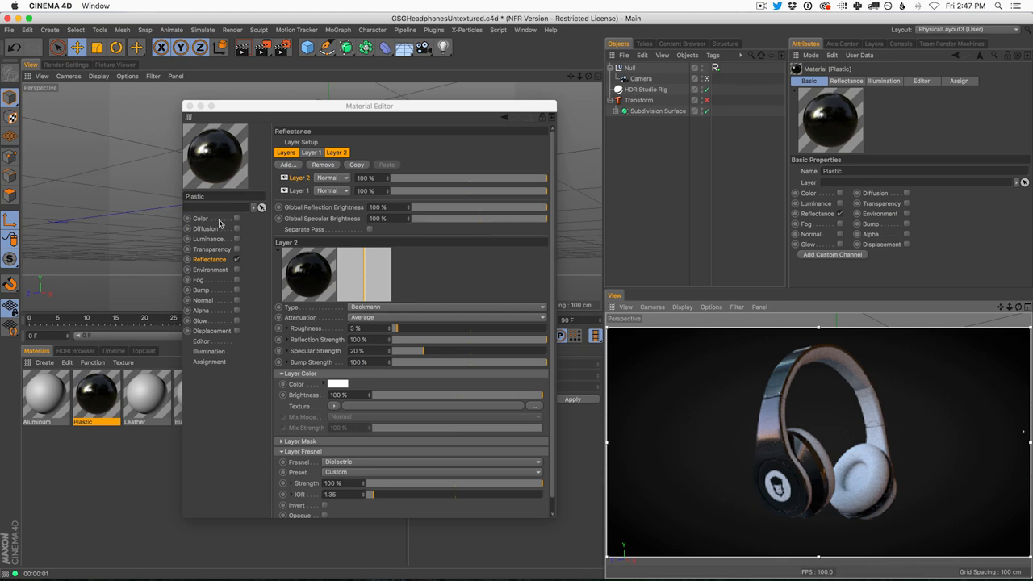
pyautogui.moveTo(260, 249)
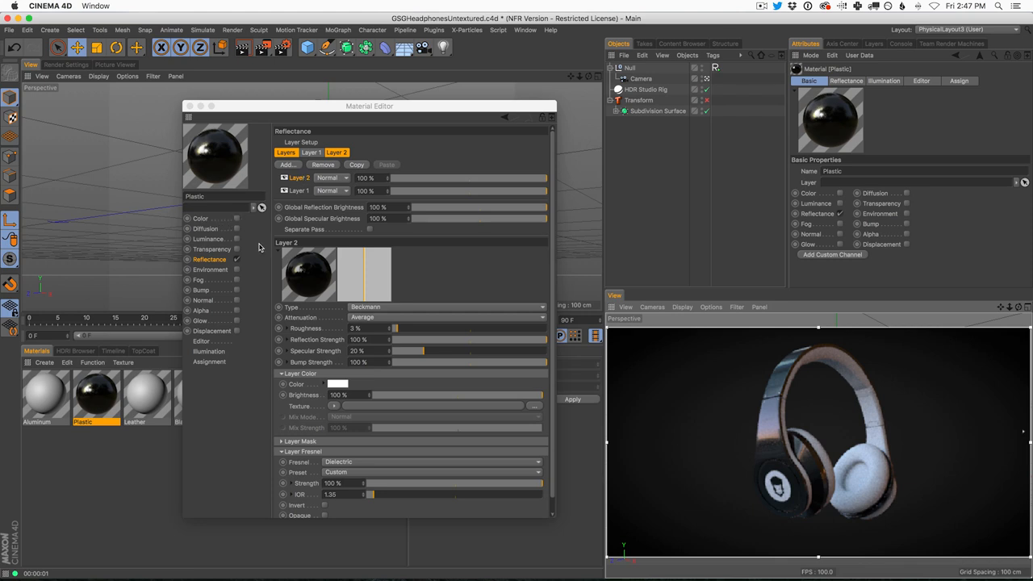
pyautogui.moveTo(282, 200)
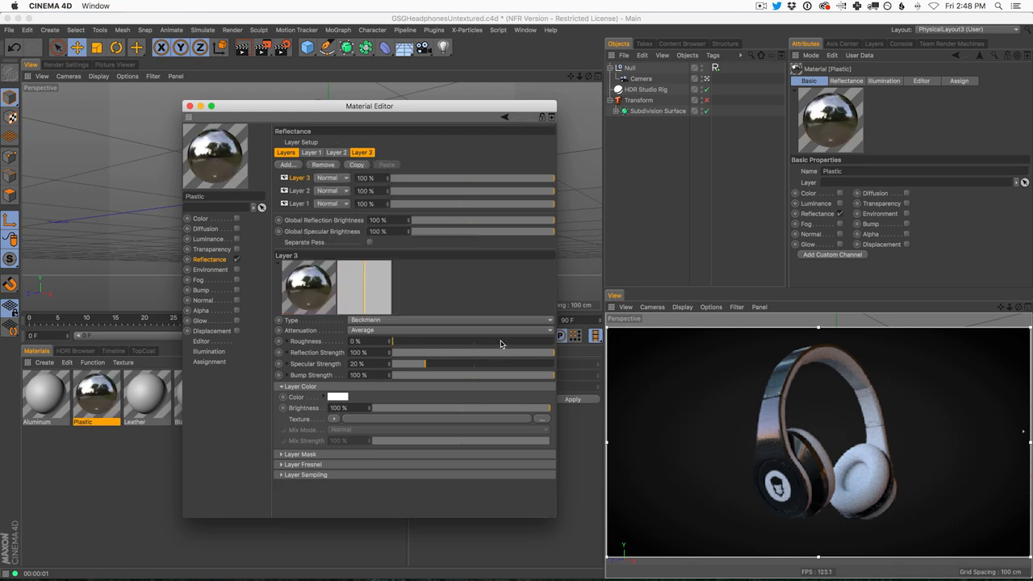
# Step: Give the third layer high roughness, a red colour and Dielectric Fresnel for glossy red plastic
pyautogui.moveTo(391, 341); pyautogui.dragTo(499, 341)
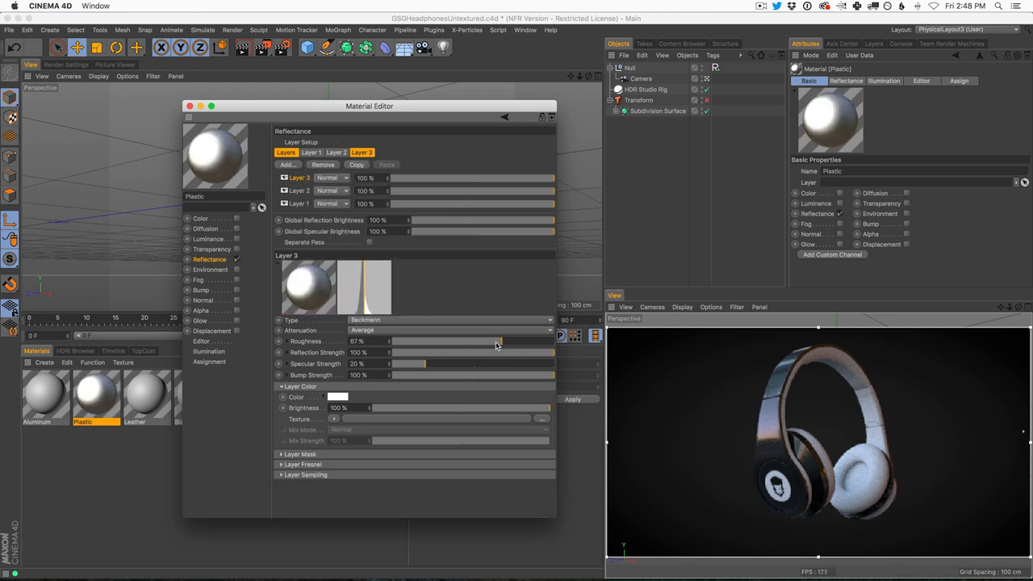
pyautogui.click(338, 397)
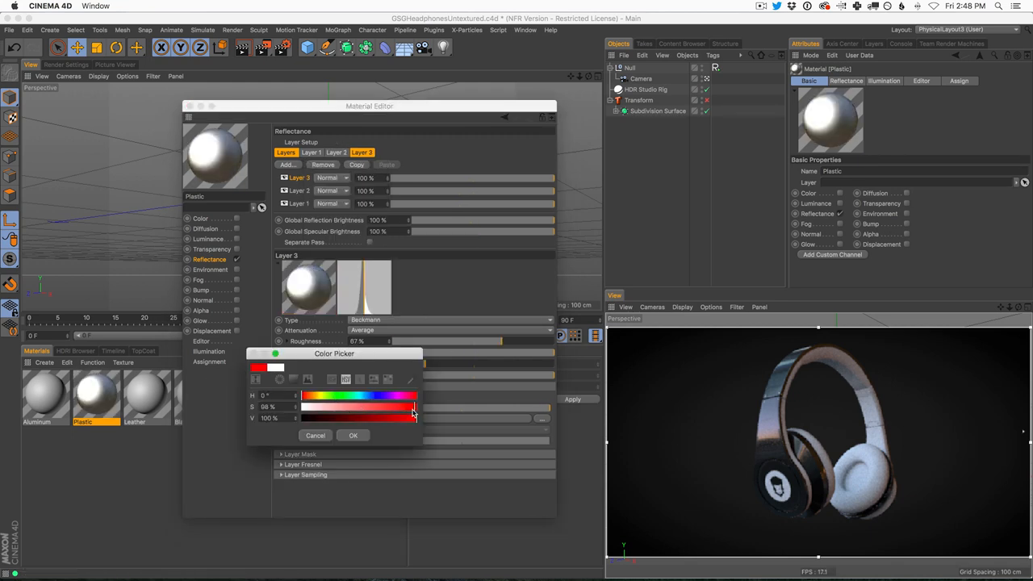
pyautogui.click(352, 436)
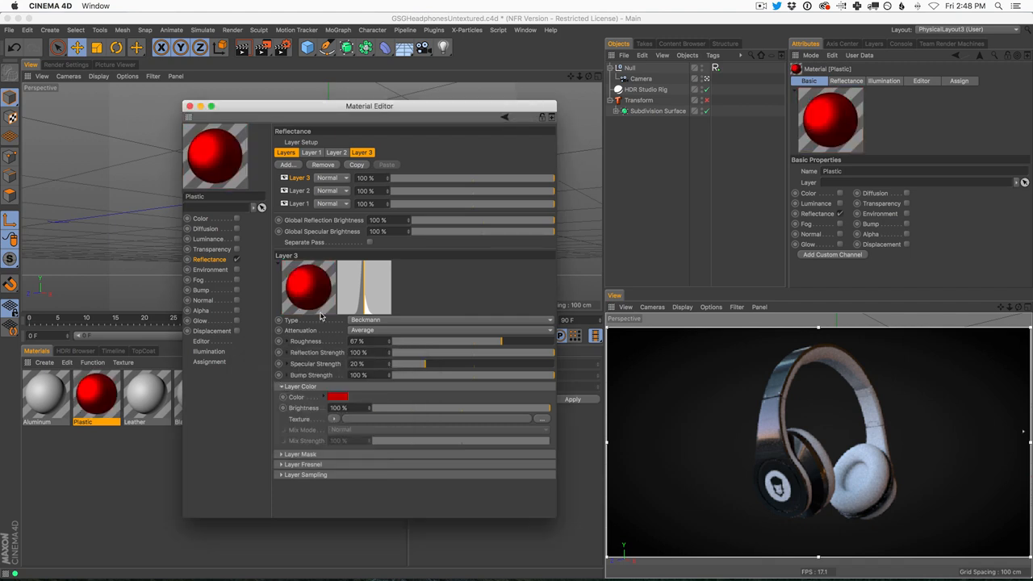
pyautogui.click(304, 466)
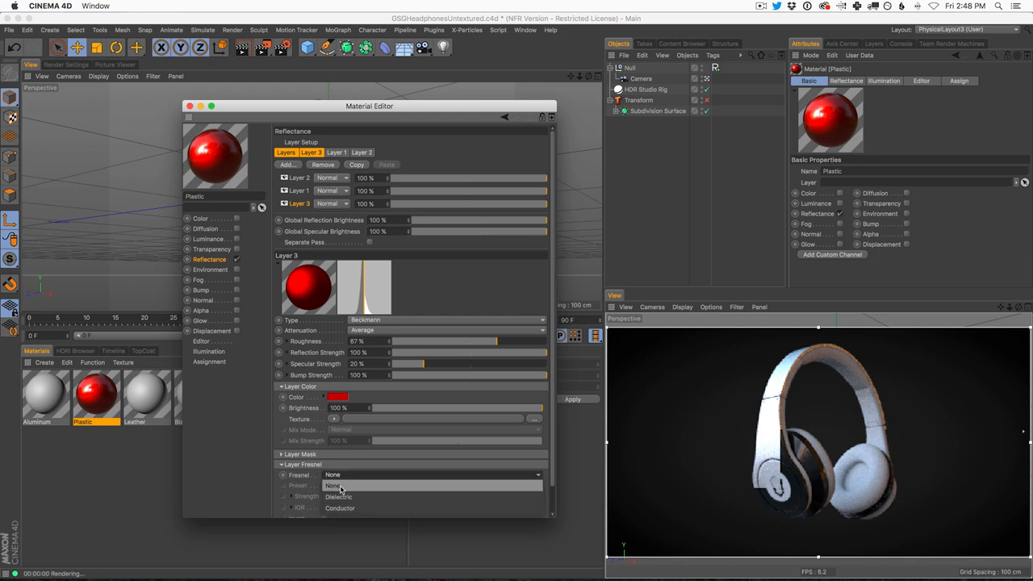
pyautogui.click(339, 498)
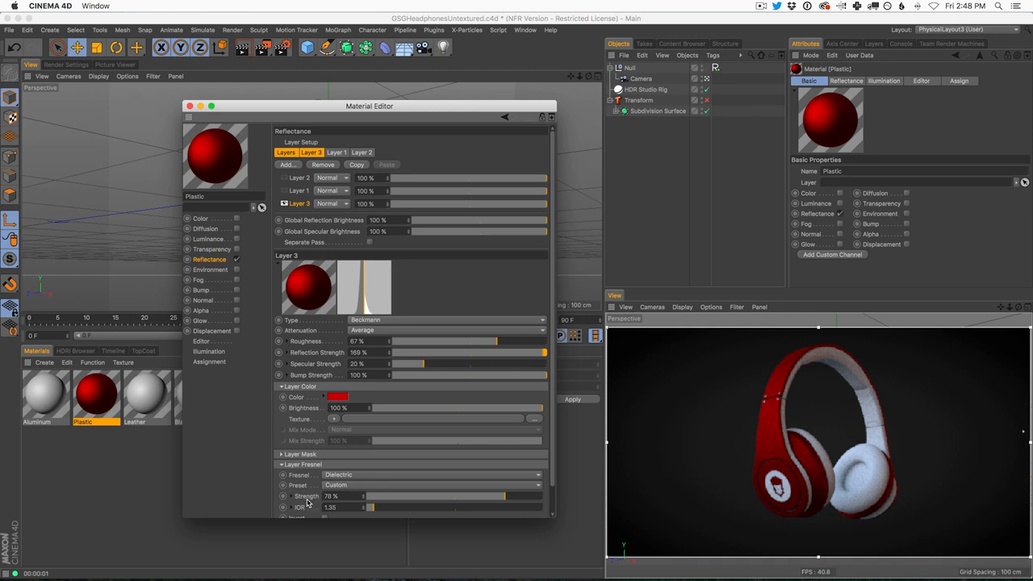
pyautogui.moveTo(792, 382)
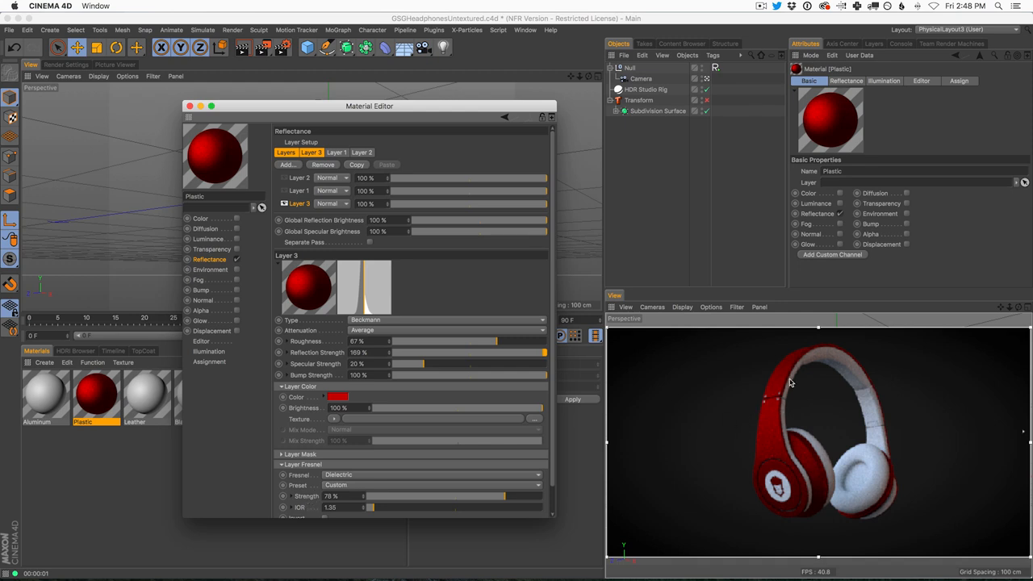
pyautogui.moveTo(805, 500)
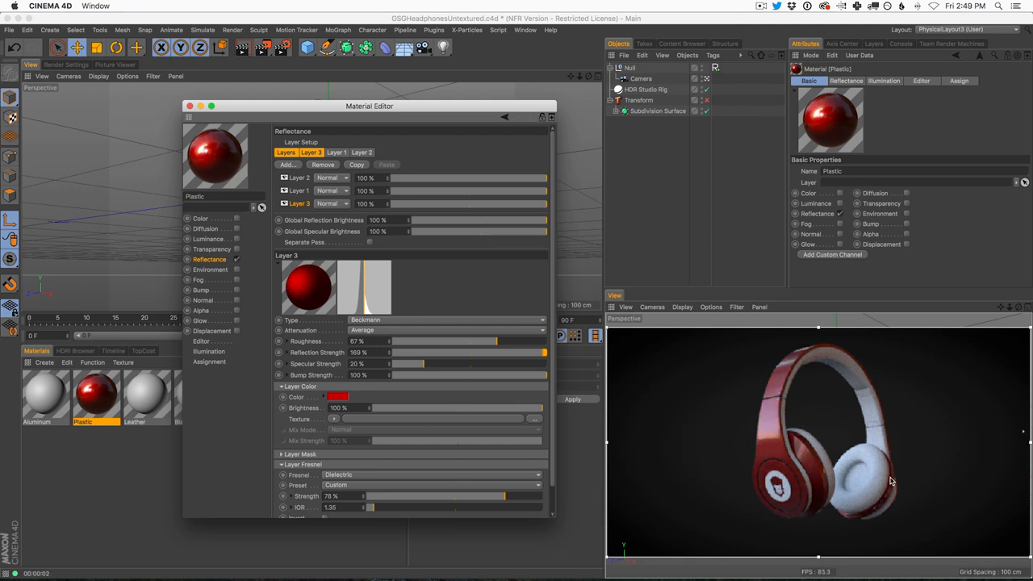
# Step: Switch to the GSGHeadphonesTextured.c4d document via the Window menu
pyautogui.click(525, 29)
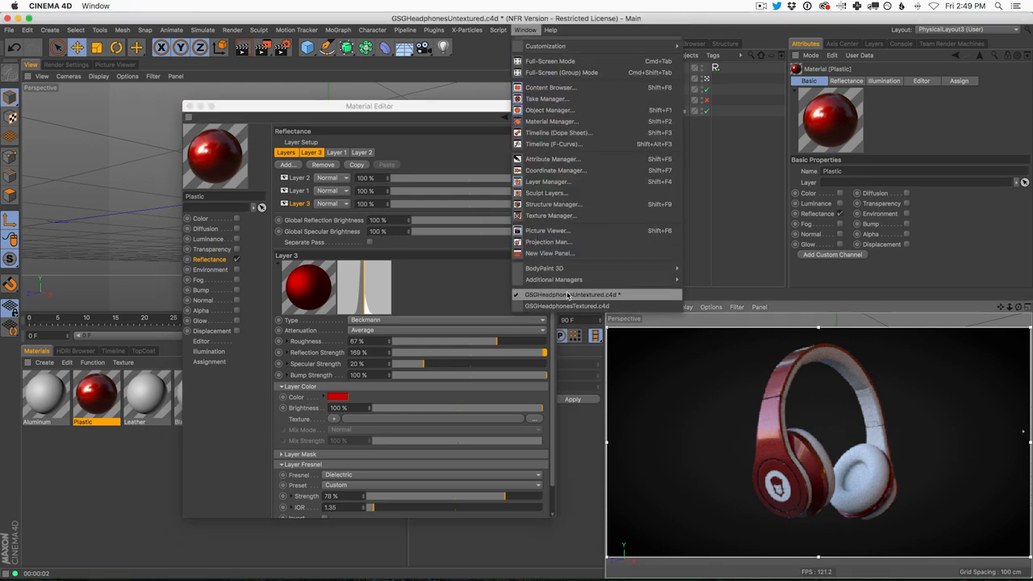
pyautogui.click(568, 305)
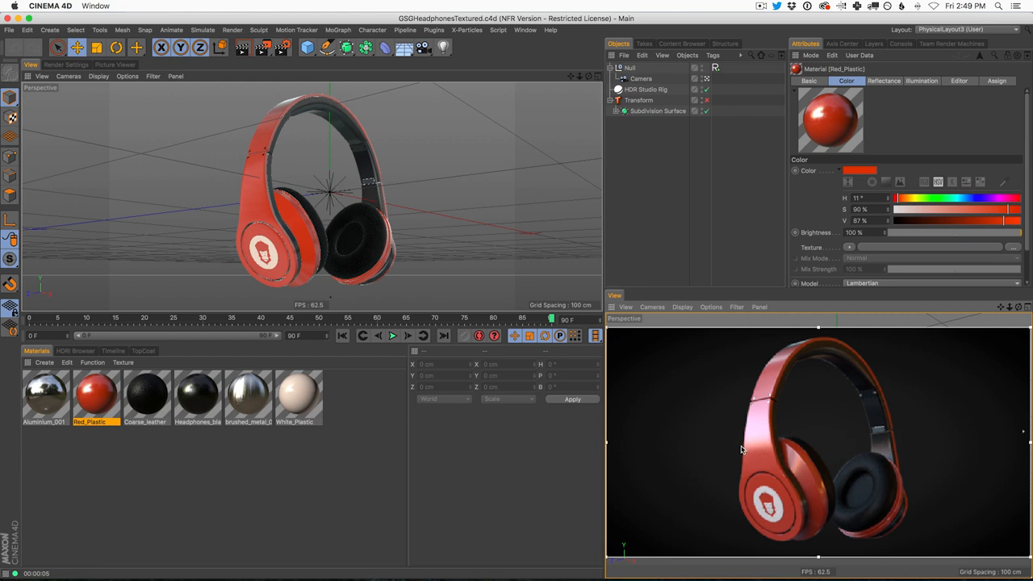
pyautogui.moveTo(781, 369)
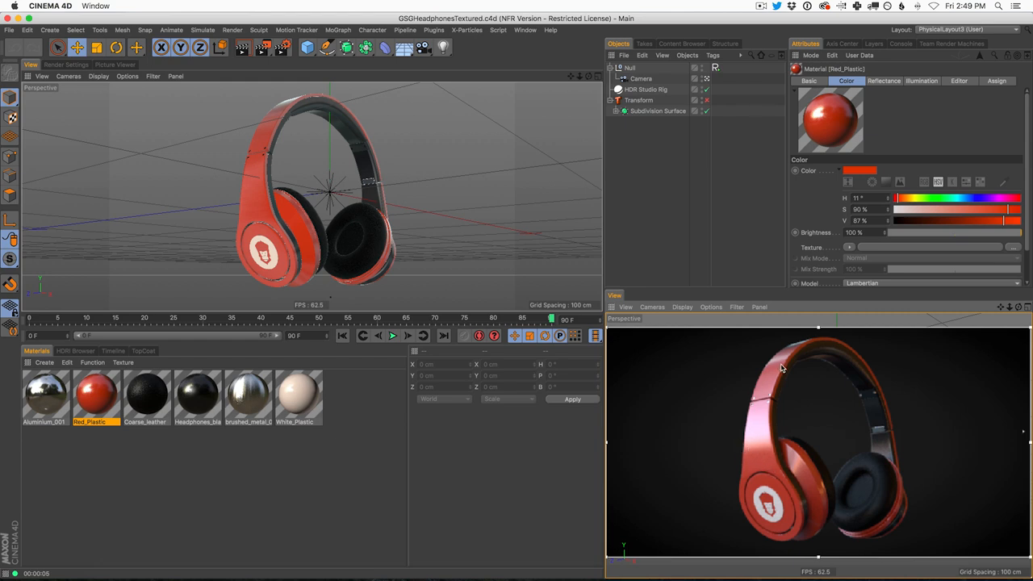
pyautogui.moveTo(808, 349)
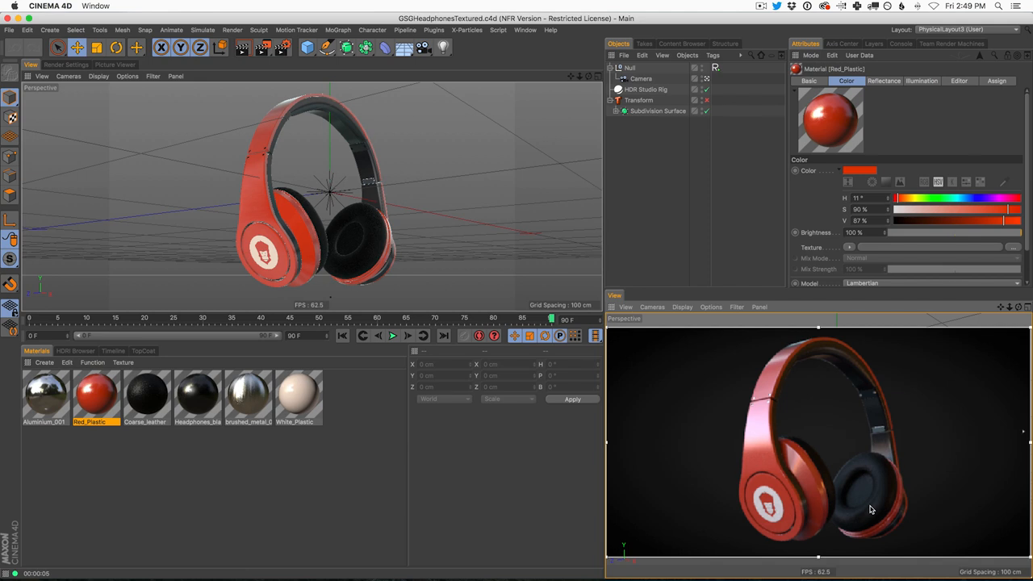
pyautogui.moveTo(846, 517)
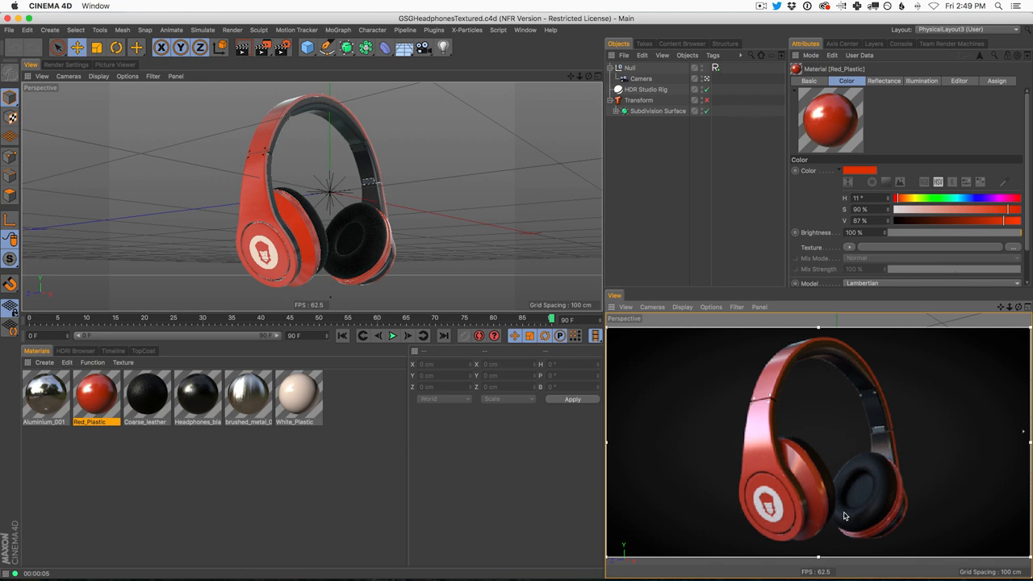
pyautogui.moveTo(870, 523)
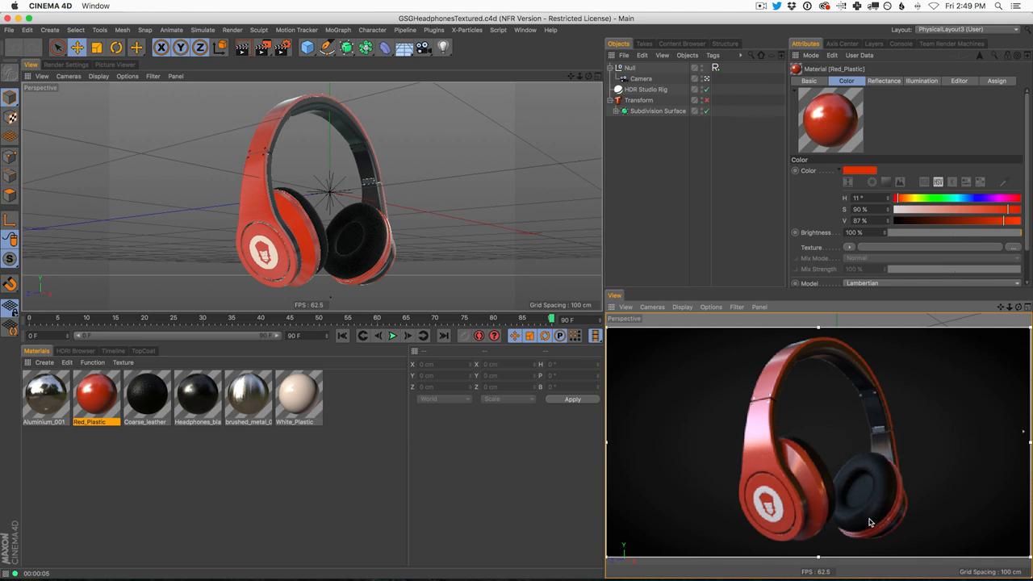
pyautogui.moveTo(859, 468)
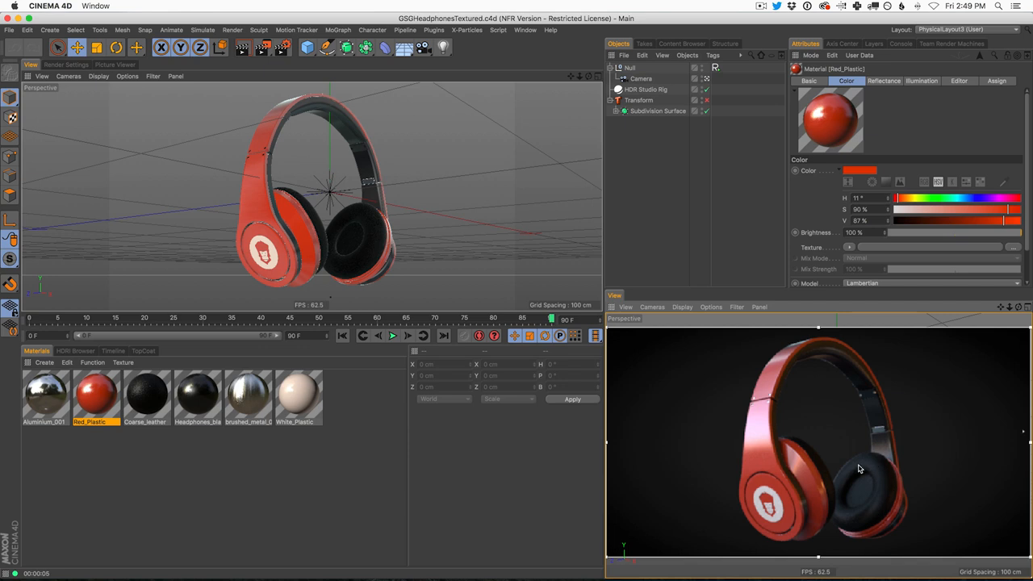
pyautogui.moveTo(868, 517)
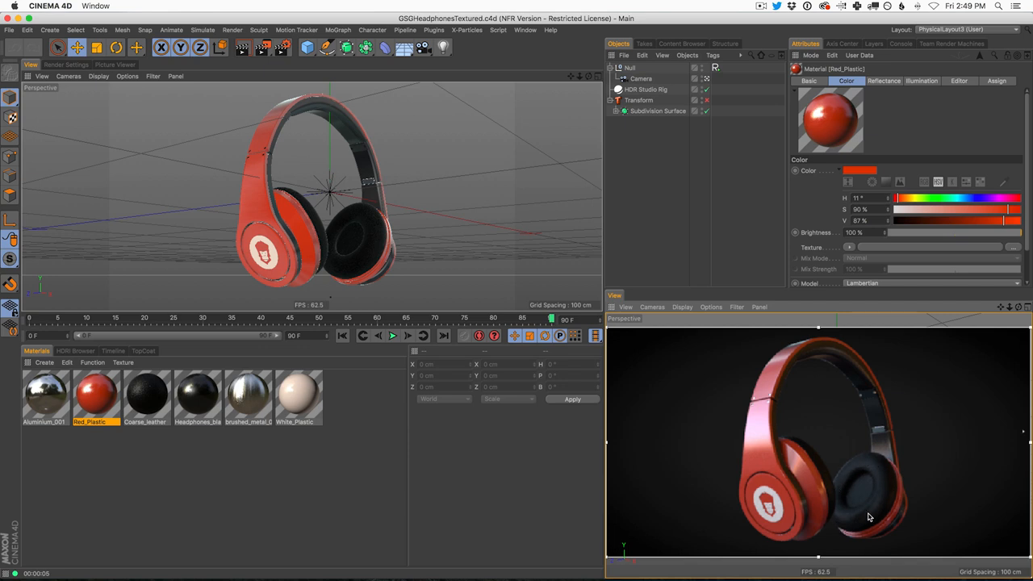
pyautogui.moveTo(880, 487)
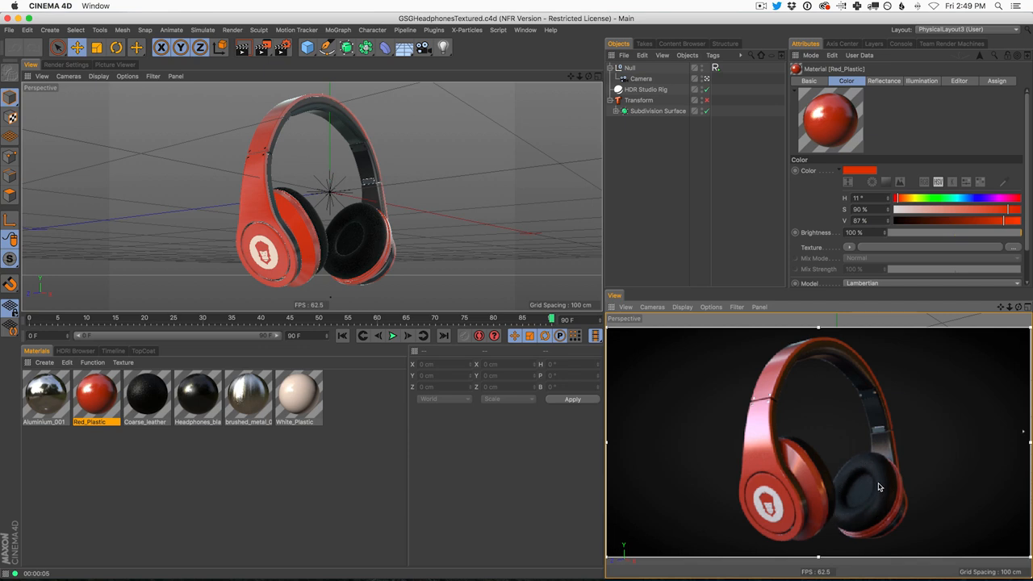
pyautogui.moveTo(846, 475)
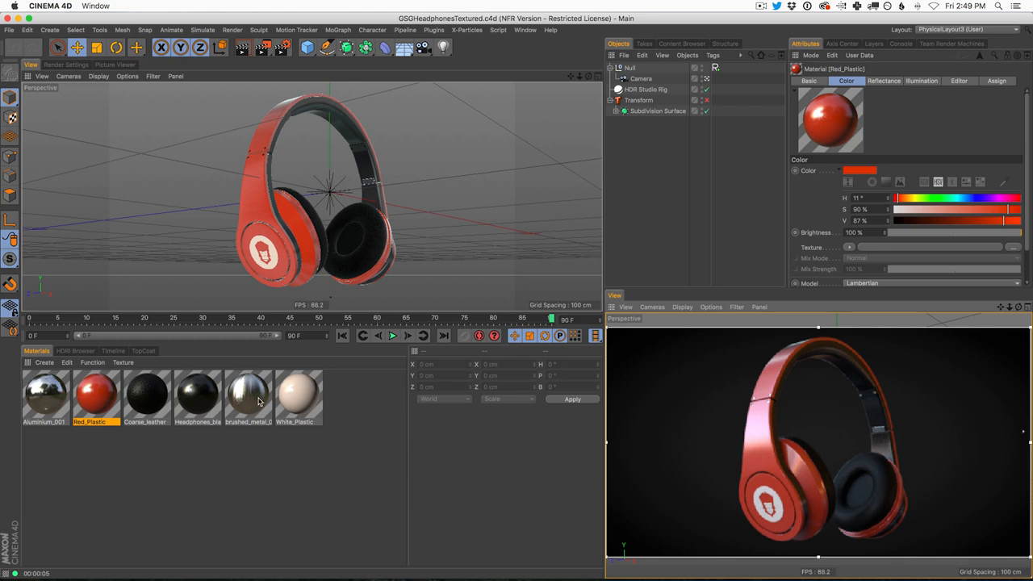
pyautogui.moveTo(880, 436)
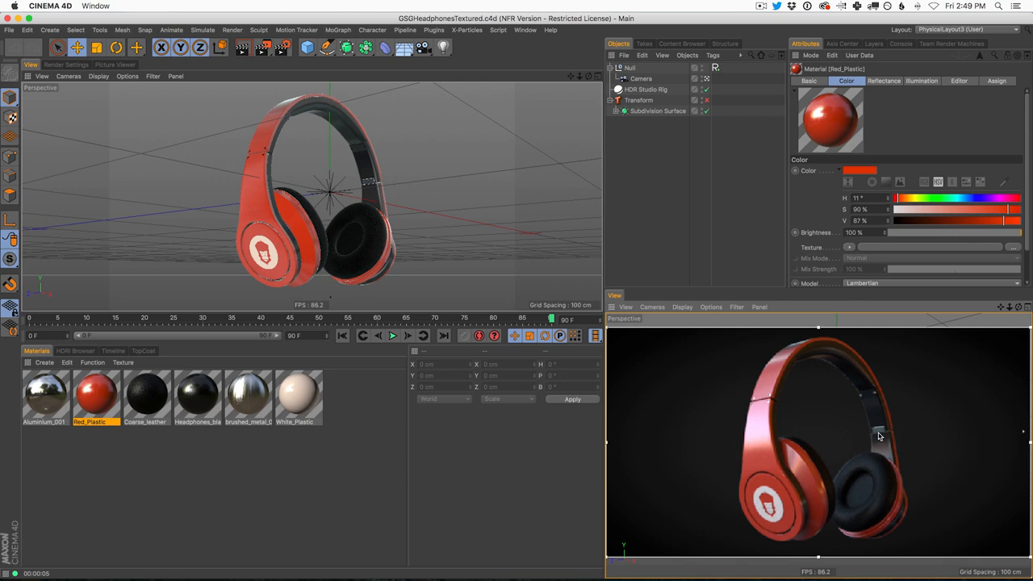
pyautogui.moveTo(928, 436)
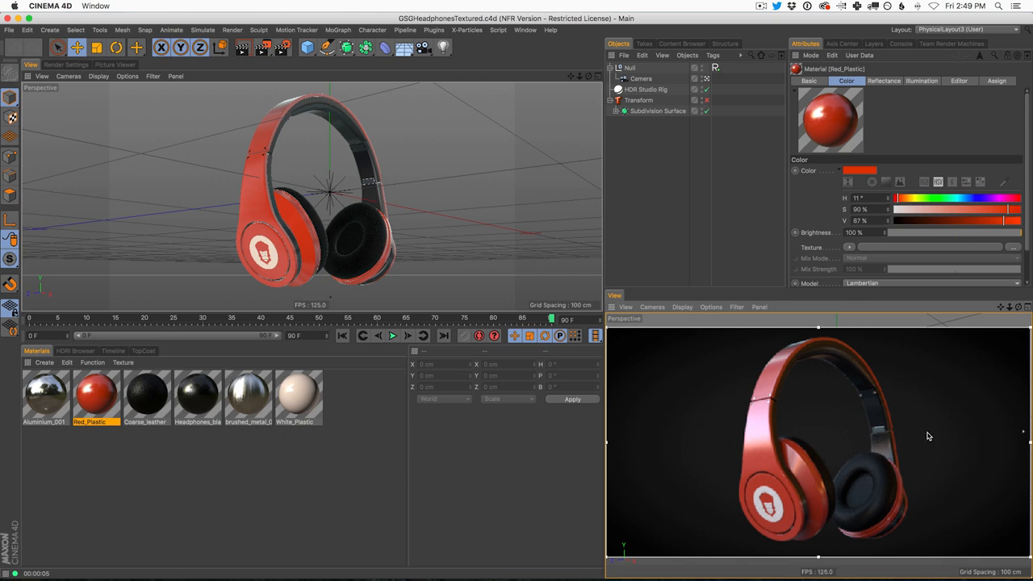
pyautogui.moveTo(849, 365)
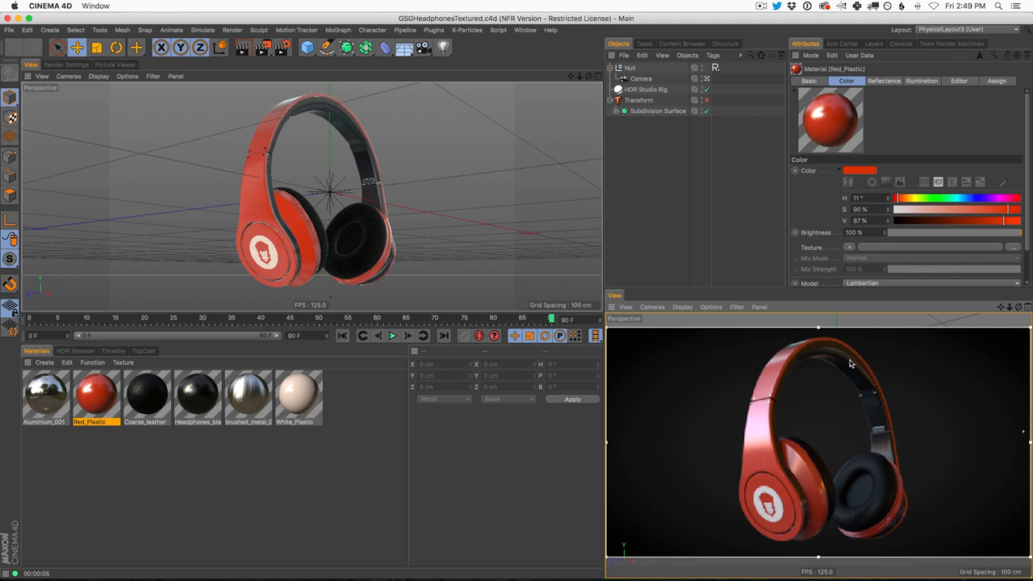
pyautogui.moveTo(762, 512)
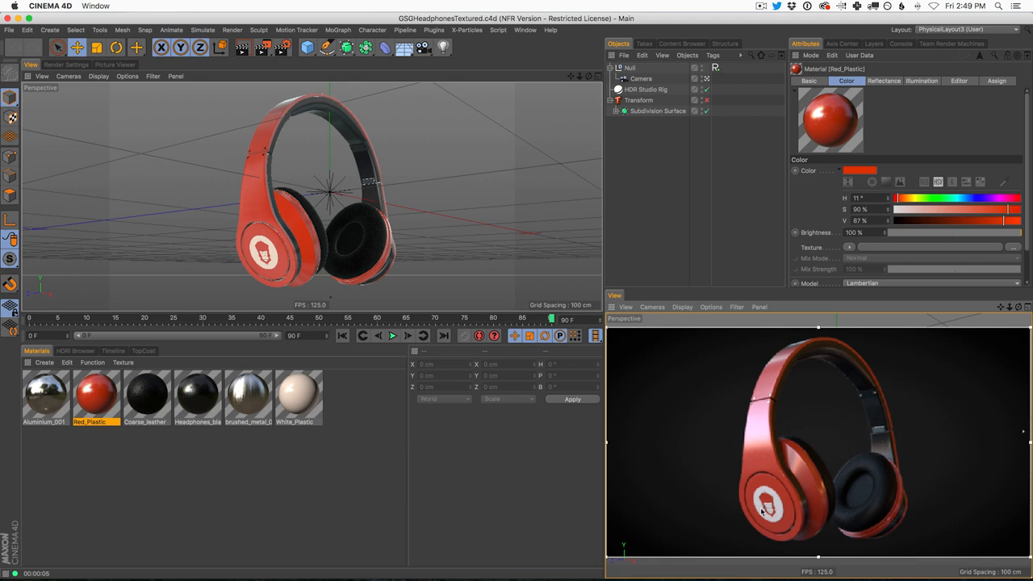
pyautogui.moveTo(789, 509)
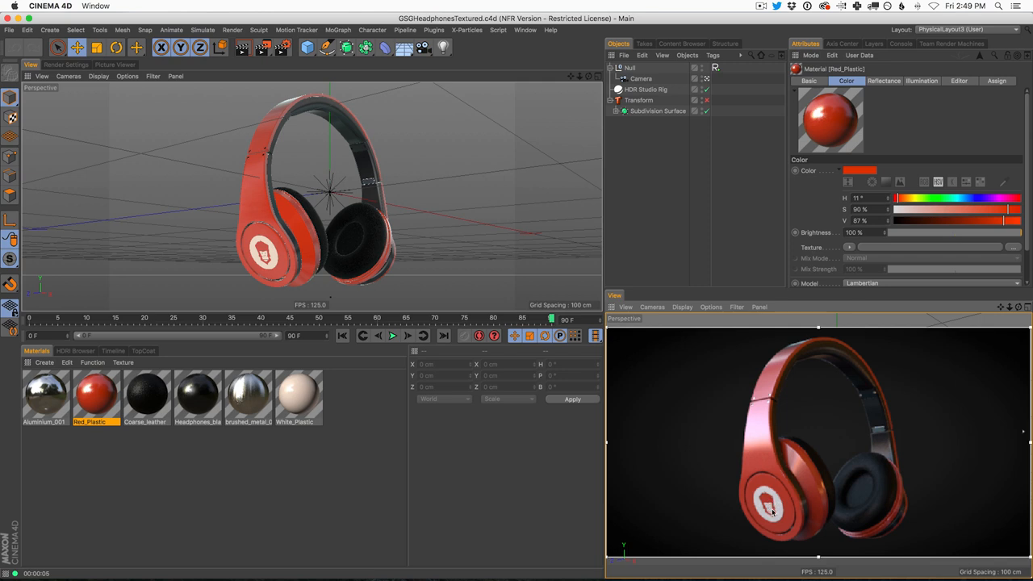
pyautogui.moveTo(778, 513)
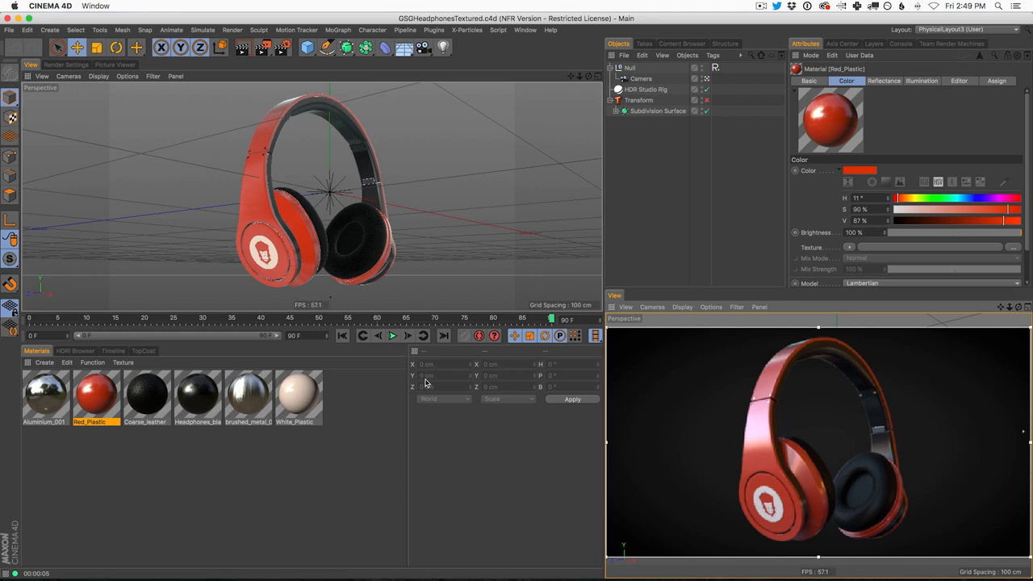
pyautogui.moveTo(413, 389)
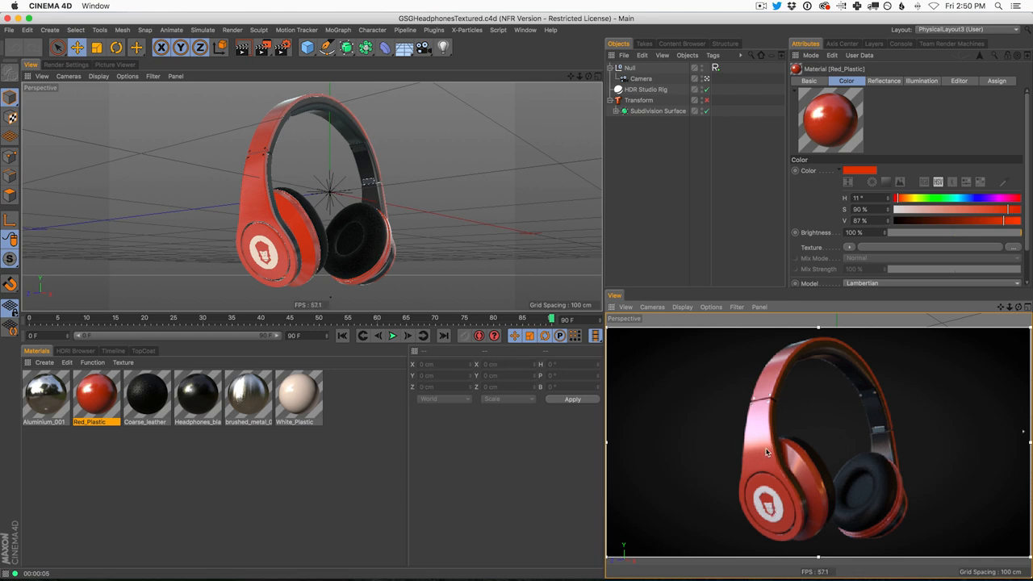
# Step: Return to the untextured scene, review the Plastic material's Fresnel settings and close the editor
pyautogui.click(526, 29)
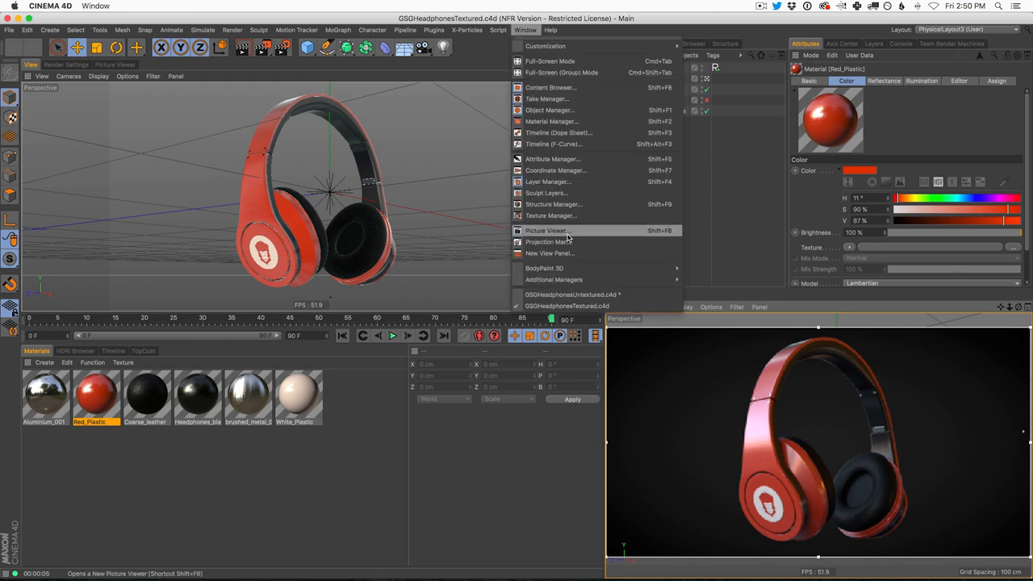
pyautogui.click(565, 294)
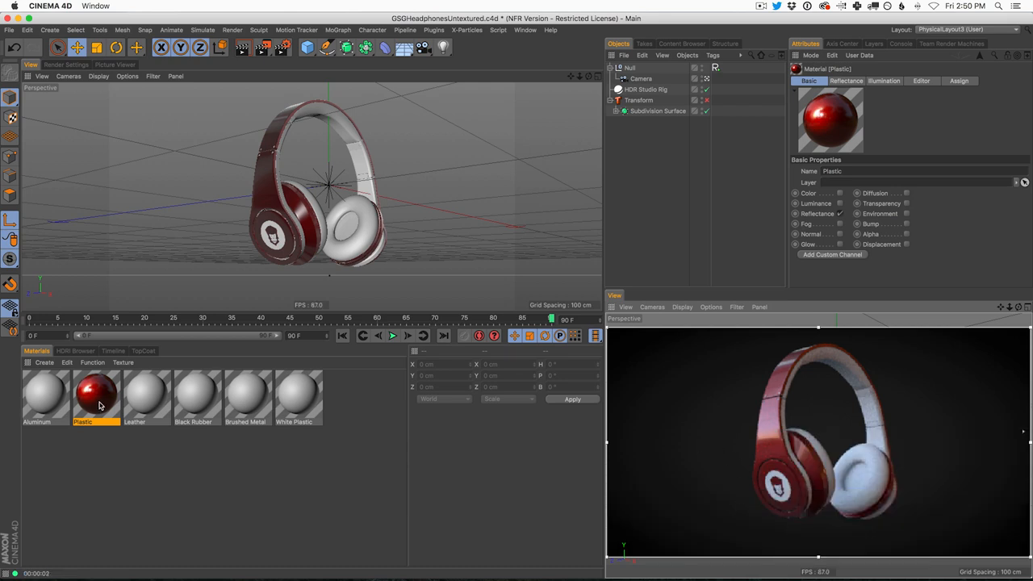
pyautogui.doubleClick(96, 395)
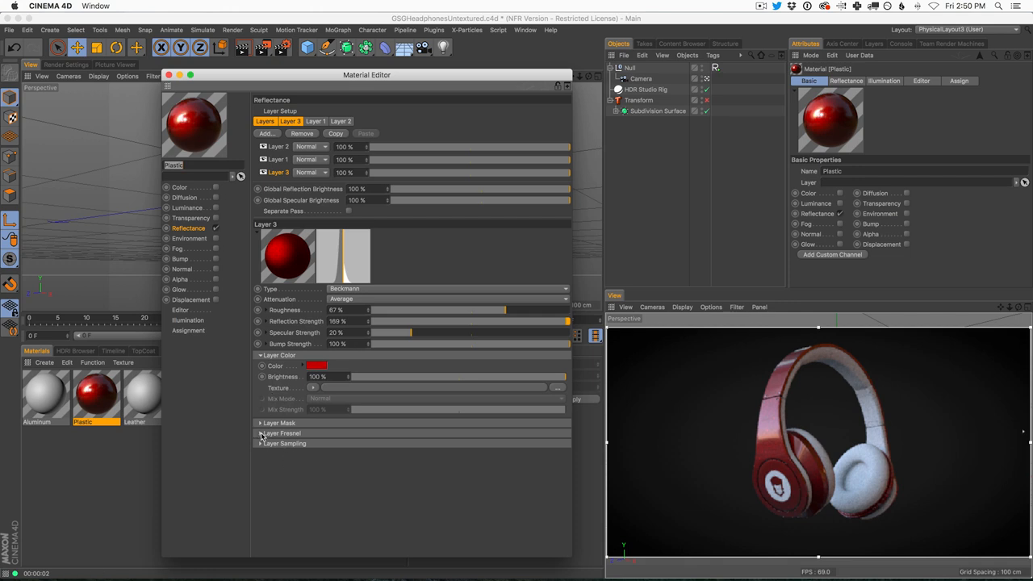
pyautogui.click(260, 433)
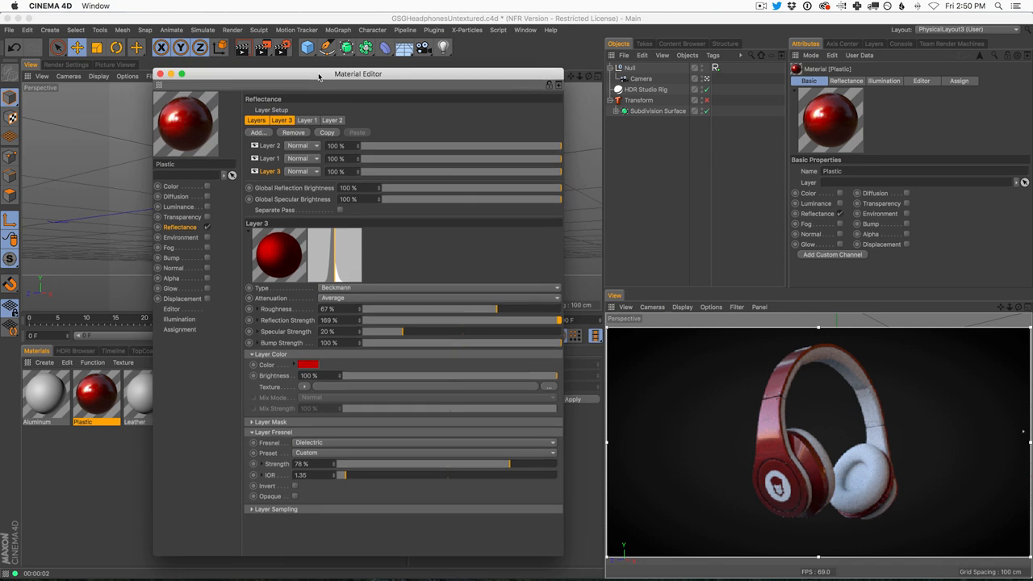
pyautogui.moveTo(281, 145)
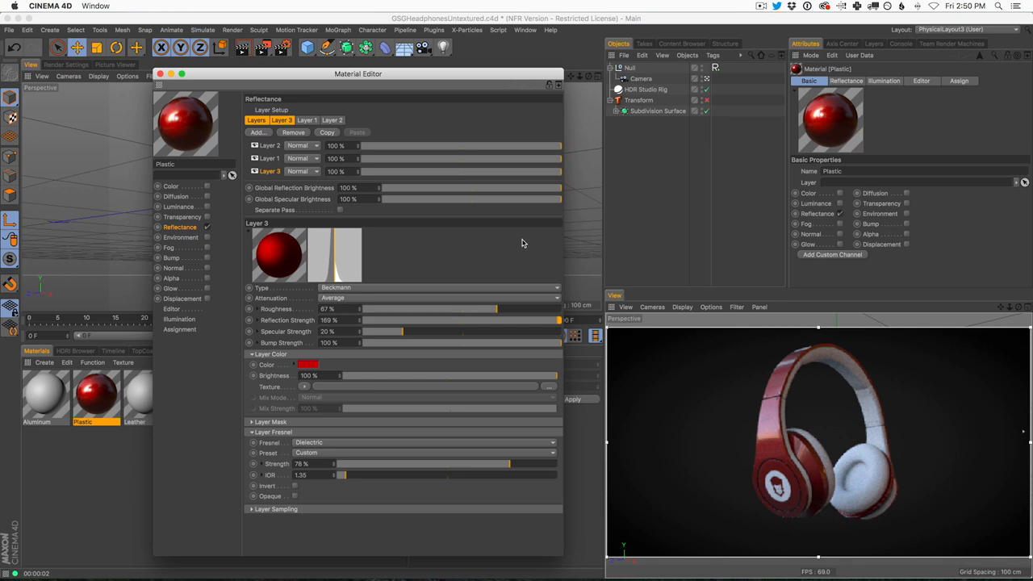
pyautogui.moveTo(478, 245)
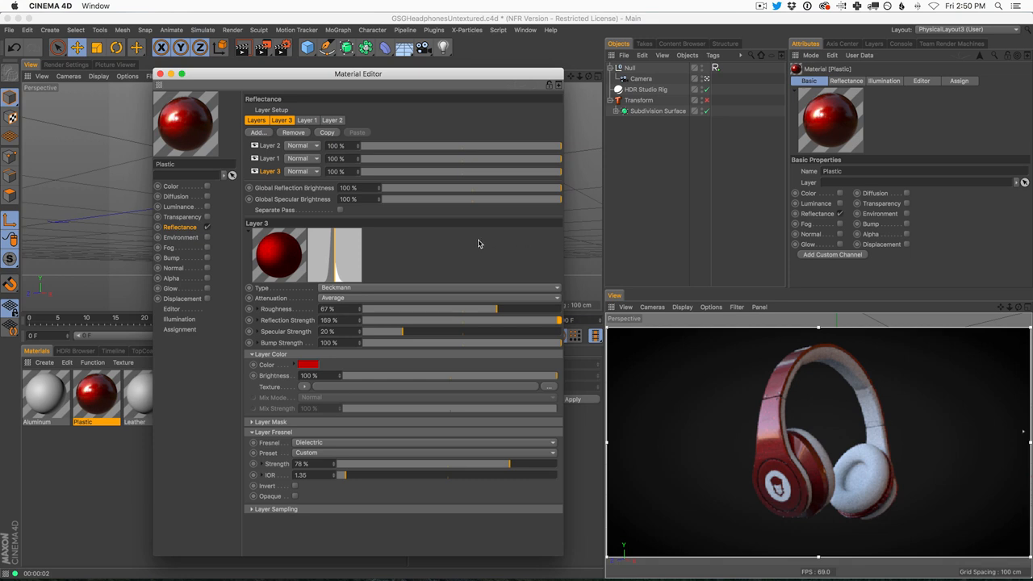
pyautogui.moveTo(468, 245)
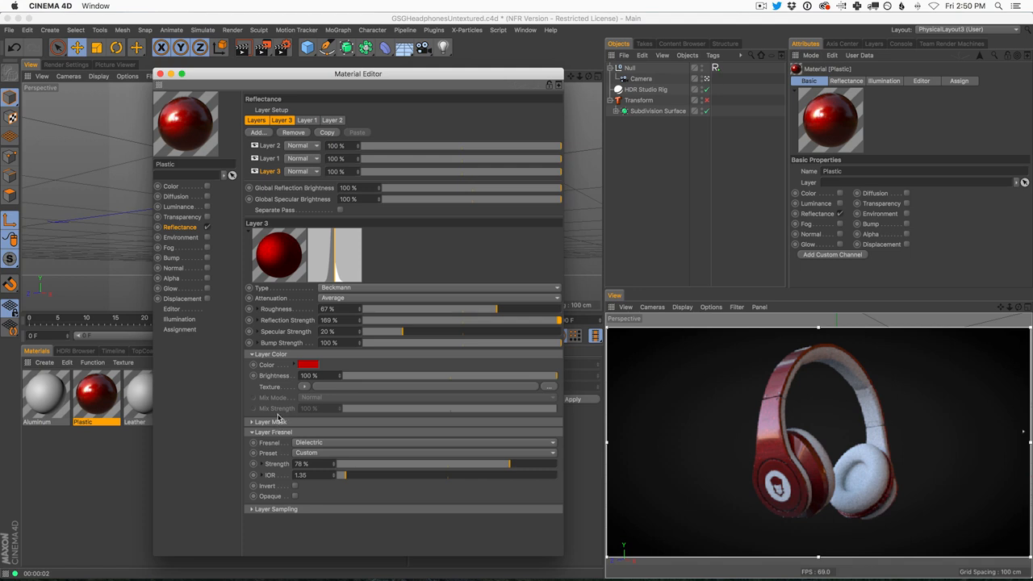
pyautogui.click(160, 75)
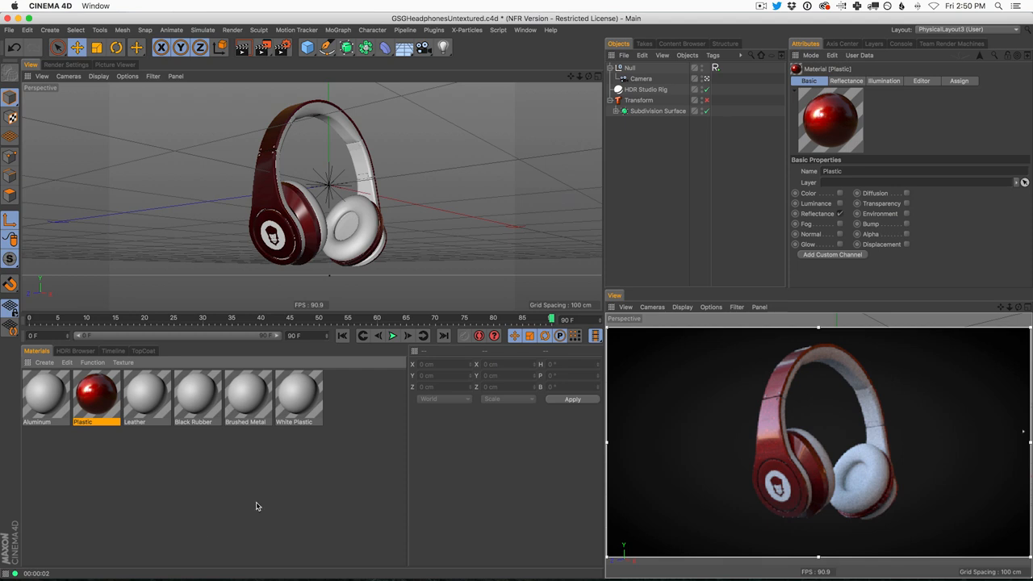
pyautogui.click(525, 29)
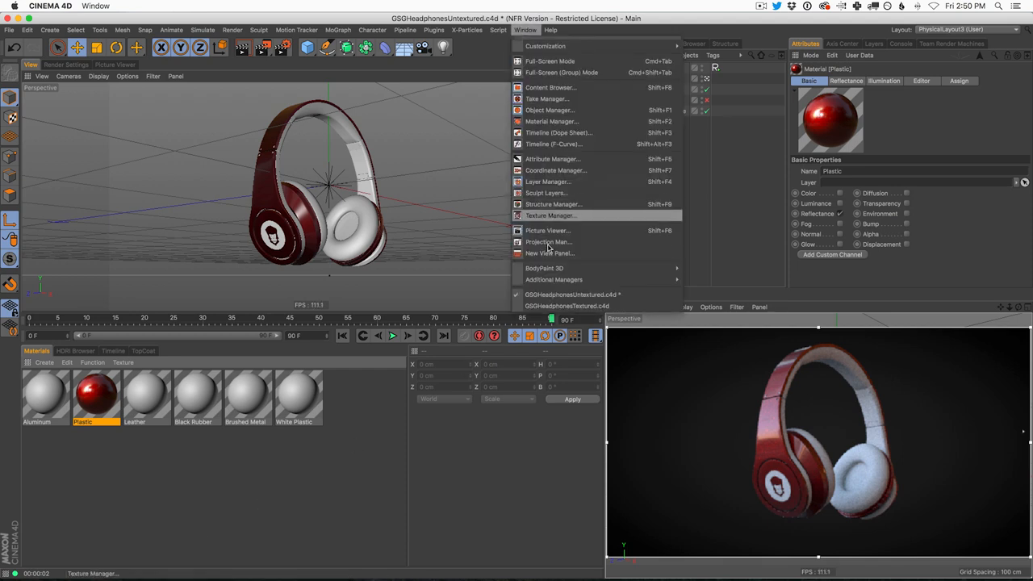
pyautogui.click(567, 307)
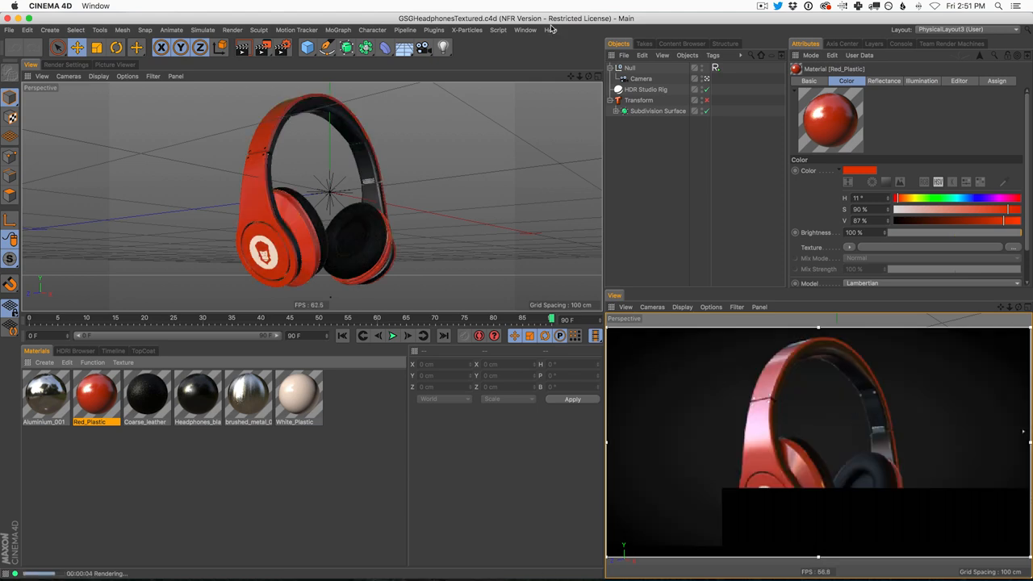
pyautogui.click(526, 29)
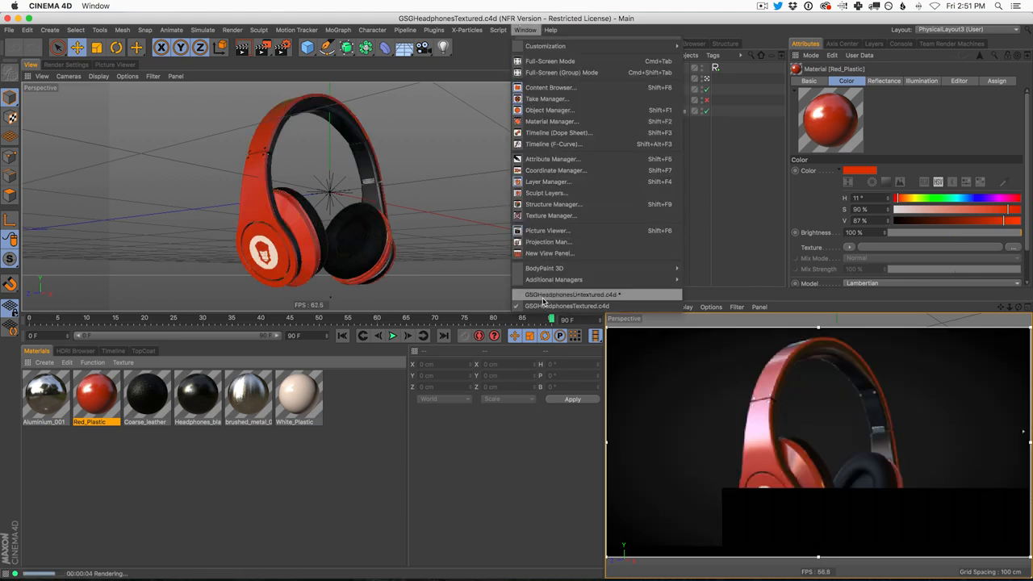
pyautogui.click(572, 294)
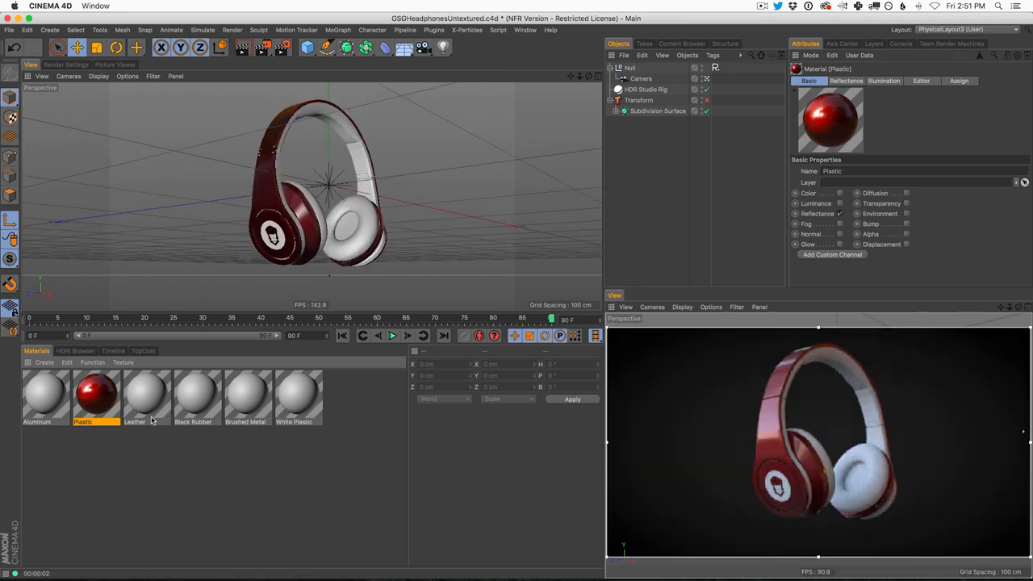
# Step: Clear all reflectance layers from the Plastic material, close the editor and reselect it
pyautogui.doubleClick(97, 396)
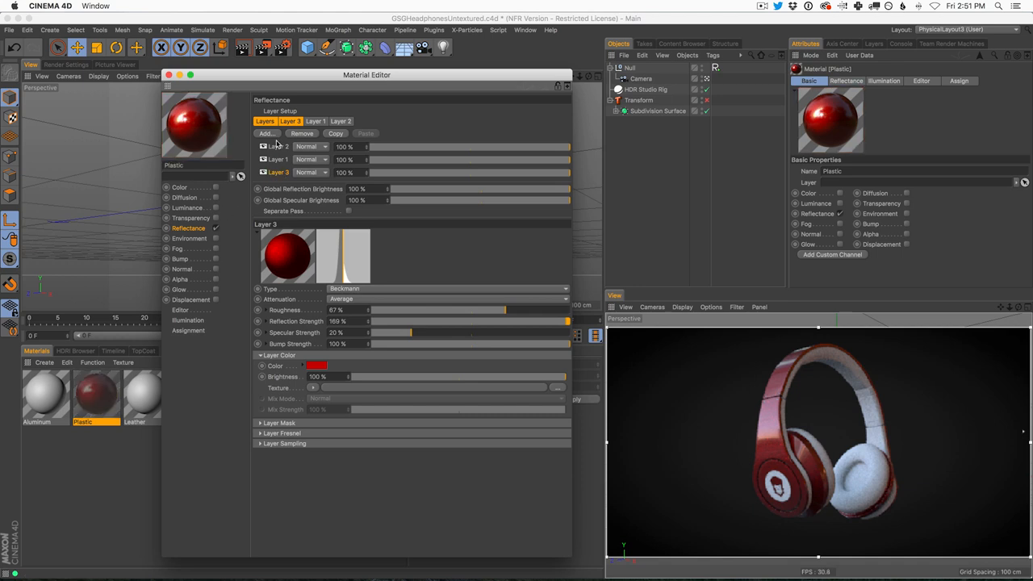
pyautogui.click(302, 133)
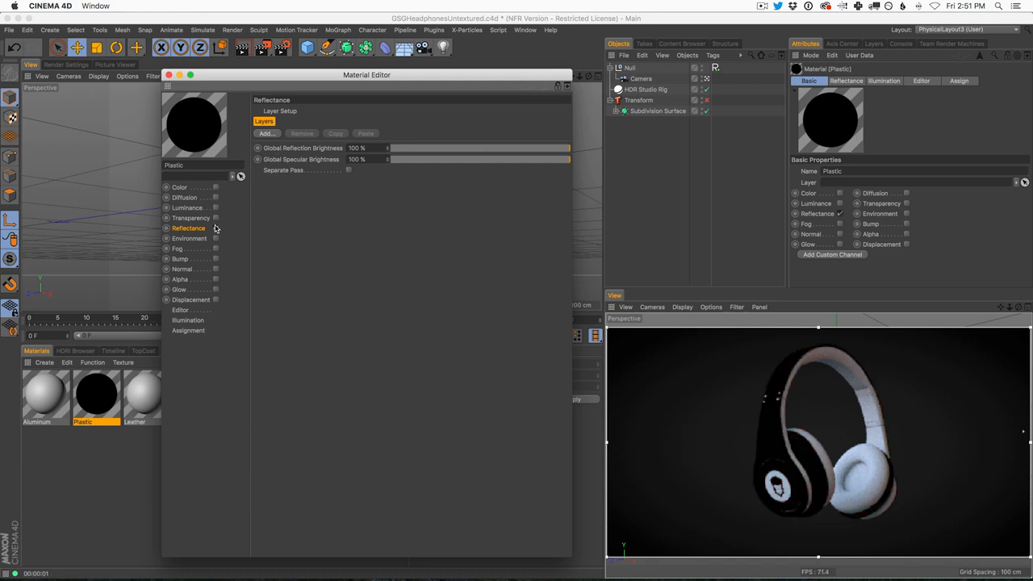
pyautogui.click(170, 75)
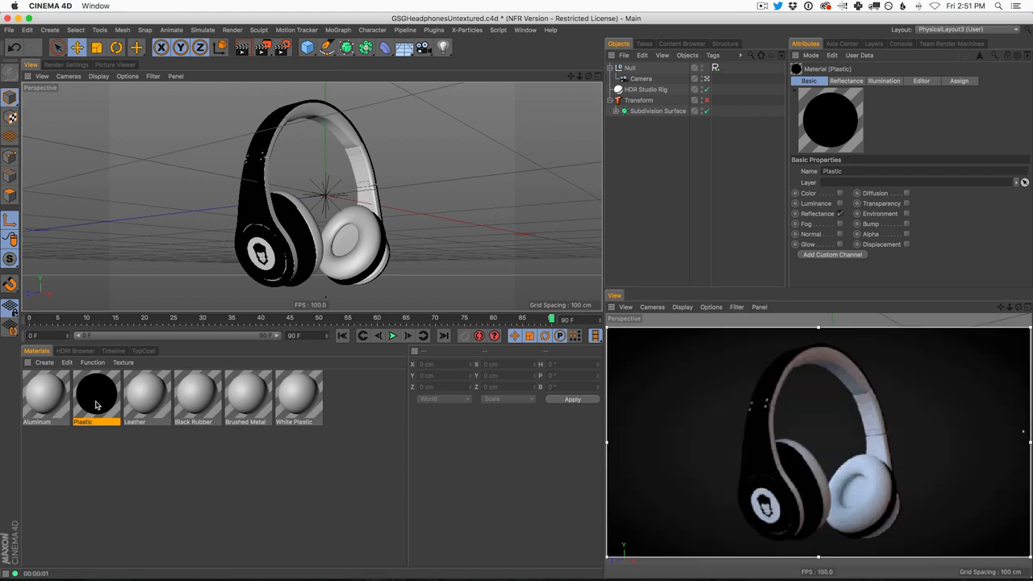
pyautogui.click(97, 395)
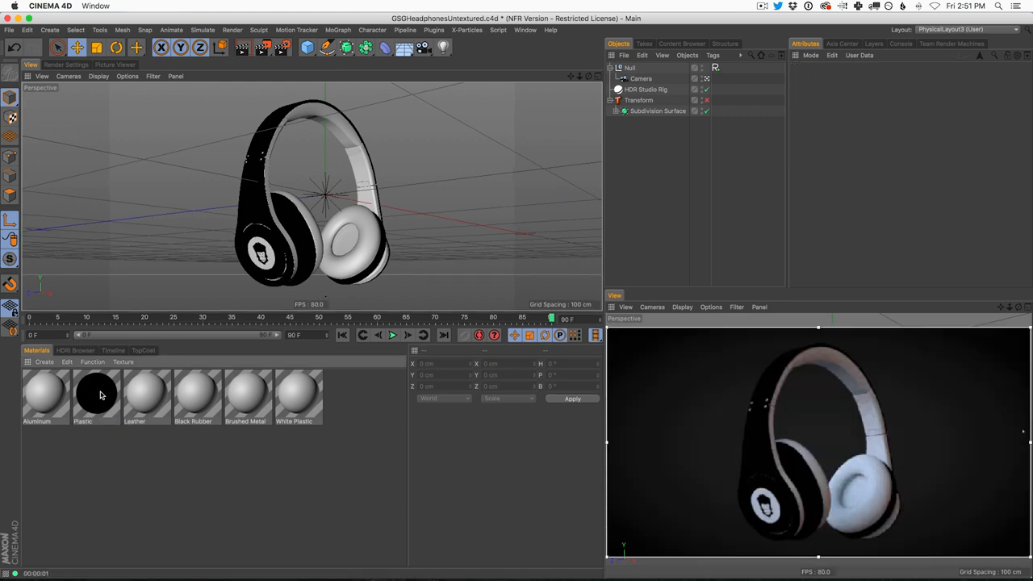
pyautogui.click(97, 394)
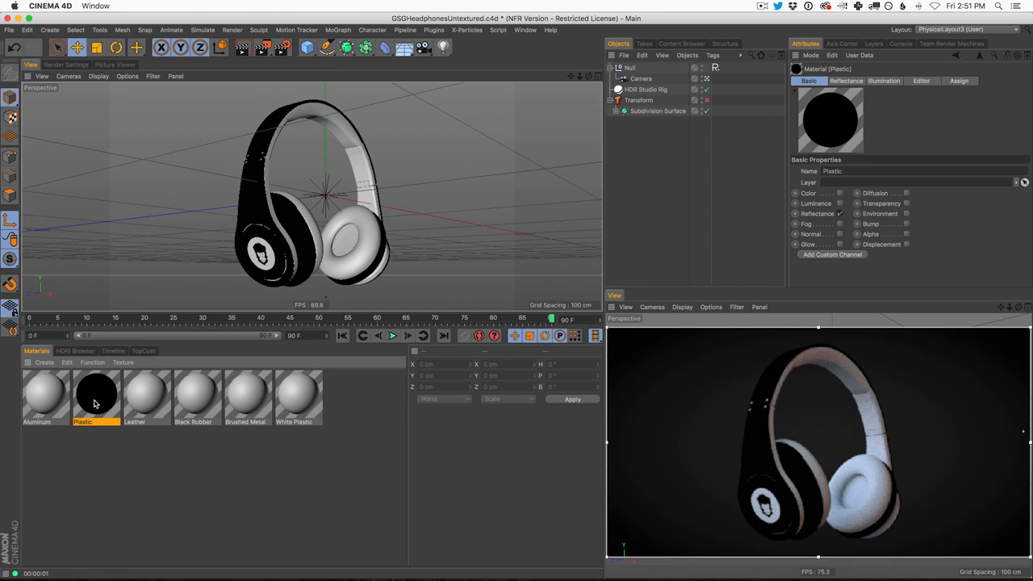
# Step: Browse the TopCoat preset thumbnails (Chrome, Wet, Lacquer, Gloss, Dull, Matte)
pyautogui.click(142, 351)
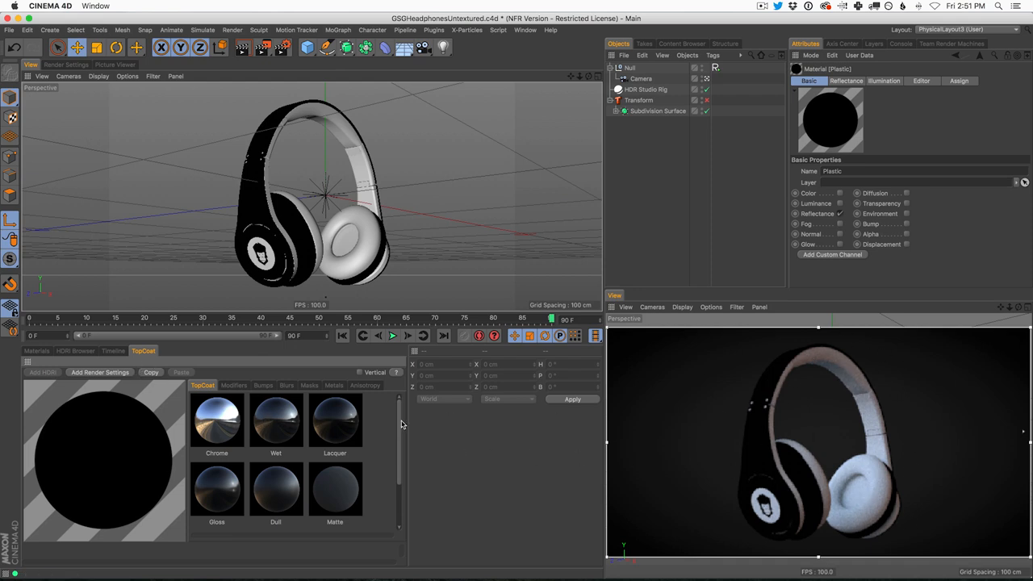
pyautogui.scroll(-3)
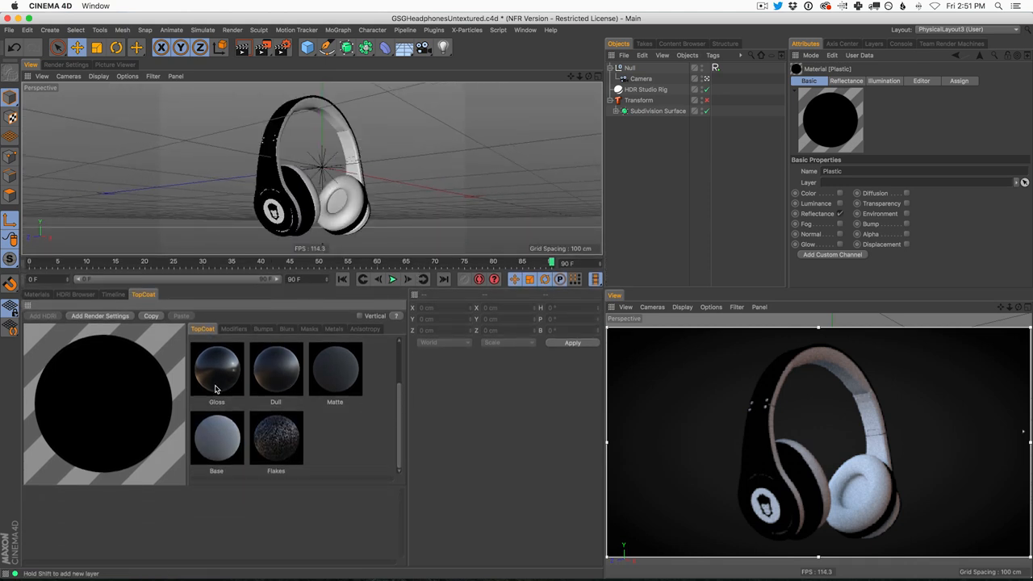
pyautogui.scroll(3)
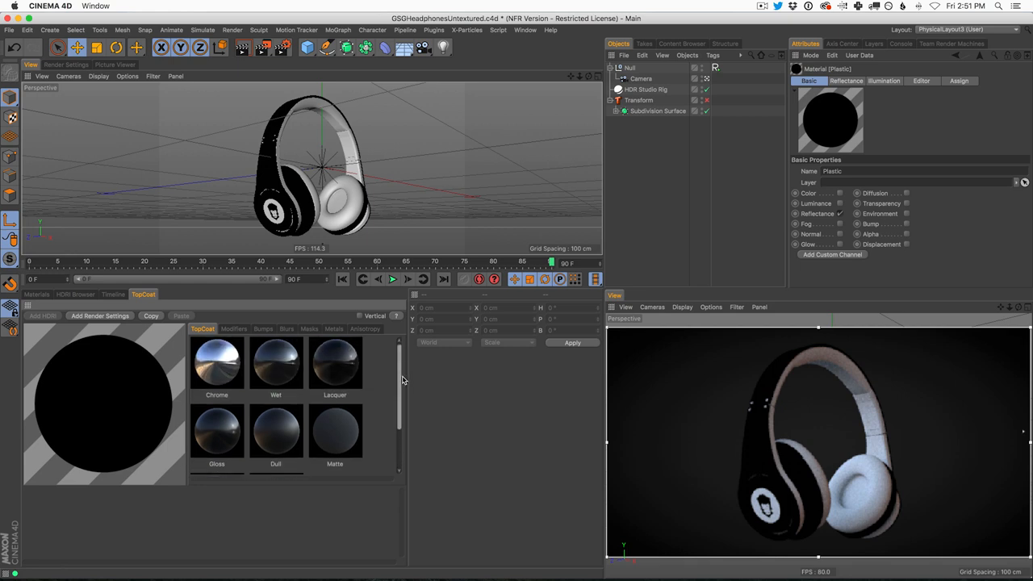
pyautogui.scroll(-3)
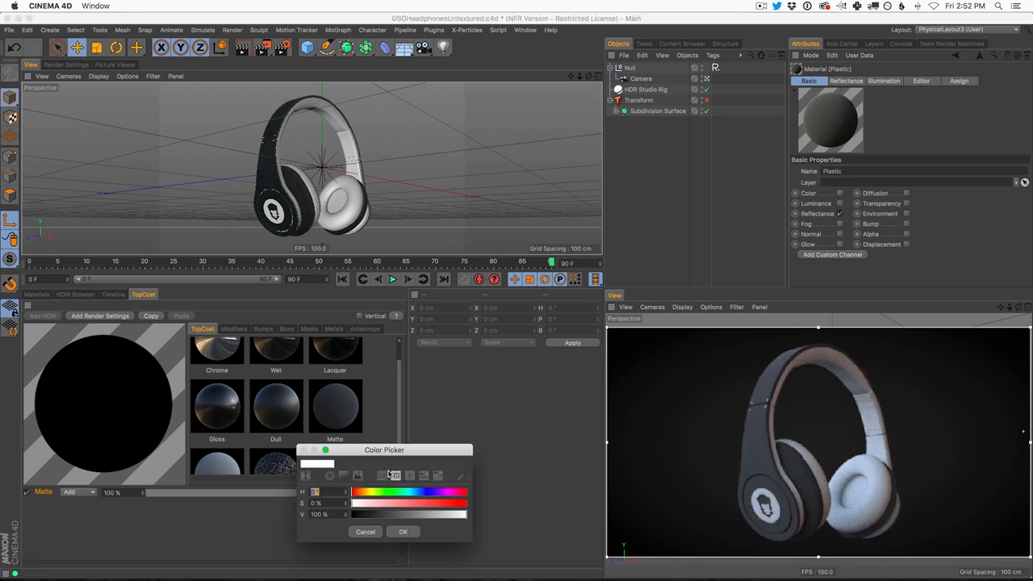
# Step: Give the Matte Top Coat layer a red colour in the Color Picker
pyautogui.moveTo(356, 504); pyautogui.dragTo(461, 503)
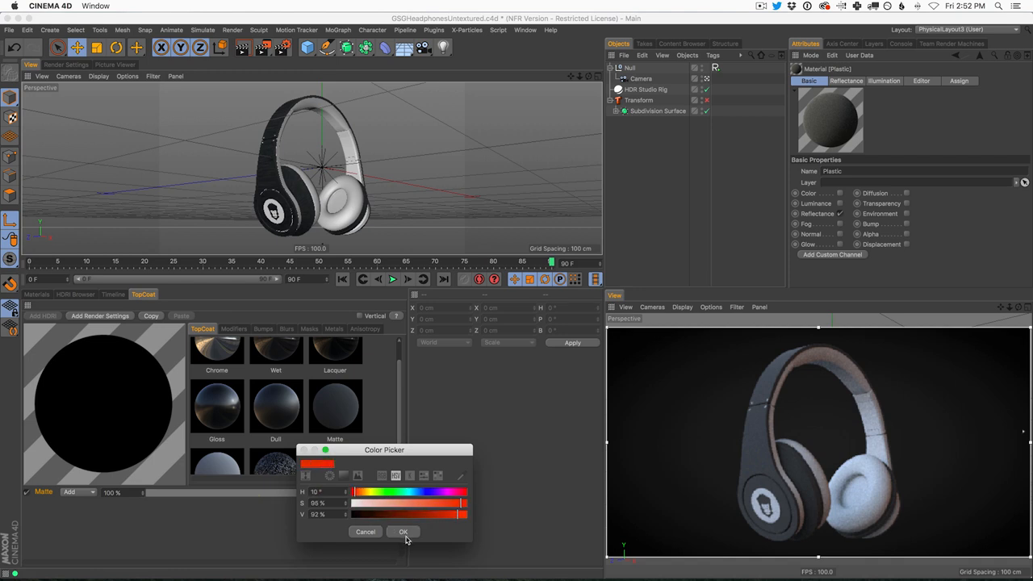
pyautogui.click(404, 531)
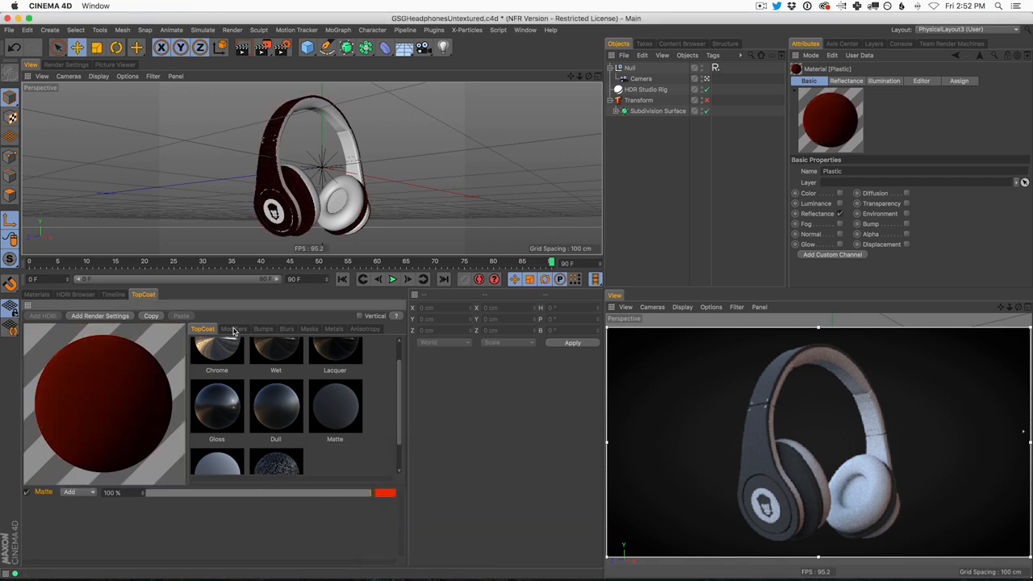
# Step: Raise the Matte layer's Reflection Amount in its Modifiers settings
pyautogui.click(233, 329)
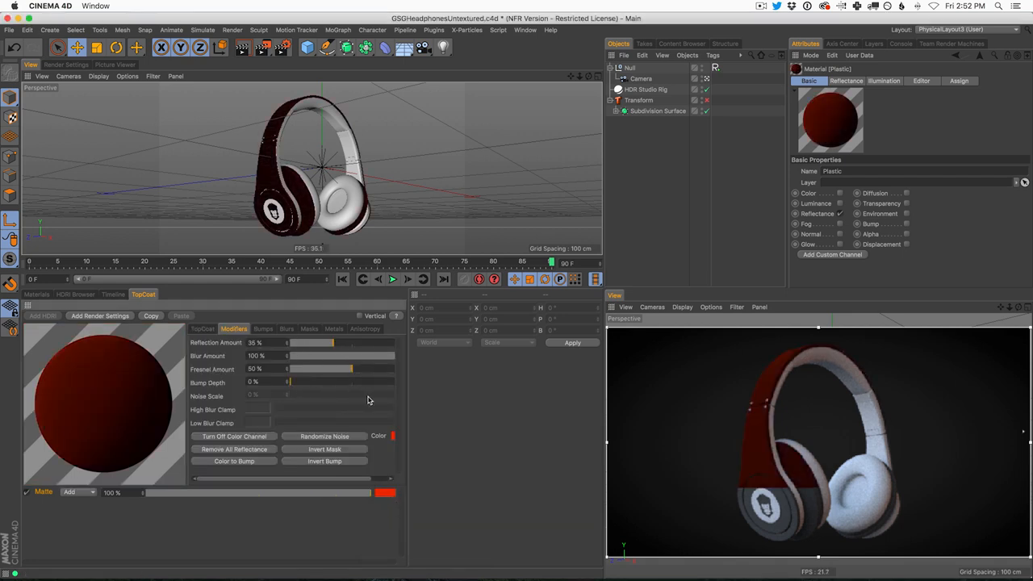
pyautogui.click(203, 330)
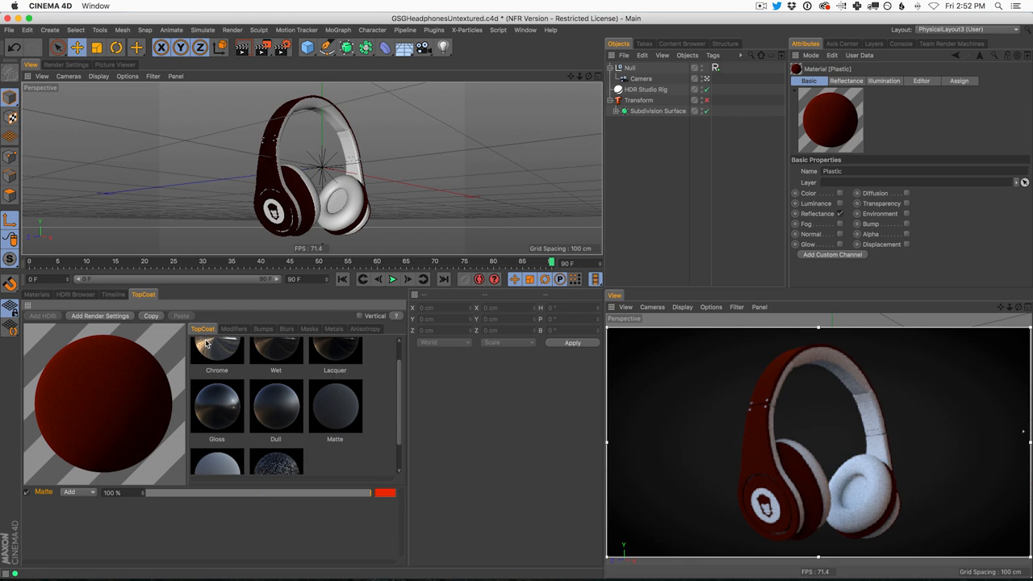
pyautogui.moveTo(274, 452)
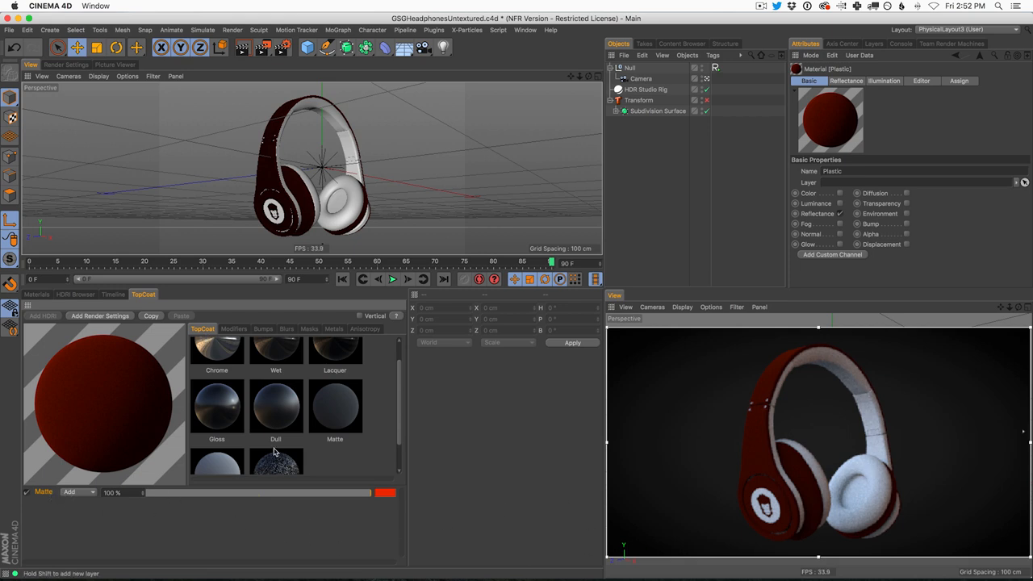
pyautogui.click(232, 329)
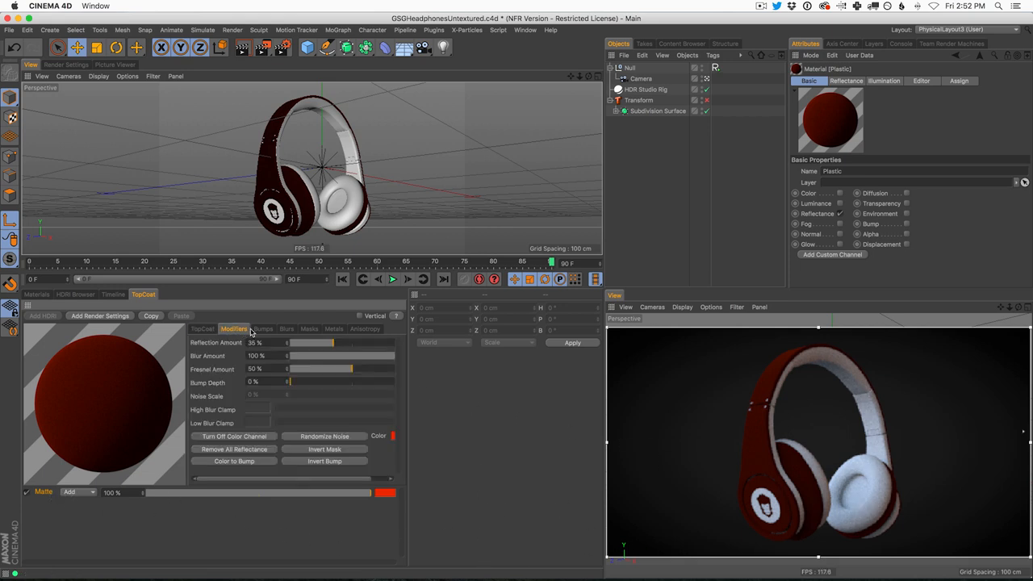
pyautogui.moveTo(310, 343); pyautogui.dragTo(368, 342)
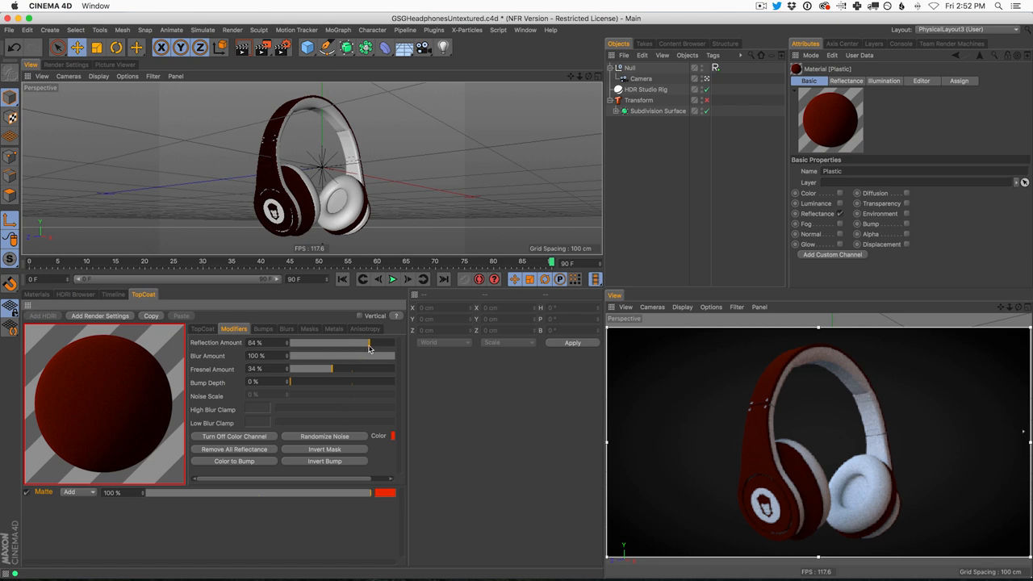
pyautogui.click(202, 329)
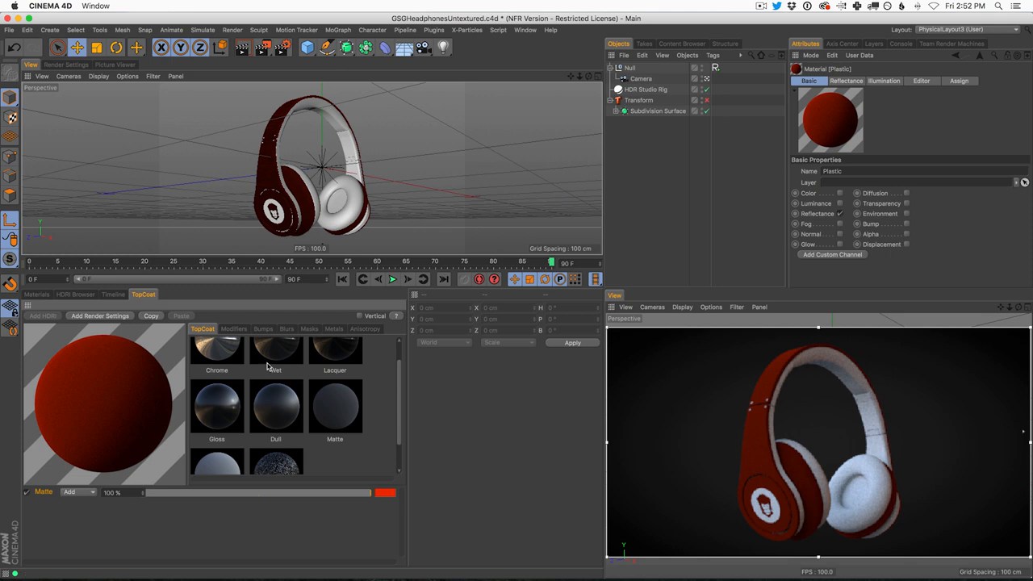
pyautogui.moveTo(246, 452)
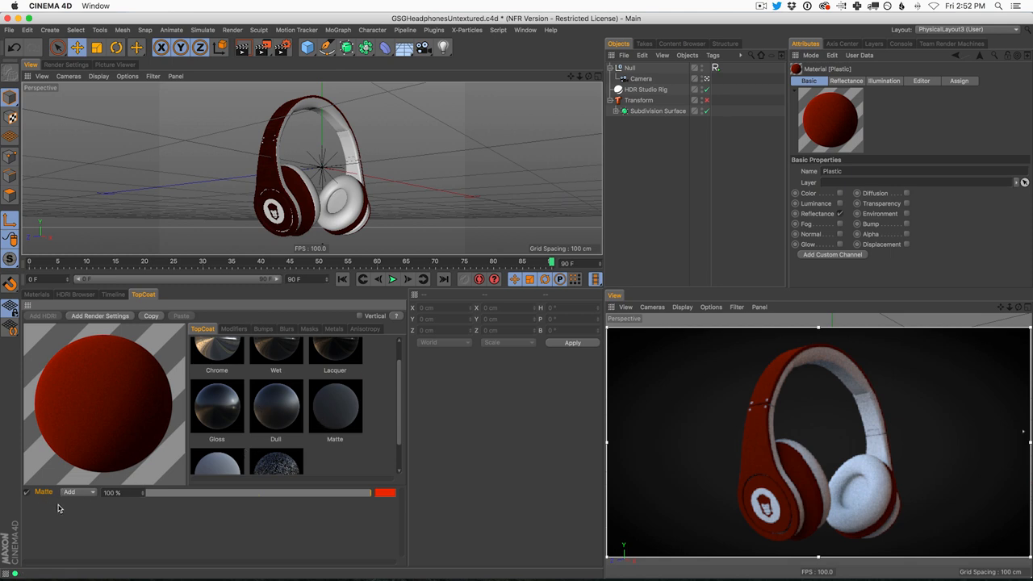
pyautogui.moveTo(226, 431)
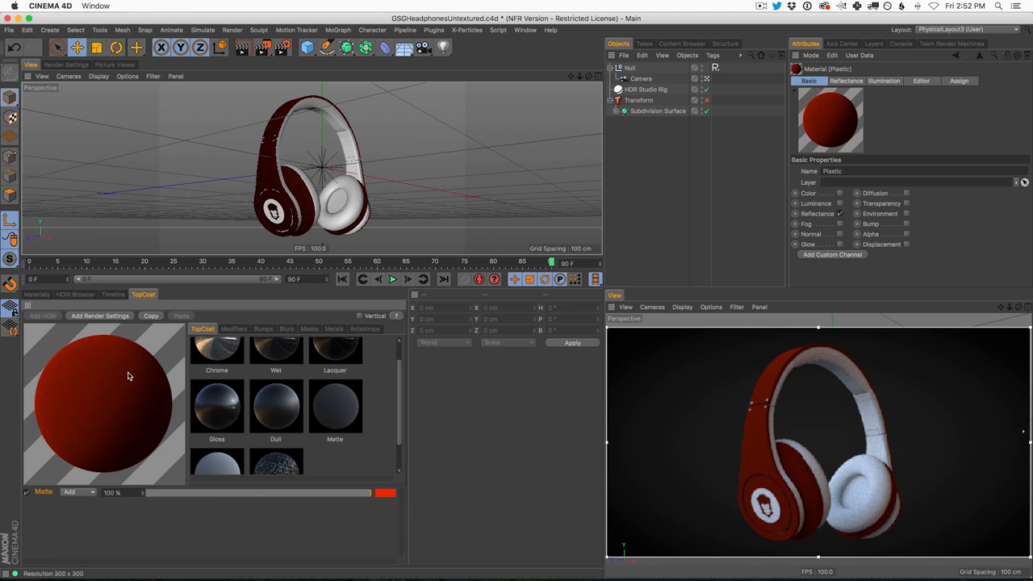
pyautogui.moveTo(220, 412)
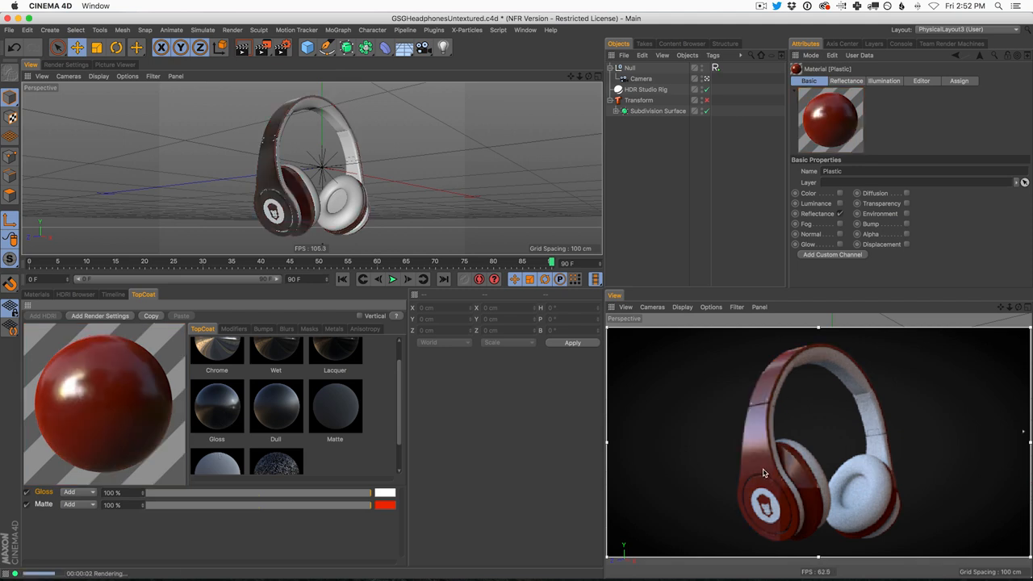
pyautogui.moveTo(735, 462)
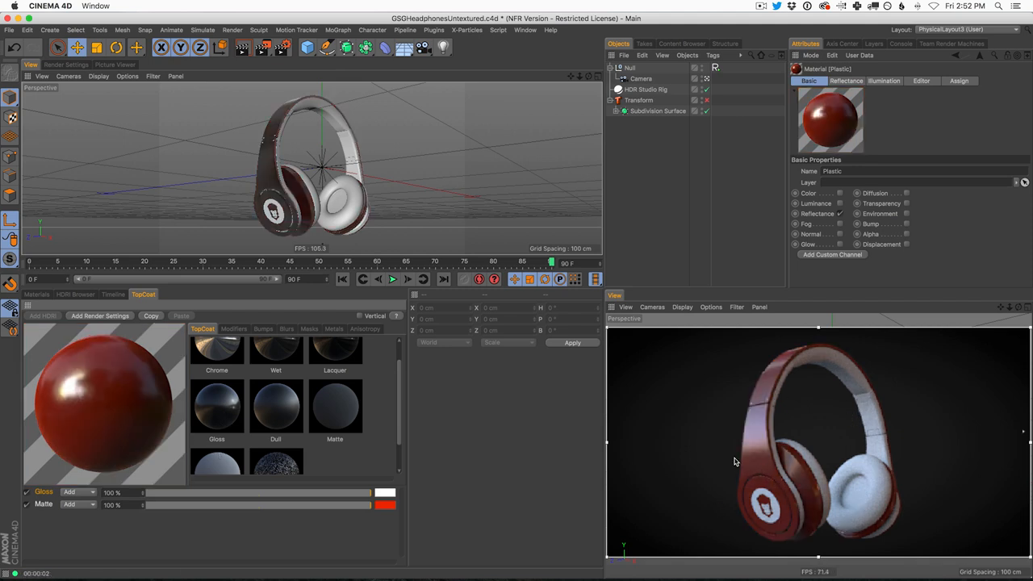
pyautogui.moveTo(755, 468)
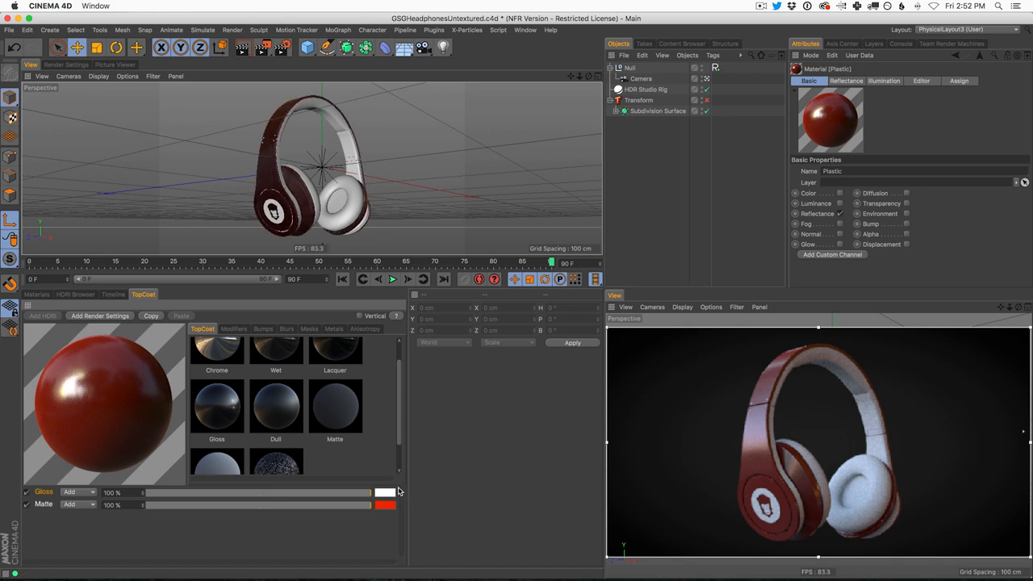
# Step: Tint the Gloss layer a pale cream colour over the red Matte layer
pyautogui.click(386, 491)
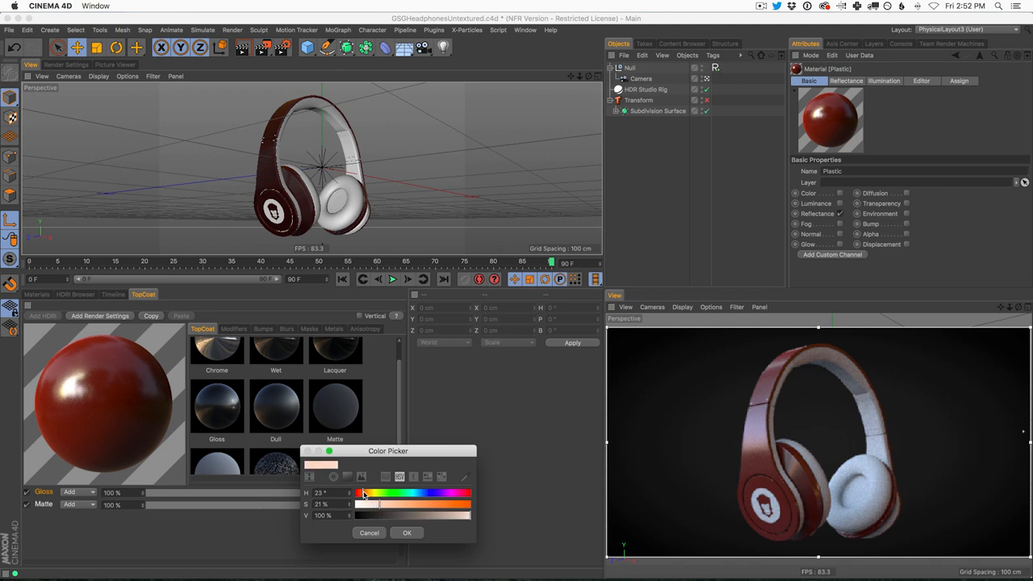
pyautogui.click(407, 533)
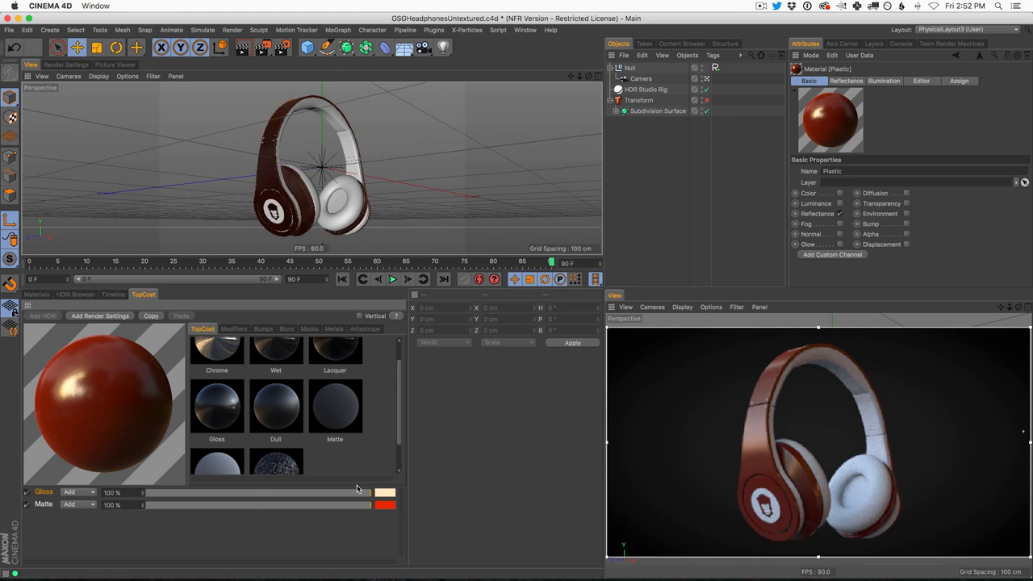
pyautogui.scroll(3)
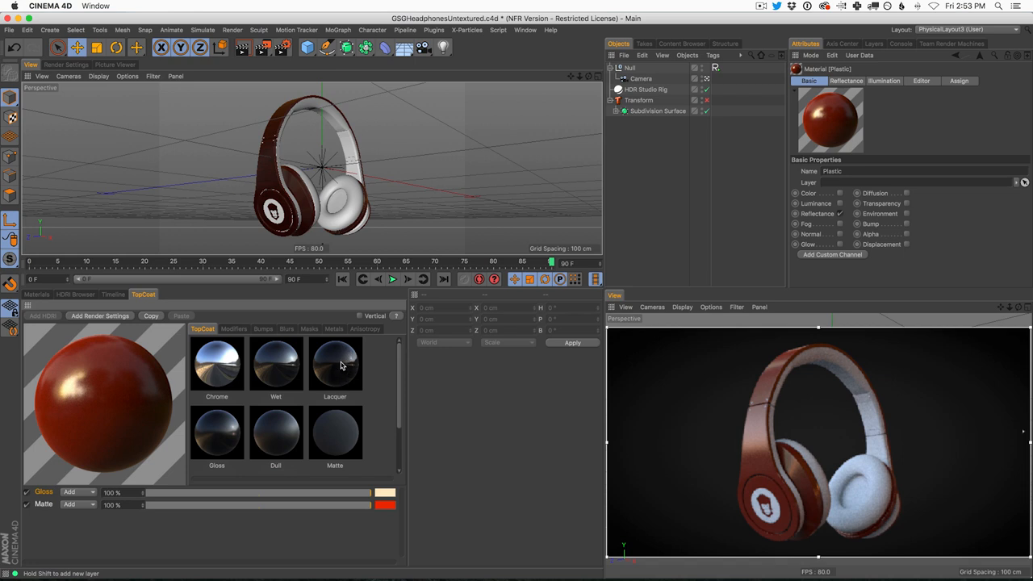
# Step: Add a Lacquer layer at 53% opacity and lower the Gloss layer to 85%
pyautogui.doubleClick(334, 363)
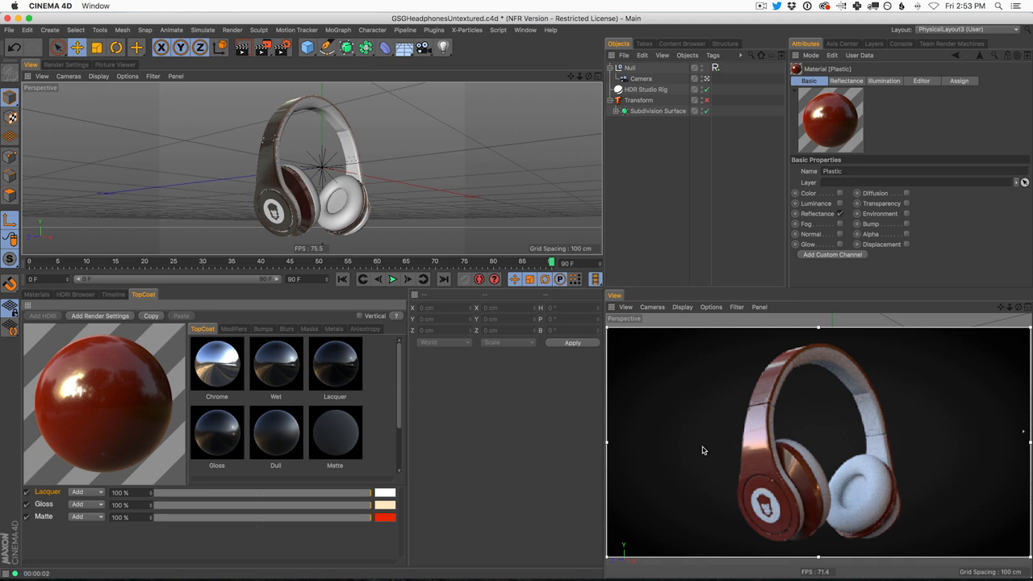
pyautogui.moveTo(372, 492); pyautogui.dragTo(270, 492)
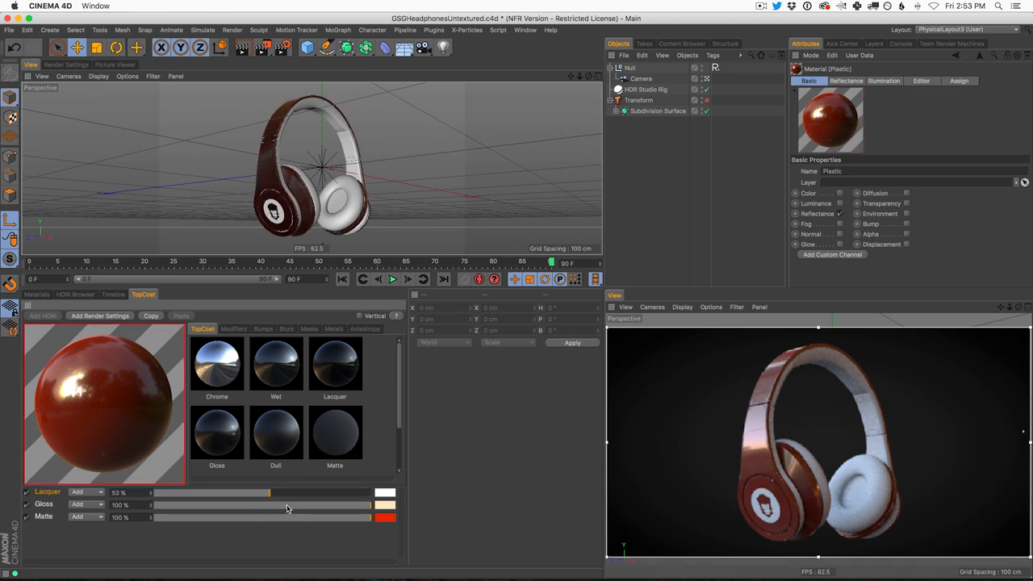
pyautogui.moveTo(371, 503); pyautogui.dragTo(268, 504)
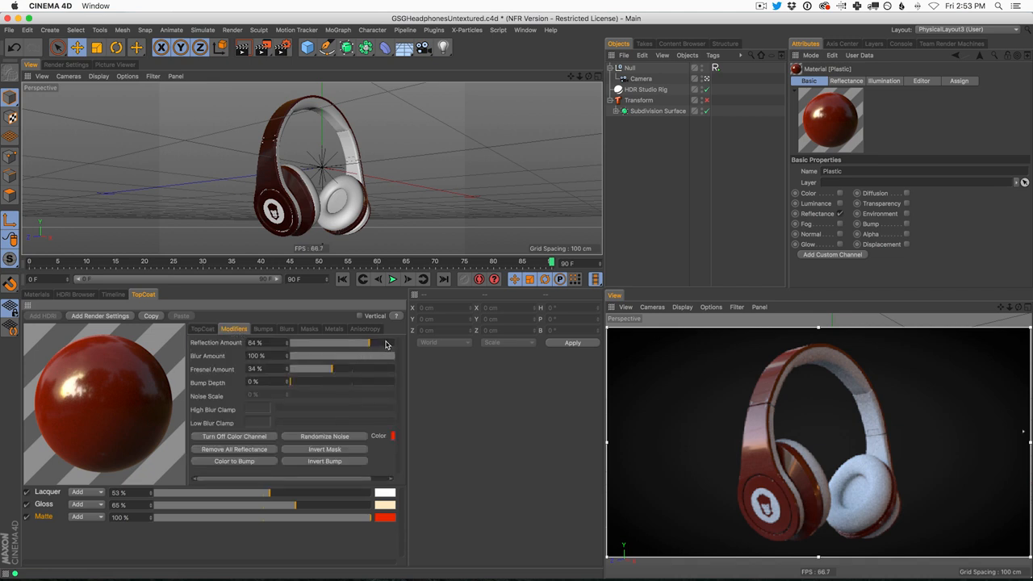
# Step: Reduce the Matte layer's reflection and shift the Gloss tint toward orange
pyautogui.moveTo(348, 343); pyautogui.dragTo(368, 342)
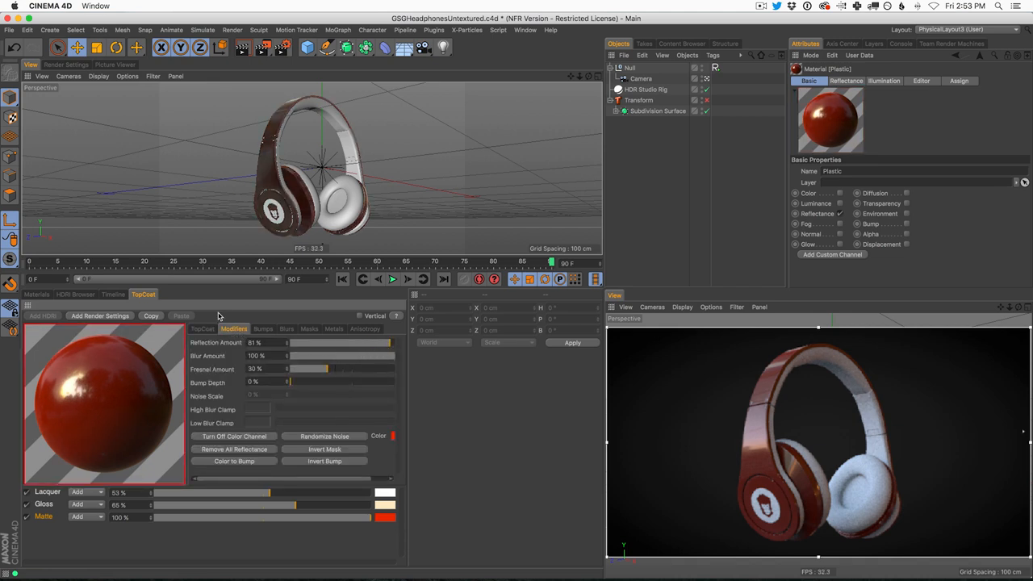
pyautogui.click(202, 329)
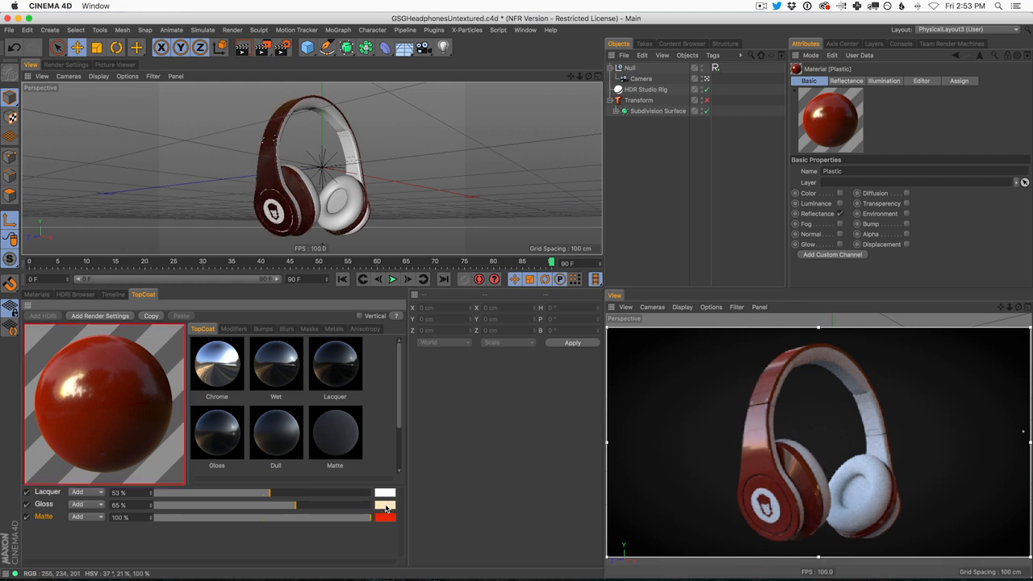
pyautogui.click(384, 516)
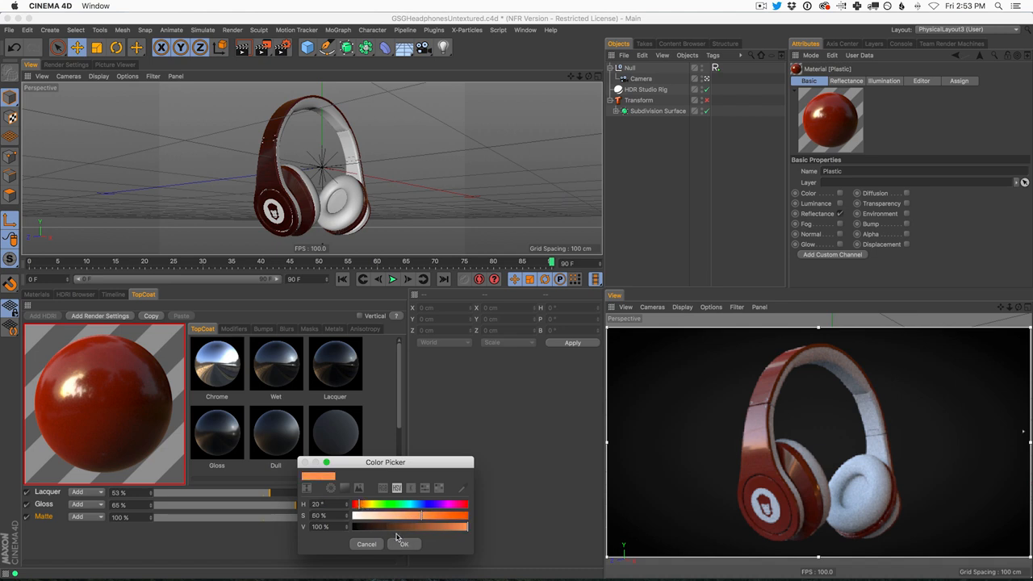
pyautogui.moveTo(419, 516); pyautogui.dragTo(410, 515)
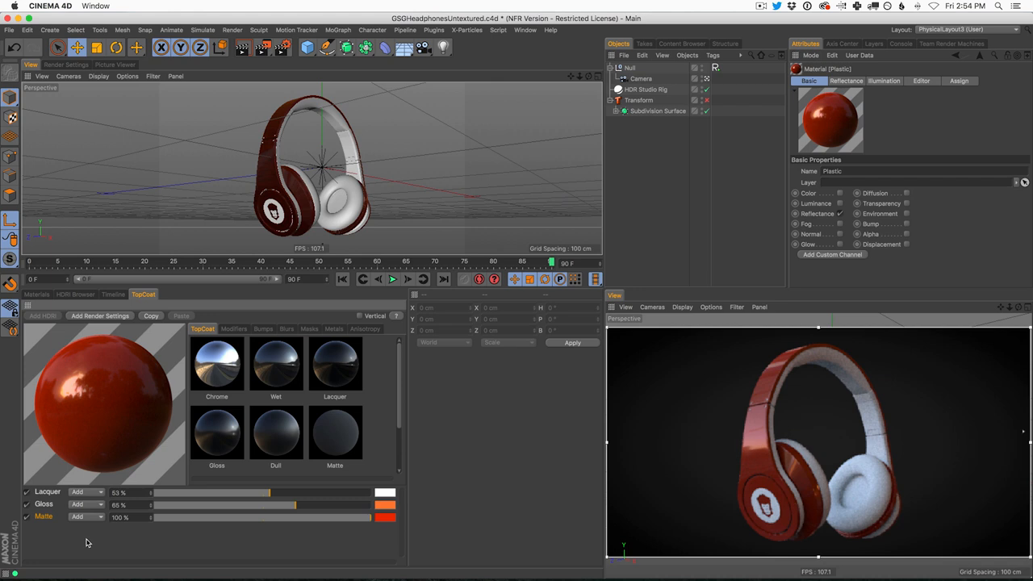
pyautogui.moveTo(252, 343)
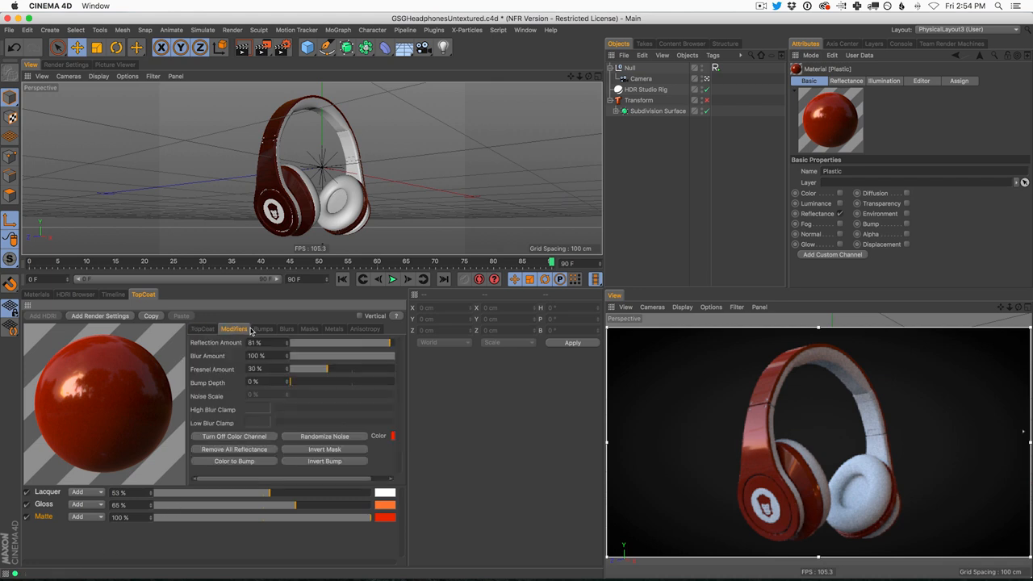
pyautogui.click(262, 329)
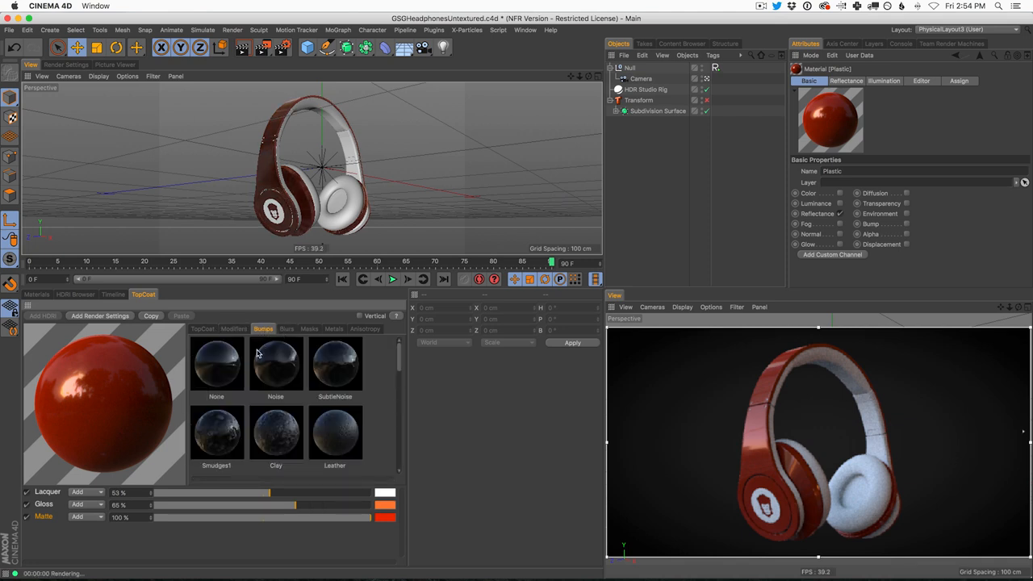
pyautogui.scroll(-3)
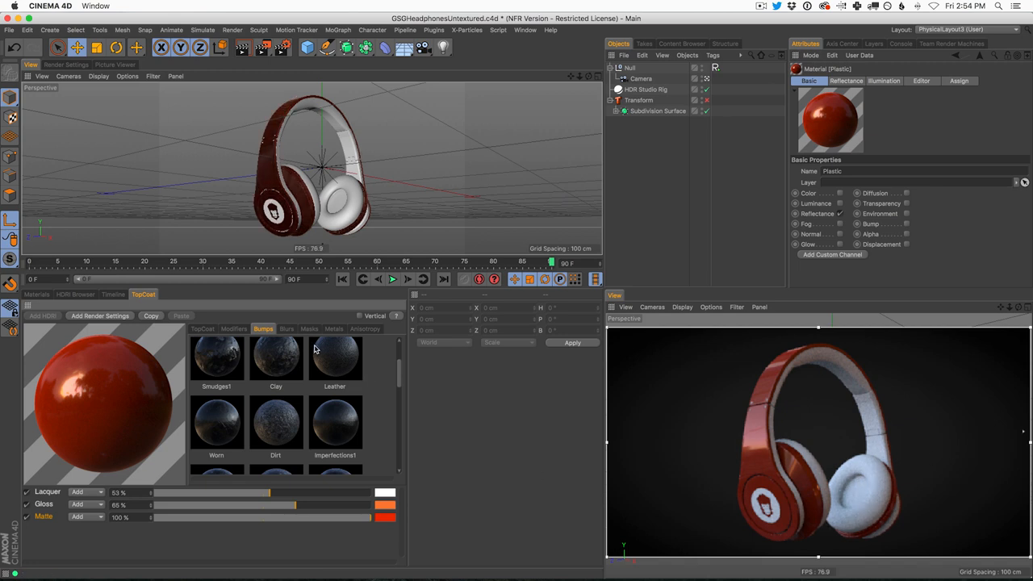
pyautogui.click(287, 329)
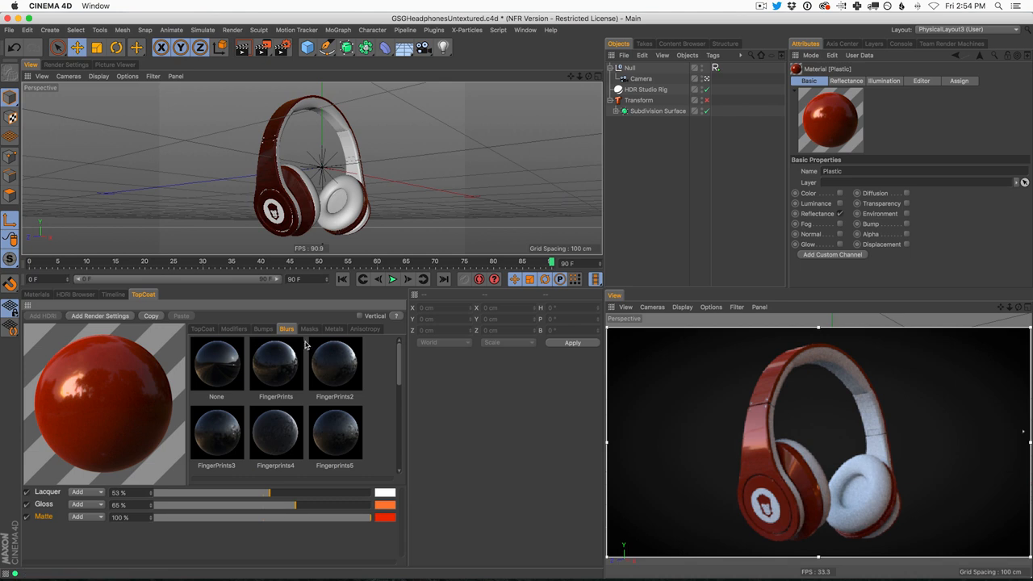
pyautogui.click(308, 329)
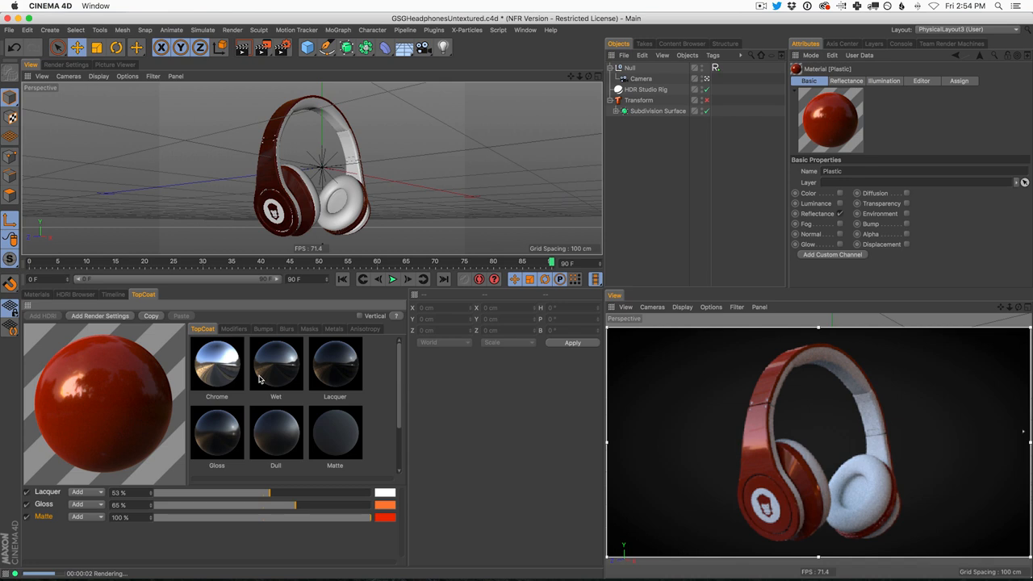
pyautogui.moveTo(395, 432)
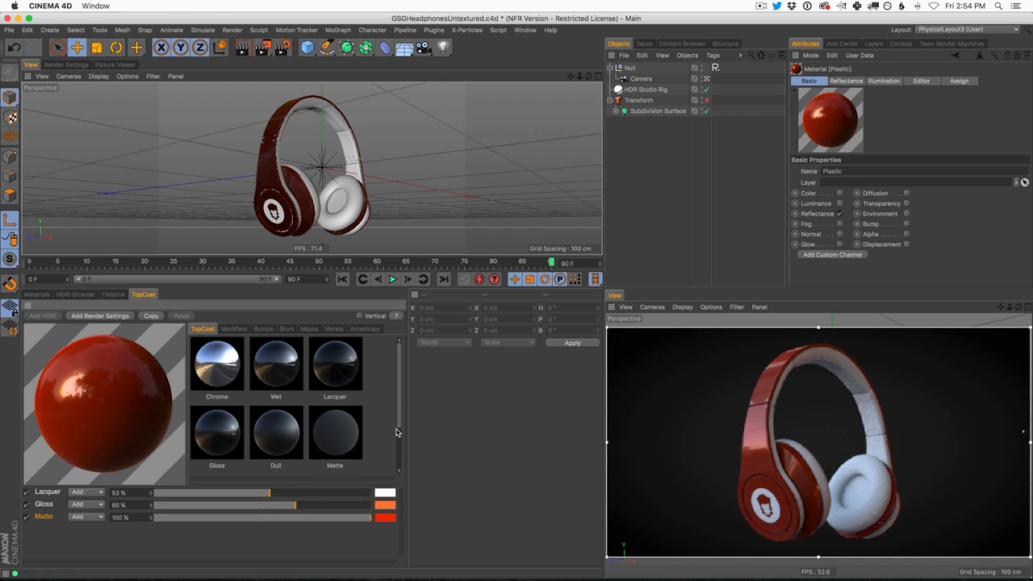
pyautogui.moveTo(197, 455)
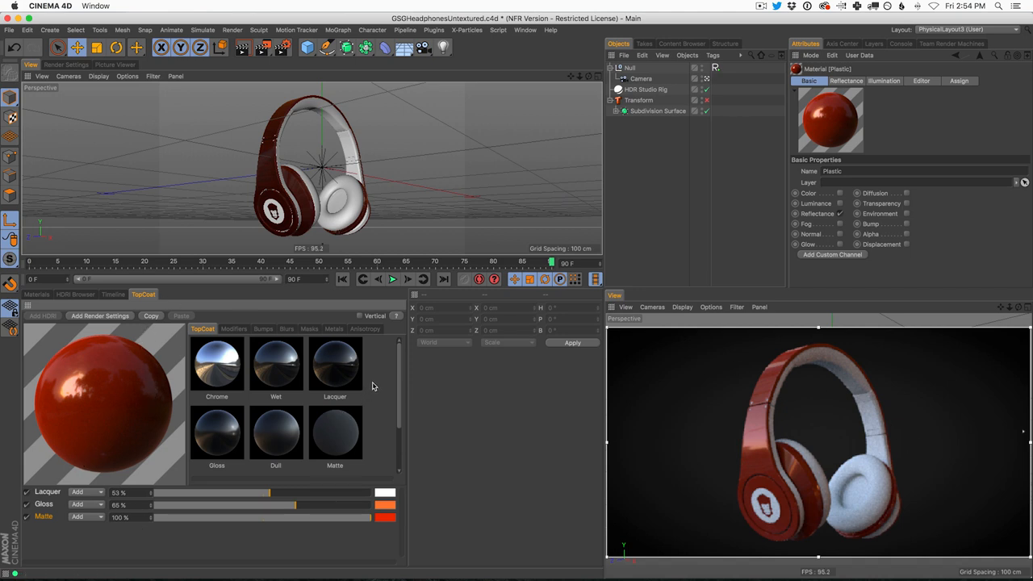
pyautogui.moveTo(397, 365)
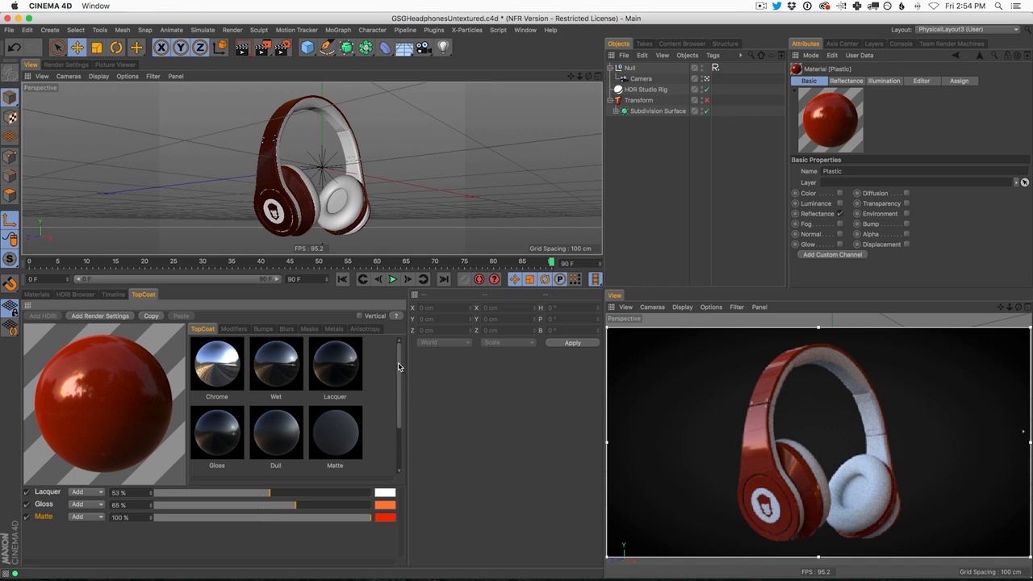
pyautogui.moveTo(370, 429)
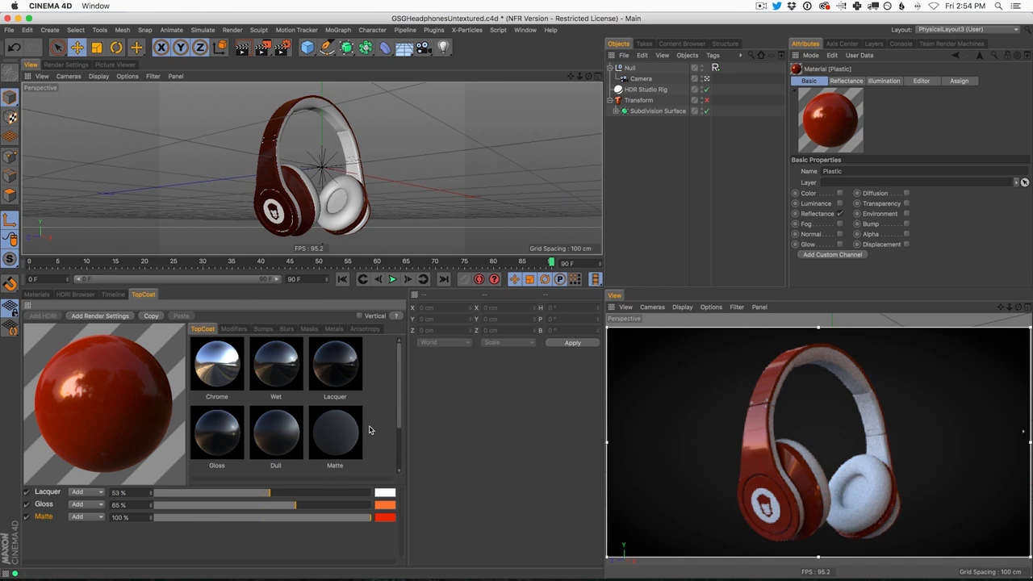
pyautogui.moveTo(404, 357)
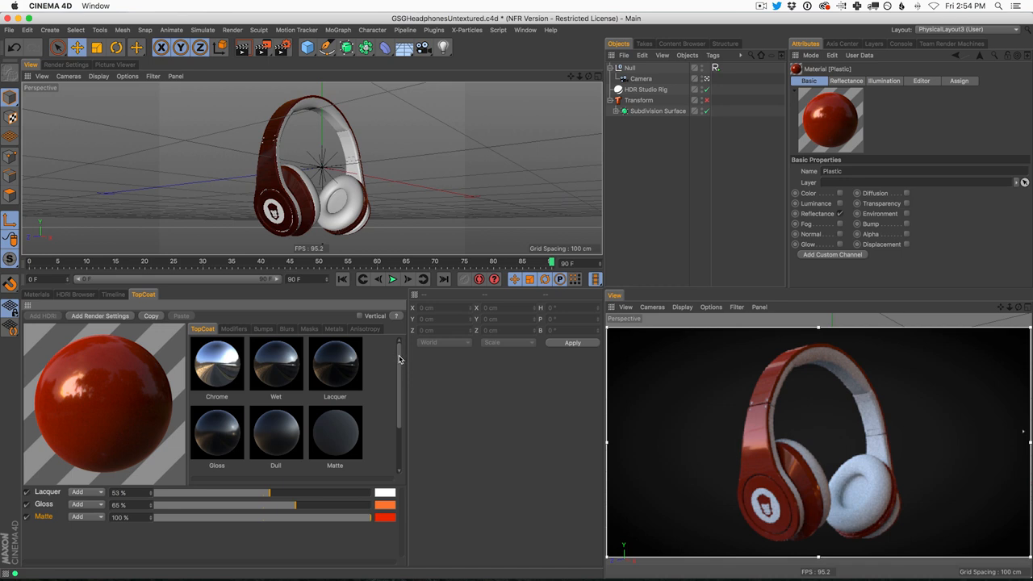
pyautogui.moveTo(565, 453)
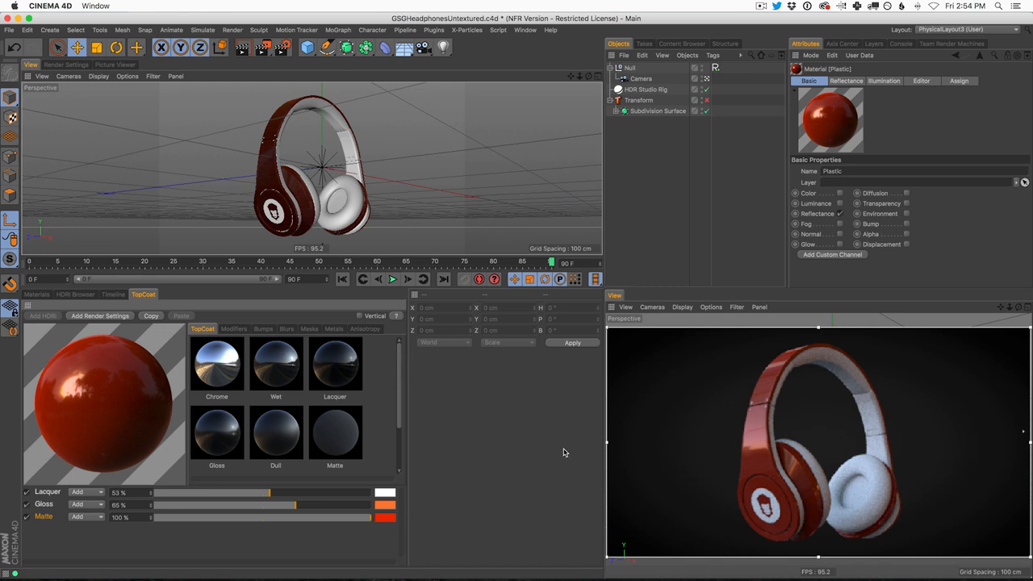
pyautogui.moveTo(359, 401)
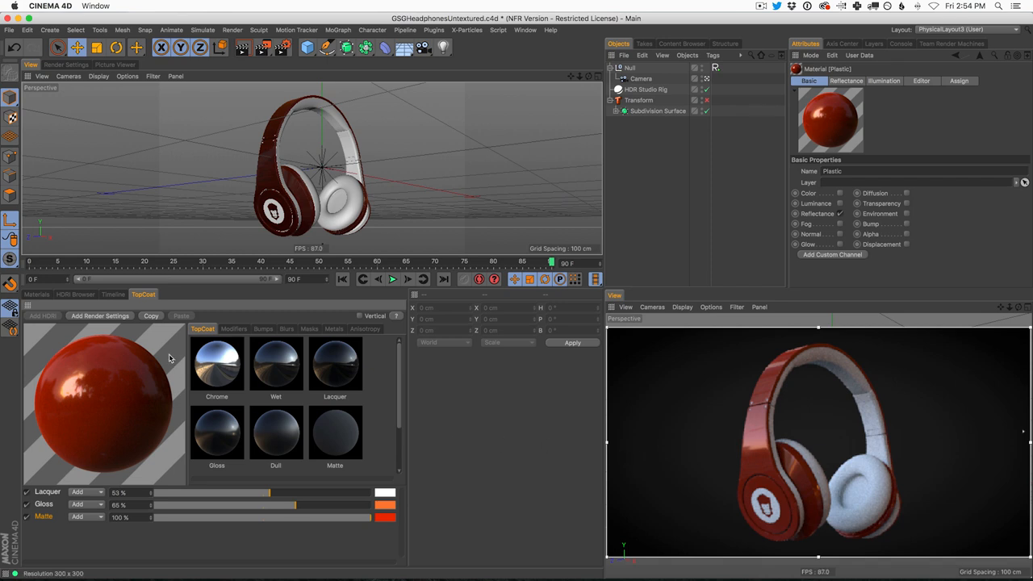
# Step: Bring back the Material Manager listing Plastic, Aluminum, Leather and White Plastic
pyautogui.click(113, 294)
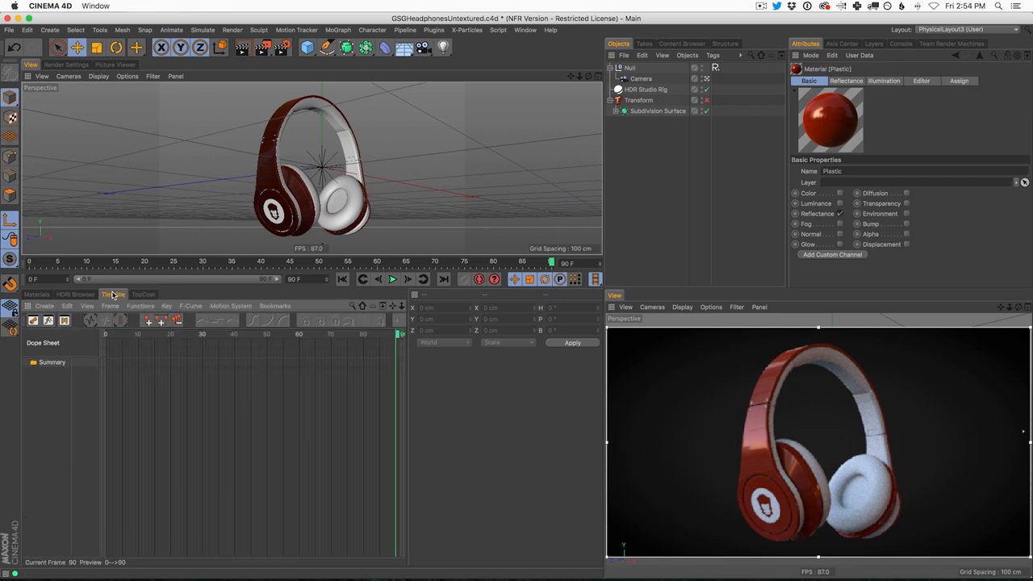
pyautogui.click(37, 293)
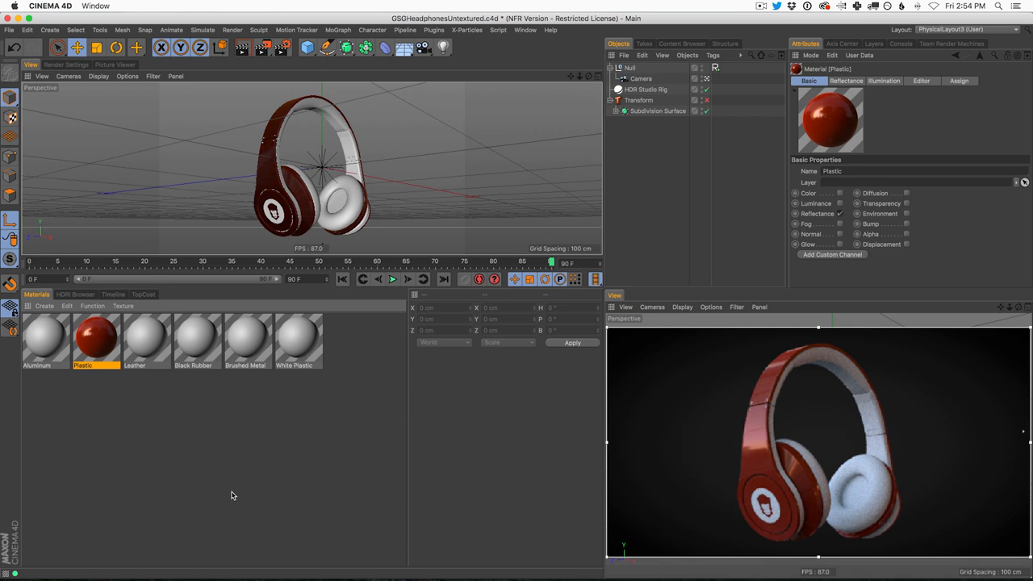
pyautogui.moveTo(249, 489)
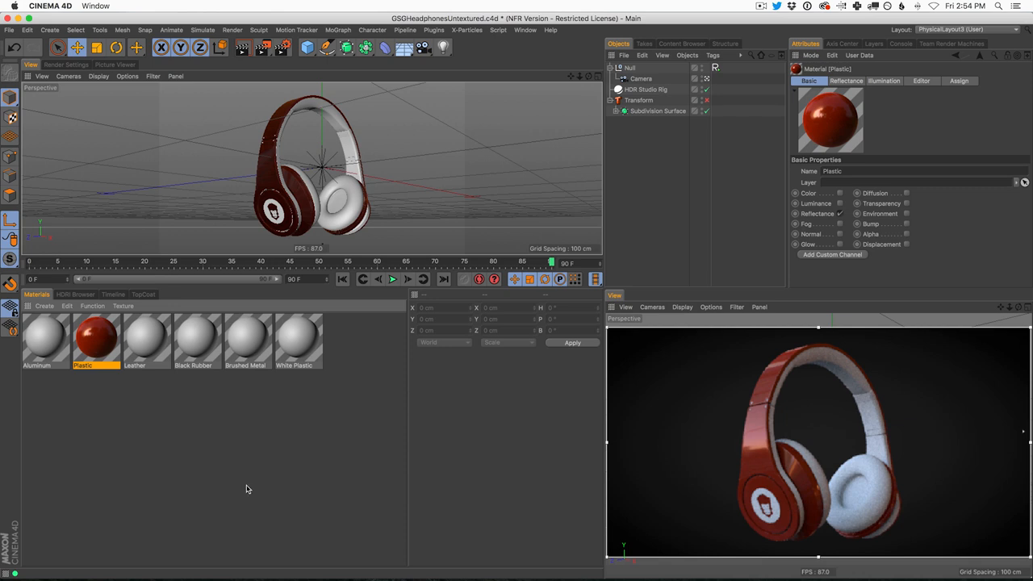
pyautogui.moveTo(281, 481)
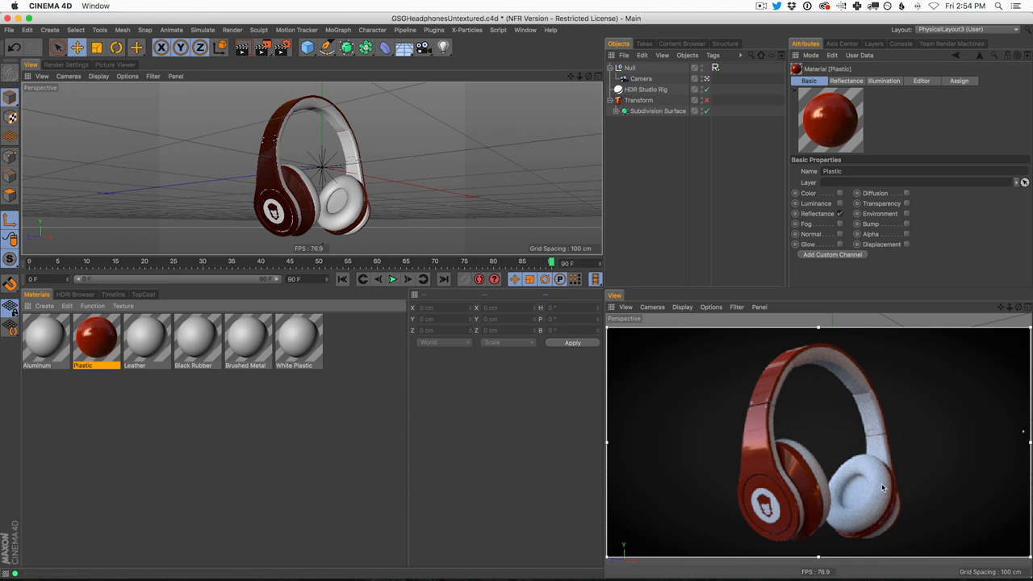
pyautogui.moveTo(765, 523)
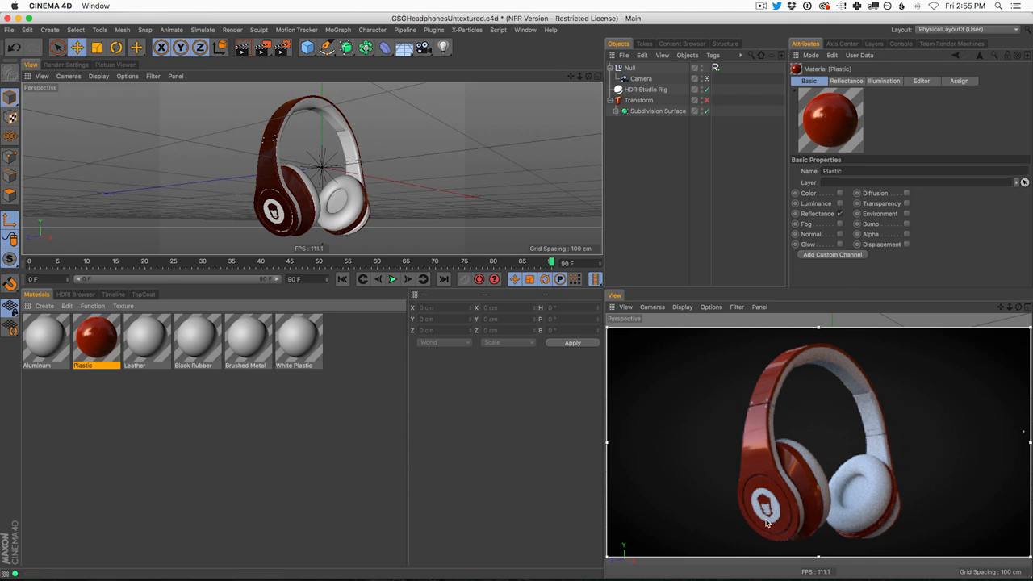